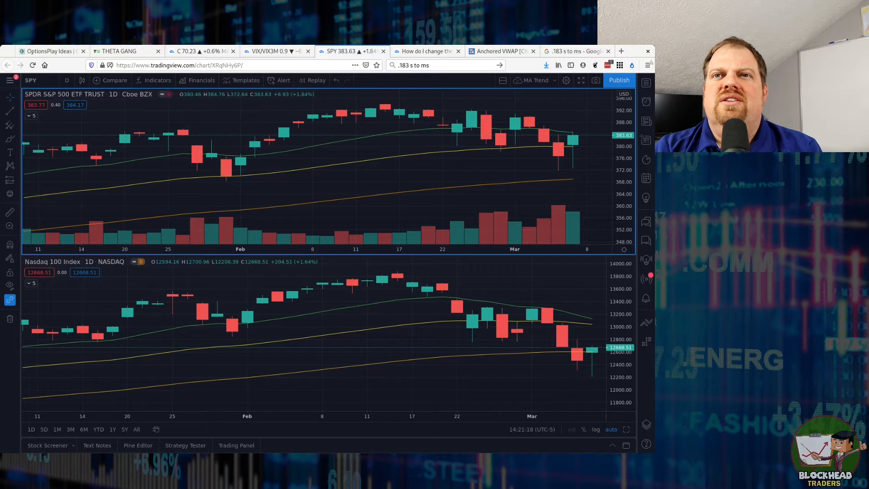
pyautogui.moveTo(55, 118)
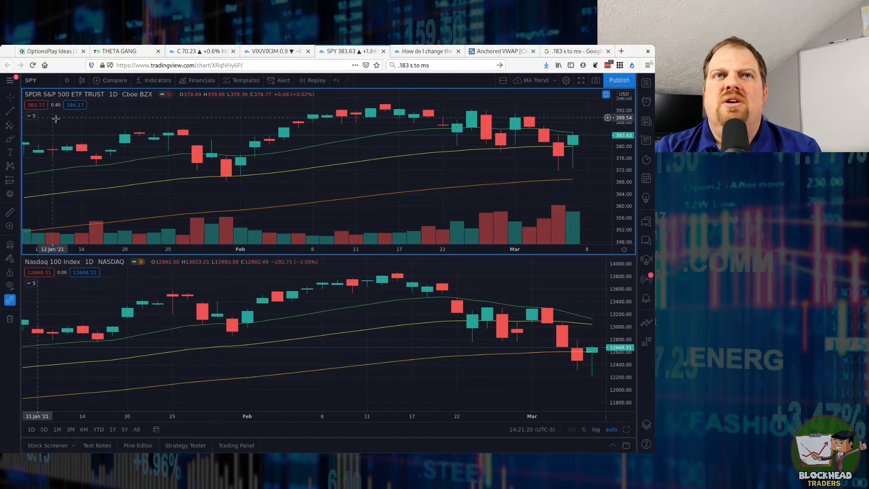
pyautogui.moveTo(147, 126)
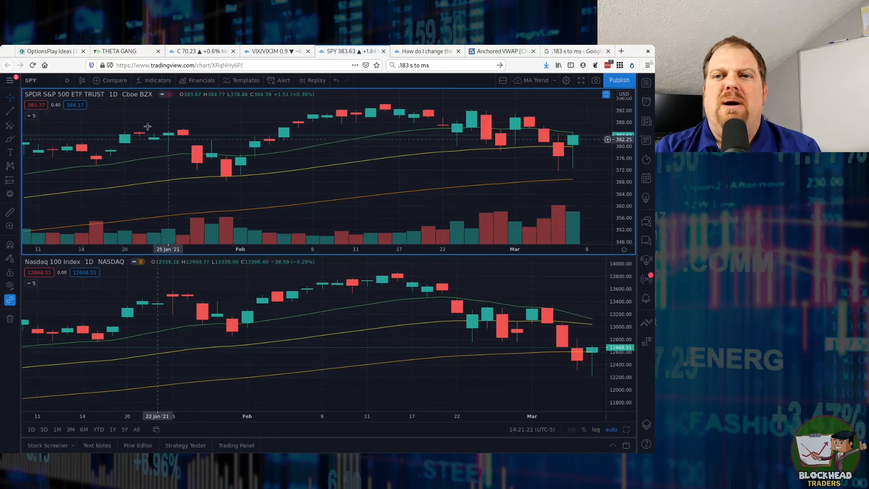
pyautogui.moveTo(481, 298)
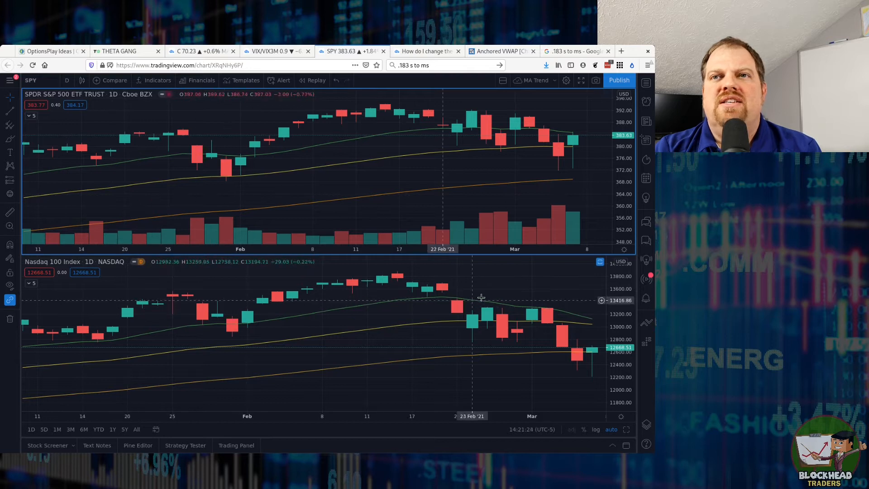
pyautogui.moveTo(355, 185)
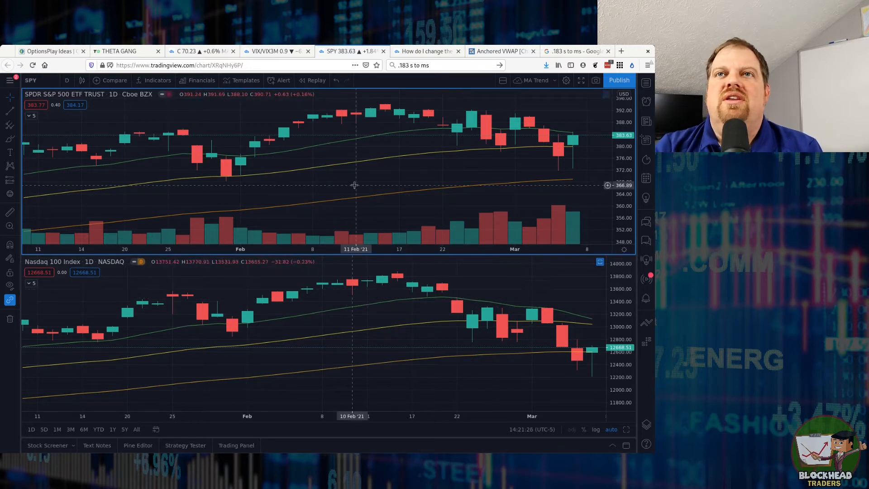
pyautogui.moveTo(421, 291)
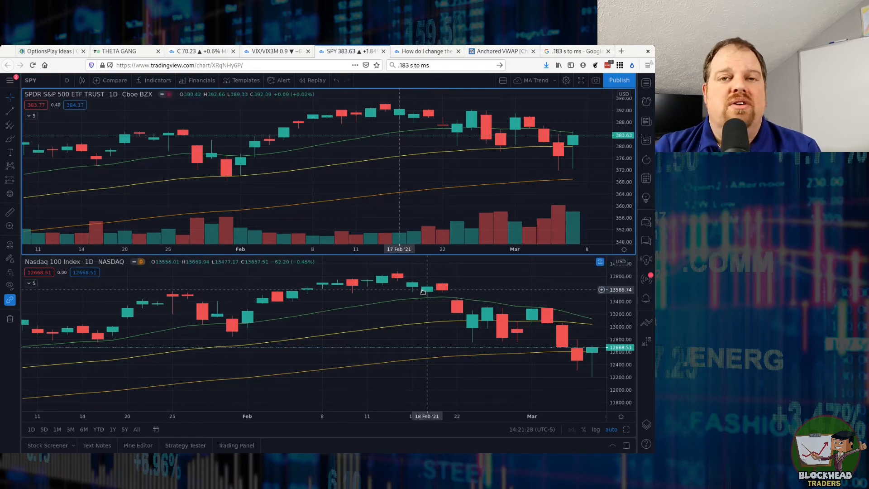
pyautogui.moveTo(398, 289)
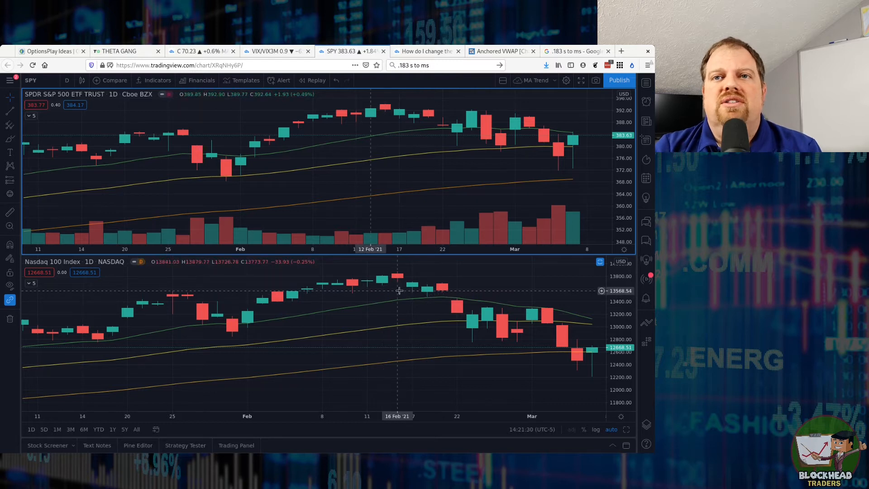
pyautogui.moveTo(410, 286)
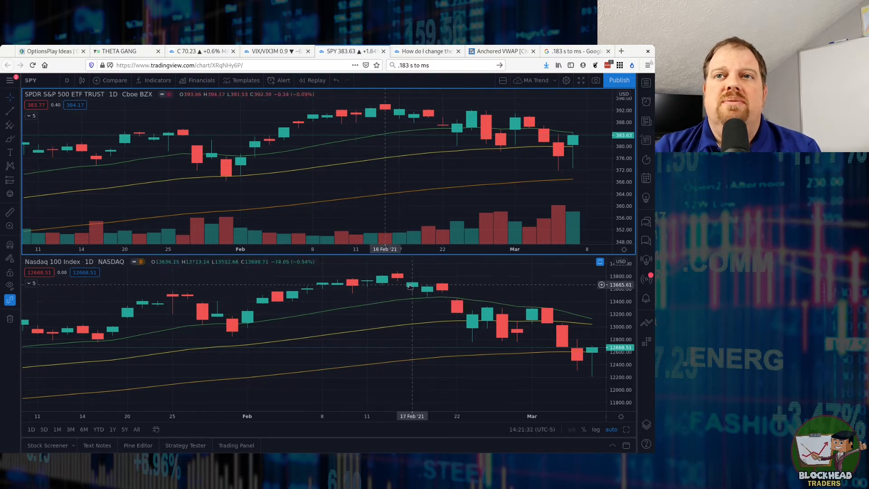
pyautogui.moveTo(496, 329)
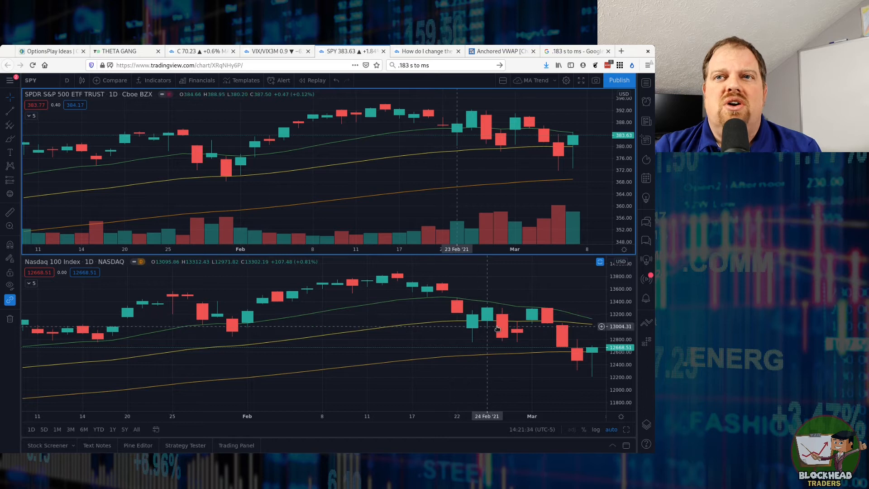
pyautogui.moveTo(309, 309)
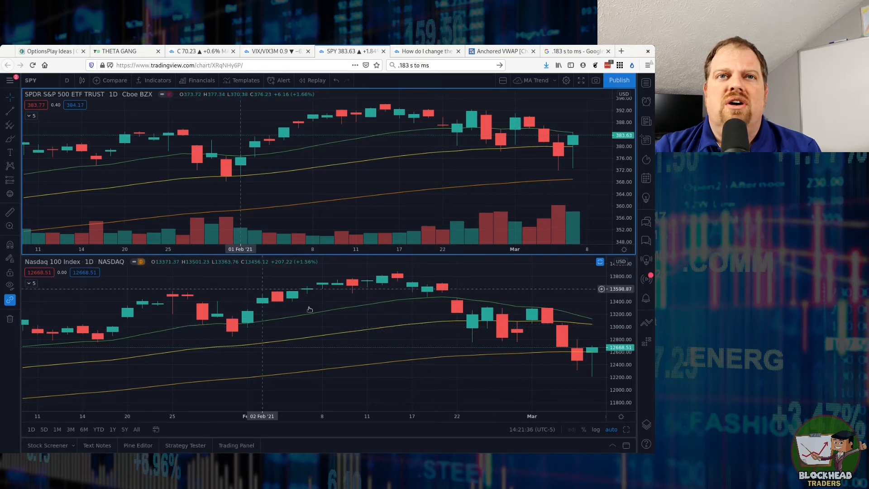
pyautogui.moveTo(471, 304)
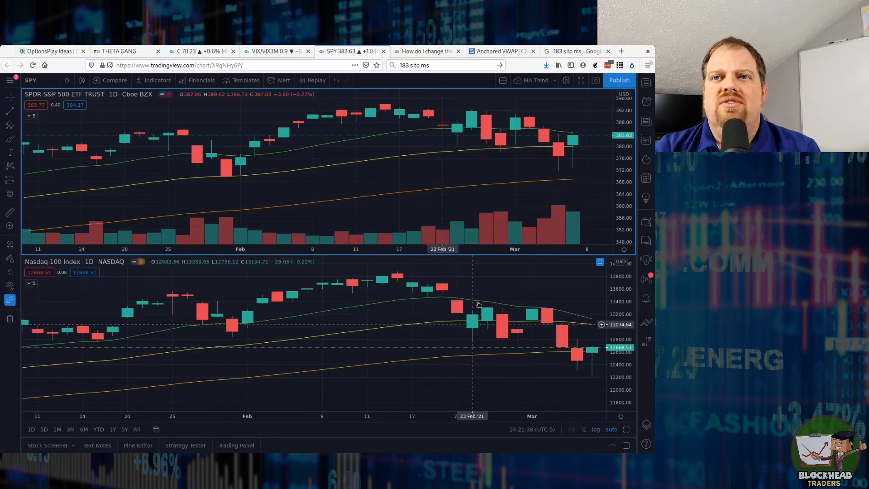
pyautogui.moveTo(501, 336)
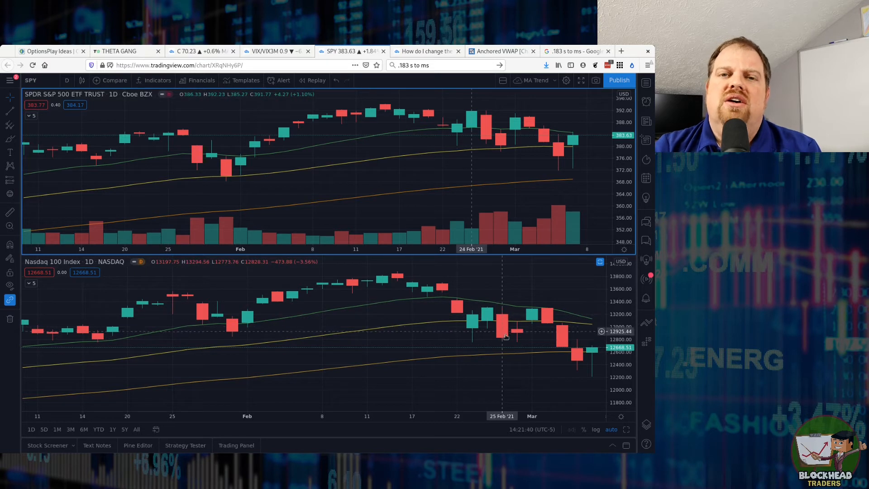
pyautogui.moveTo(457, 321)
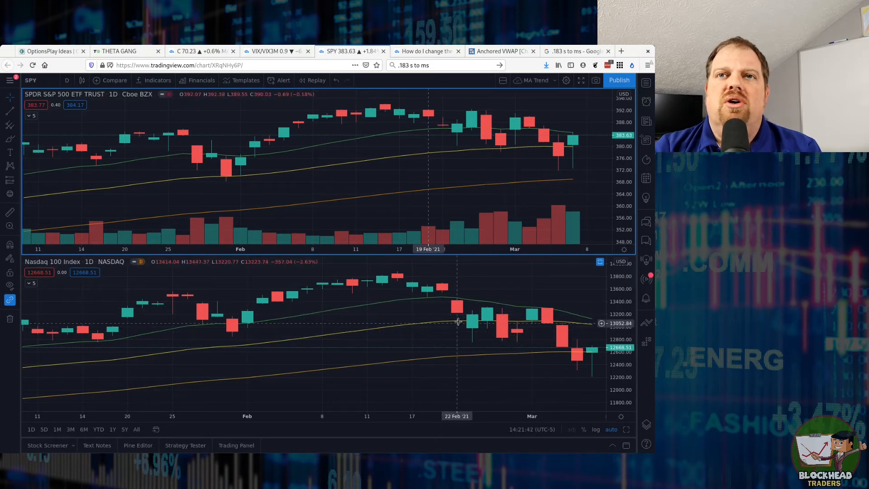
pyautogui.moveTo(502, 315)
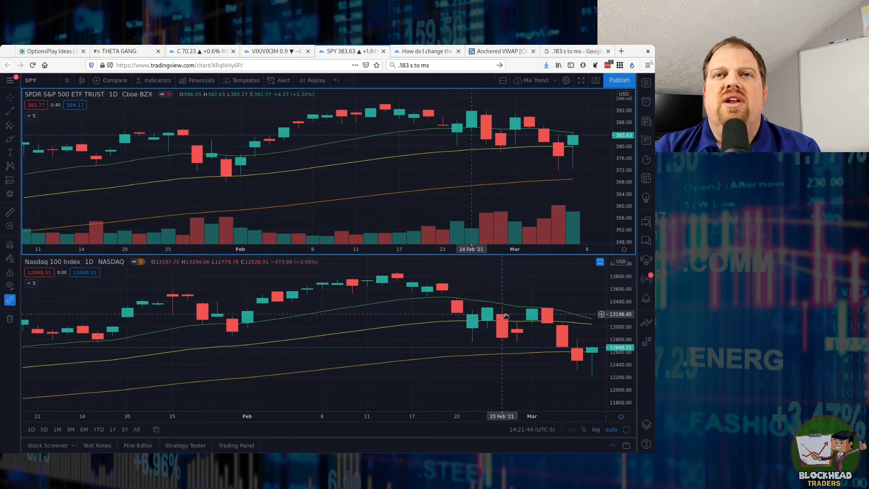
pyautogui.moveTo(440, 297)
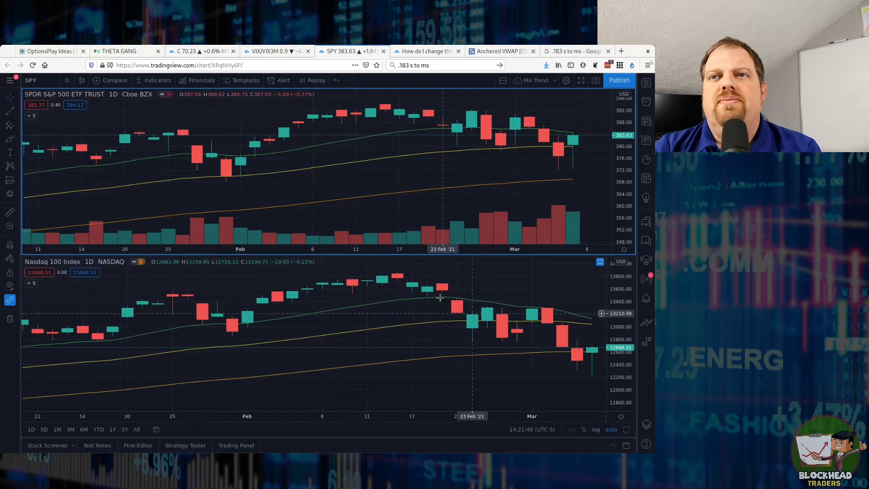
pyautogui.moveTo(386, 105)
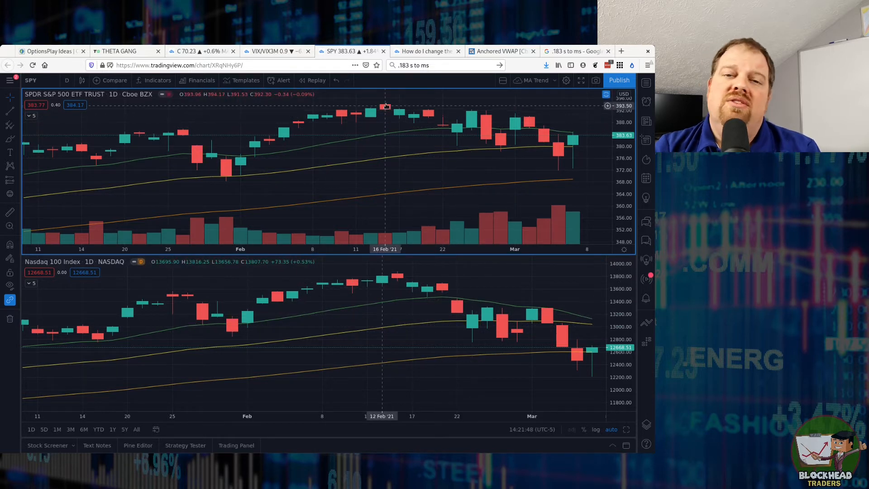
pyautogui.moveTo(472, 118)
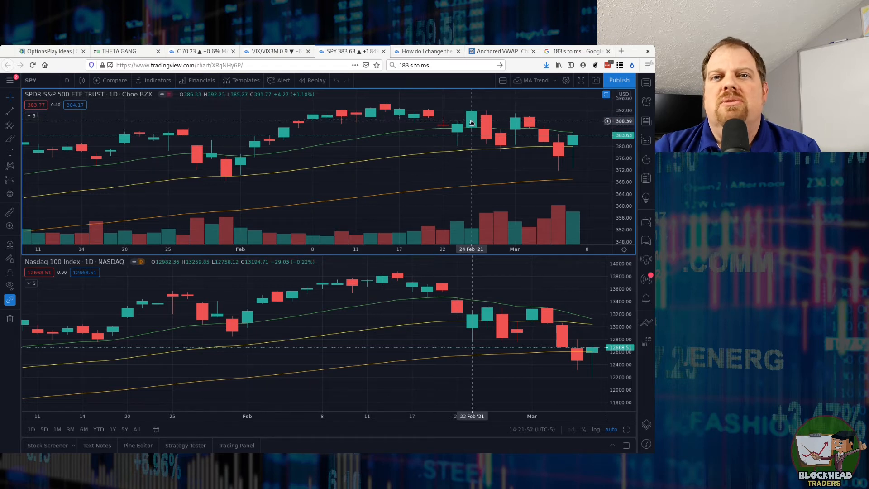
pyautogui.moveTo(456, 128)
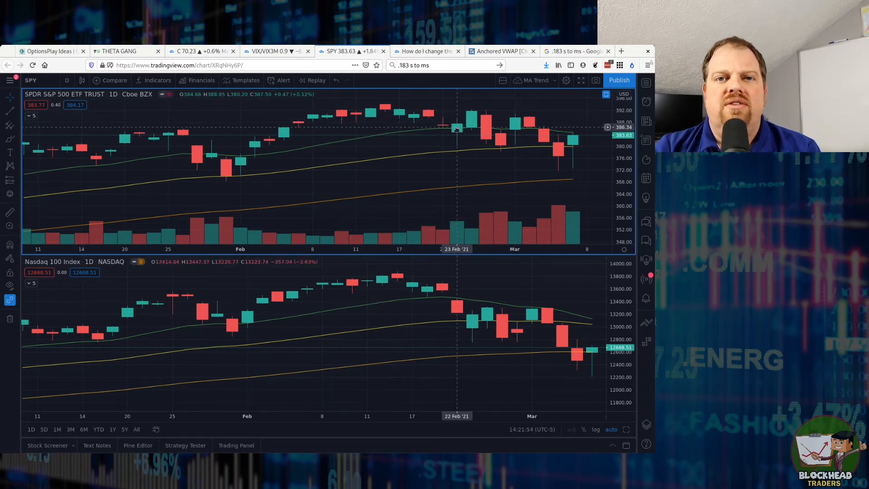
pyautogui.moveTo(456, 133)
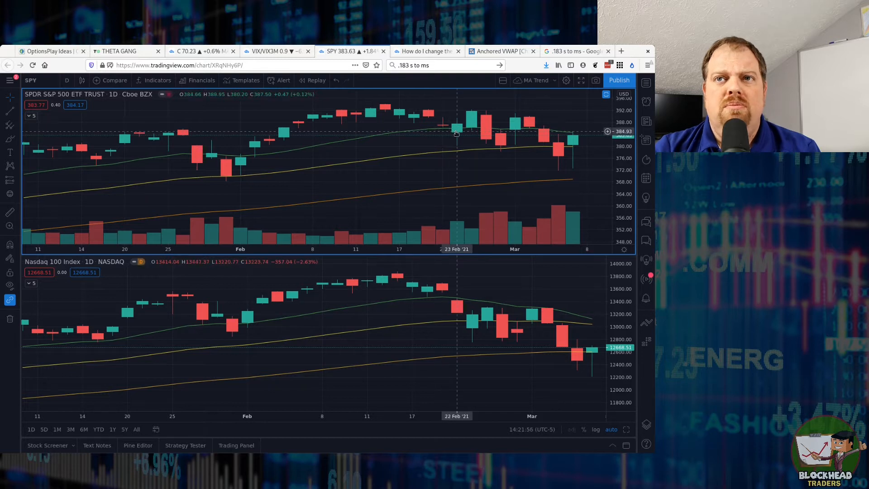
pyautogui.moveTo(444, 159)
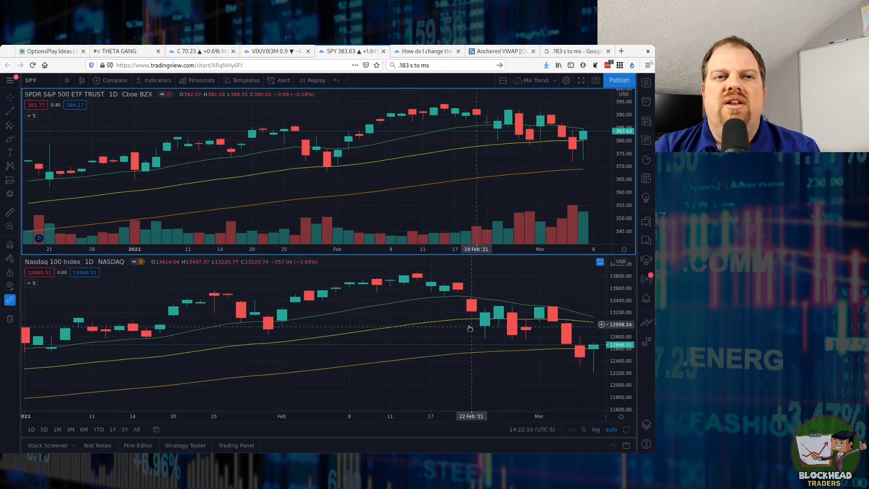
pyautogui.moveTo(472, 337)
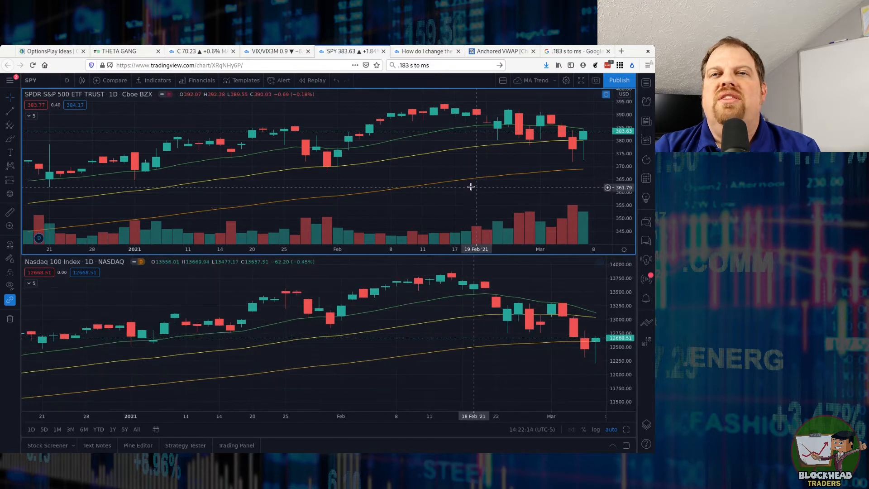
pyautogui.moveTo(465, 180)
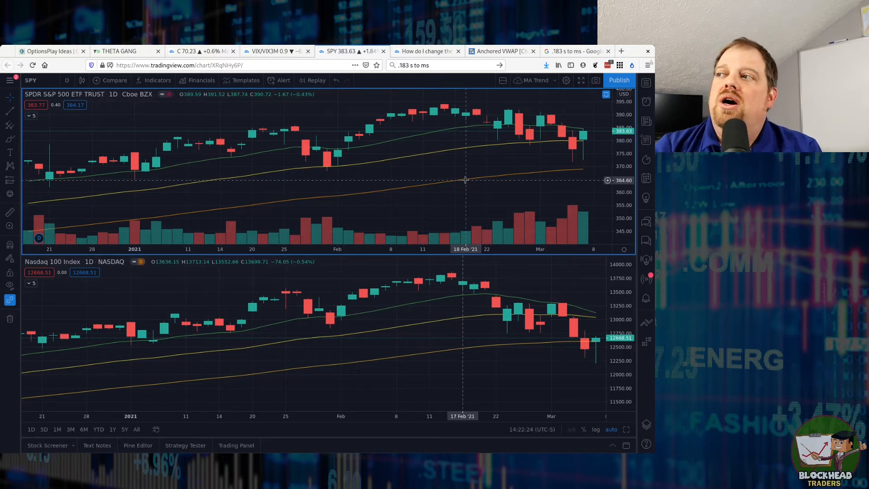
pyautogui.moveTo(447, 176)
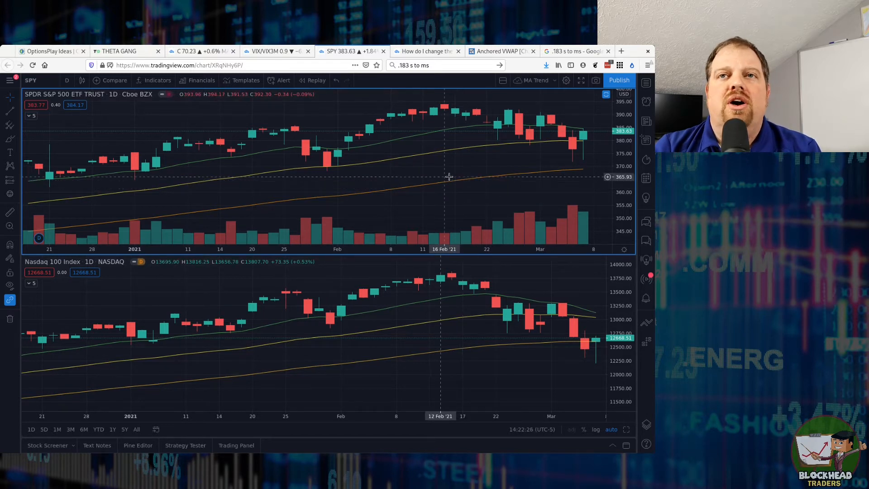
pyautogui.moveTo(451, 176)
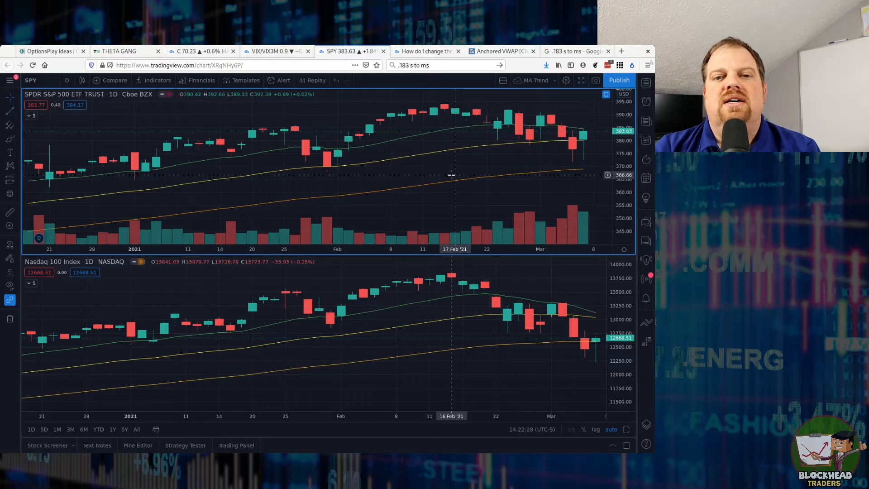
pyautogui.moveTo(454, 174)
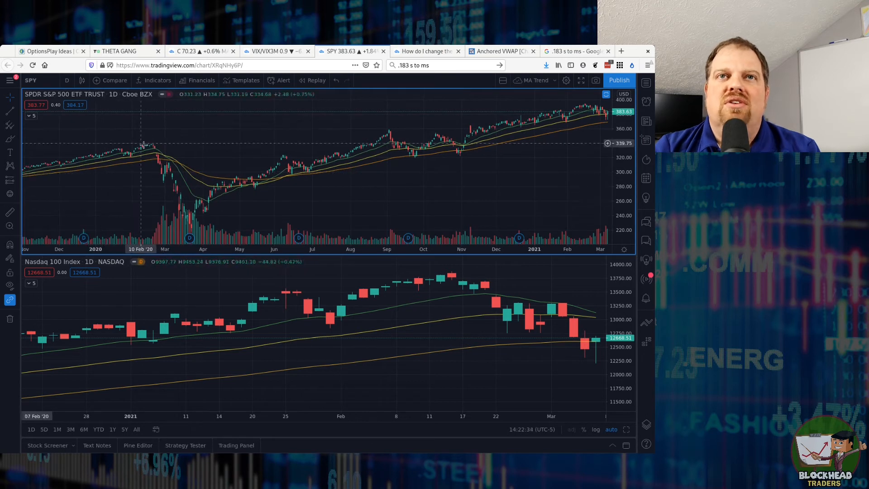
pyautogui.moveTo(151, 150)
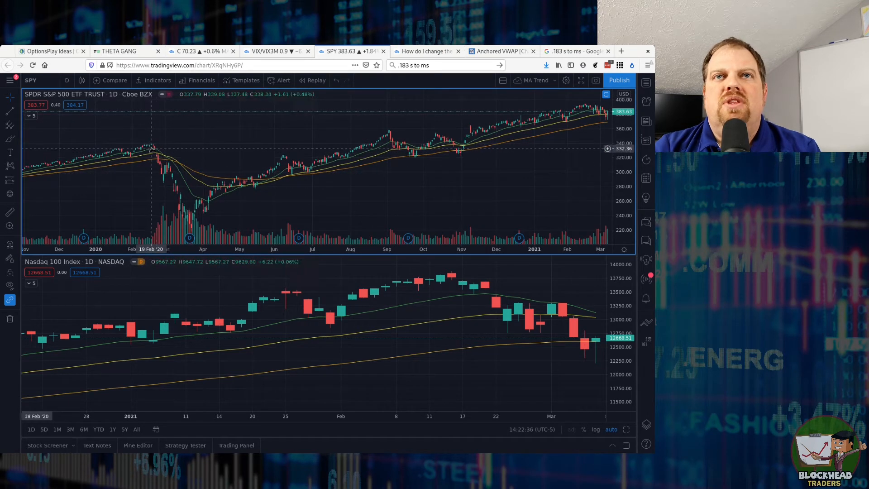
pyautogui.moveTo(188, 223)
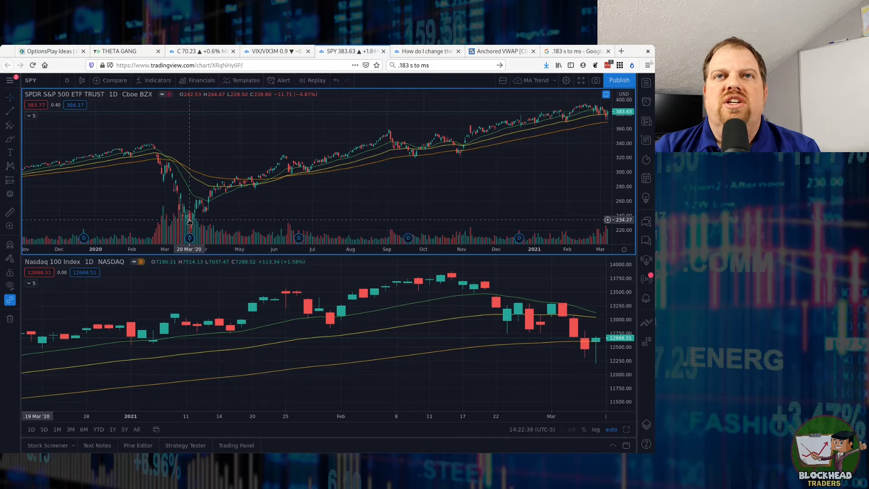
pyautogui.moveTo(264, 183)
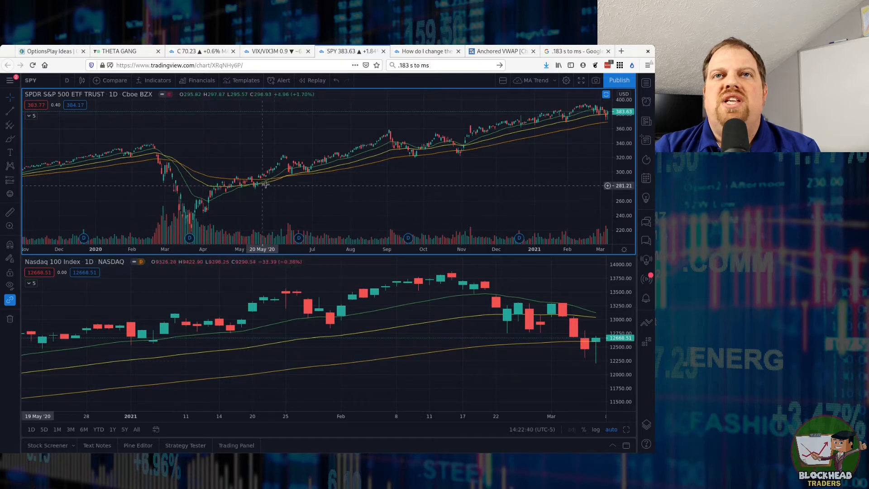
pyautogui.moveTo(287, 164)
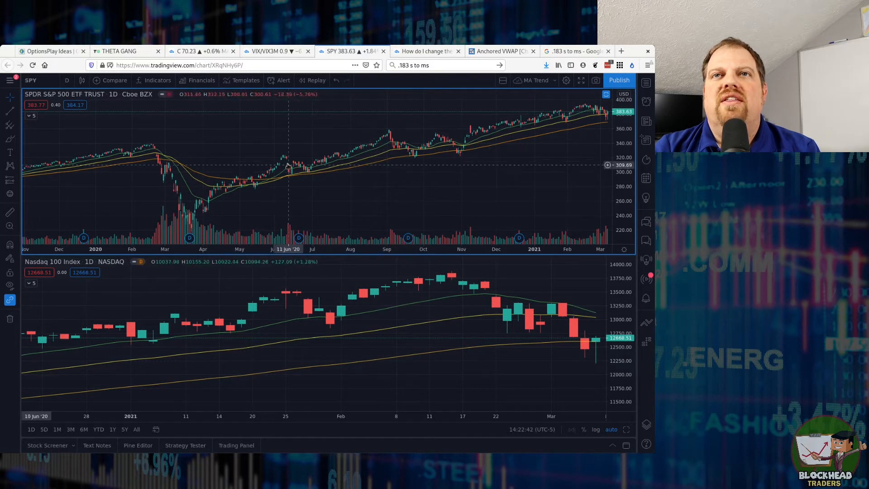
pyautogui.moveTo(309, 176)
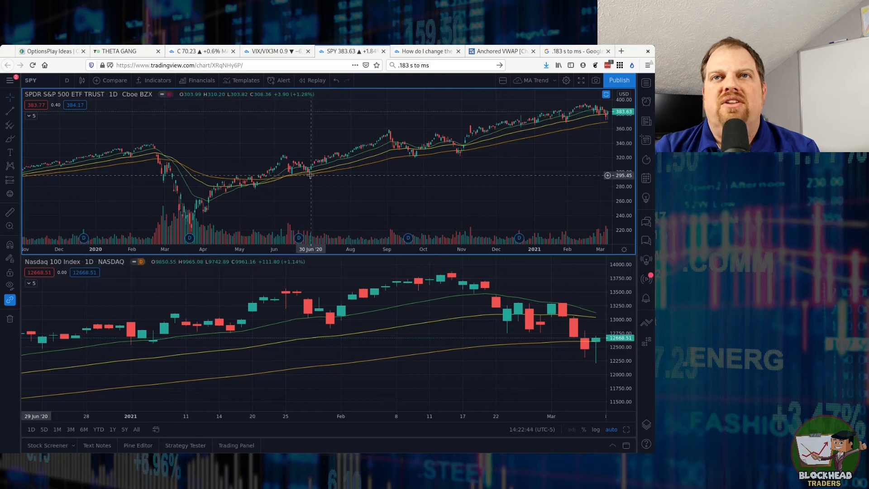
pyautogui.moveTo(388, 139)
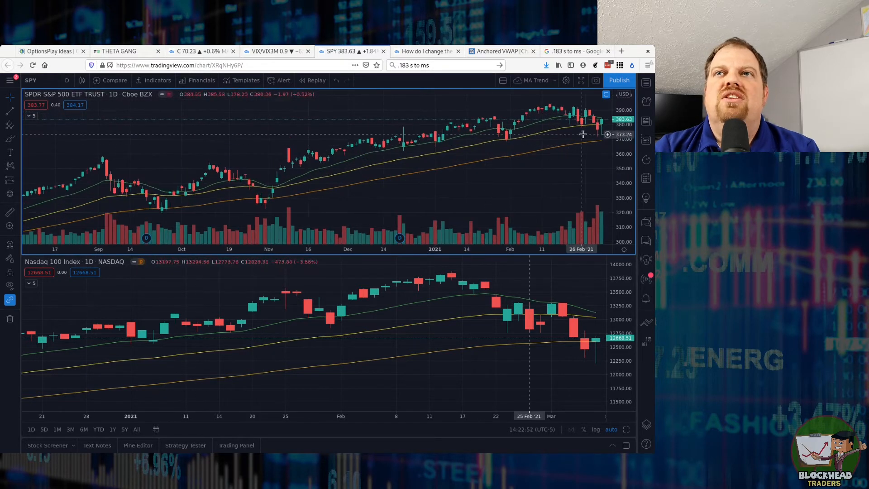
pyautogui.moveTo(495, 143)
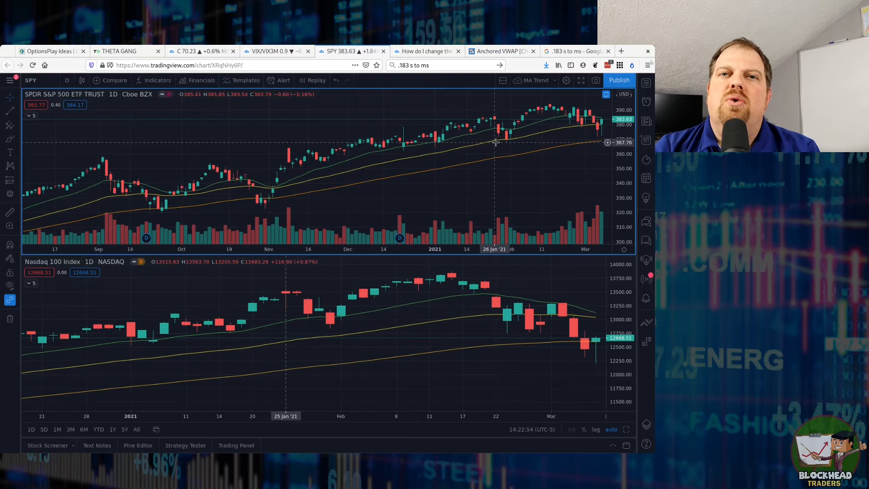
pyautogui.moveTo(600, 143)
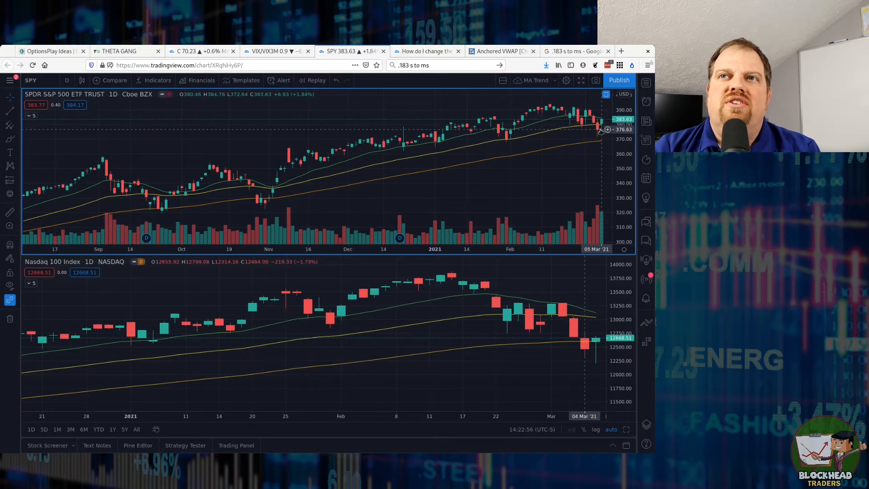
pyautogui.moveTo(581, 133)
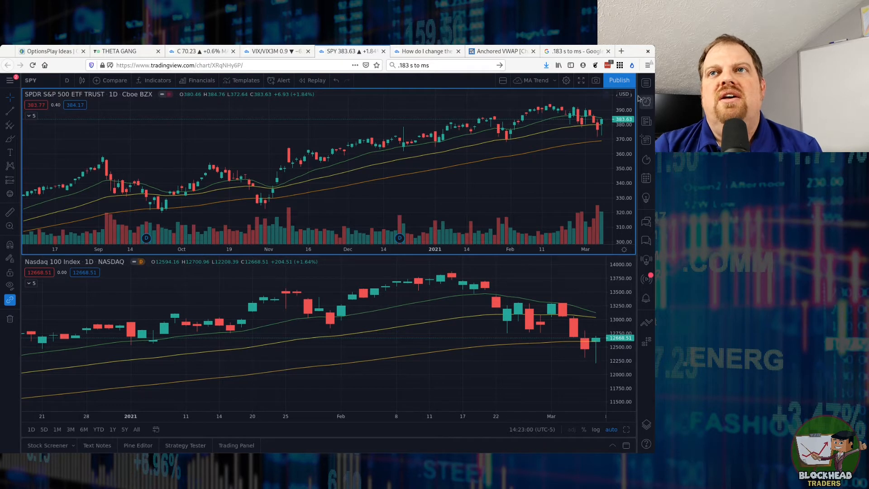
pyautogui.moveTo(582, 131)
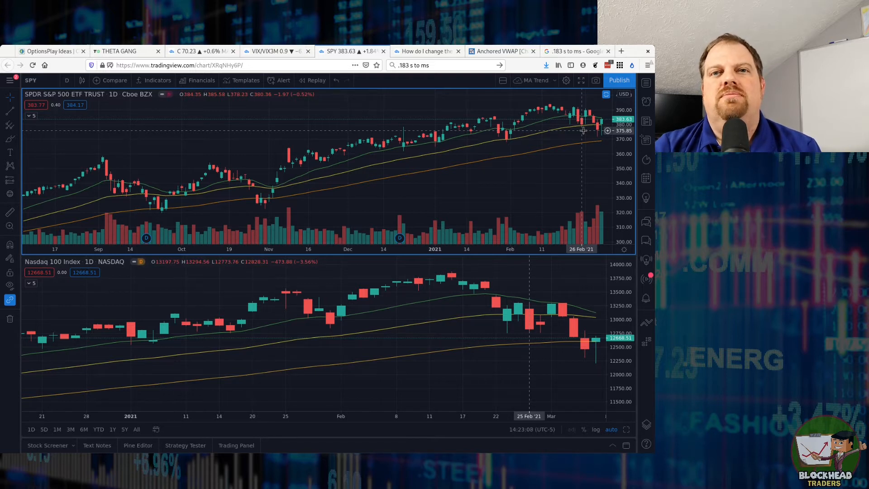
pyautogui.moveTo(582, 130)
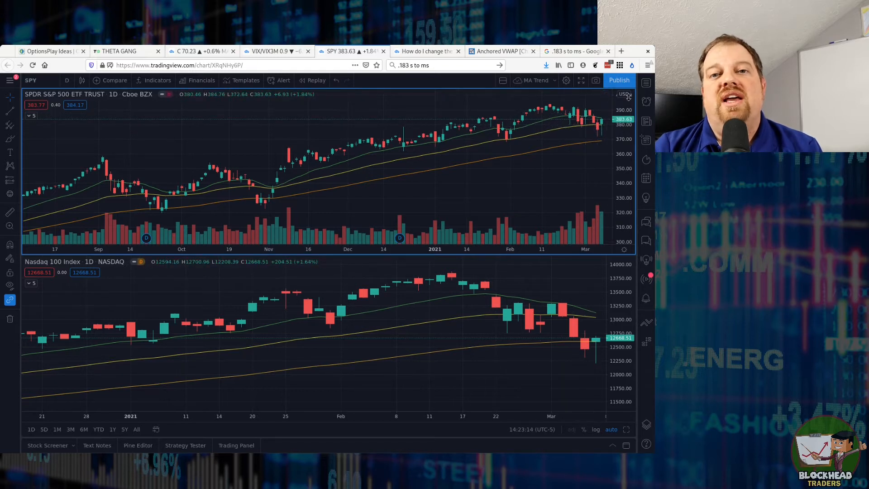
pyautogui.moveTo(545, 143)
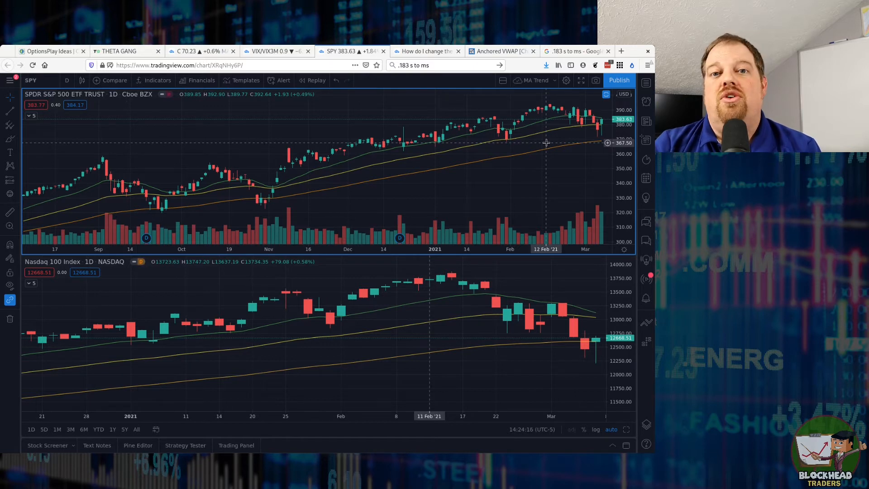
pyautogui.moveTo(441, 344)
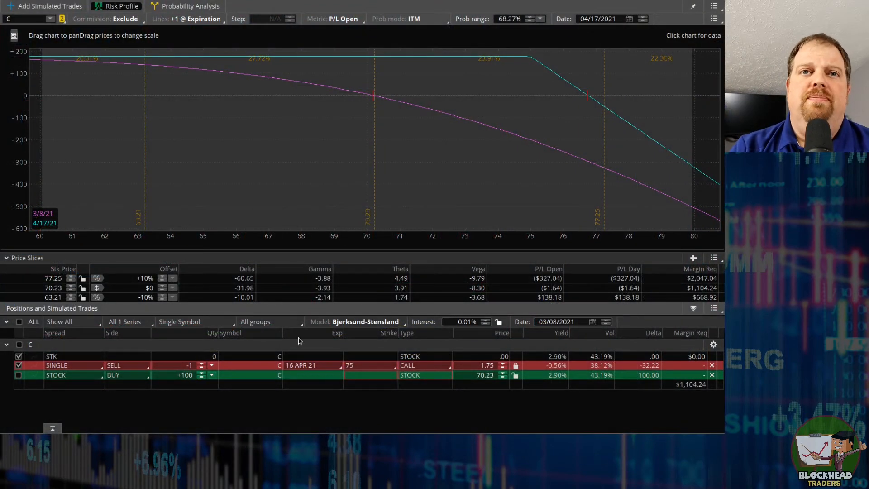
# - Delete the simulated short call and 100-share stock trades from C
pyautogui.click(712, 365)
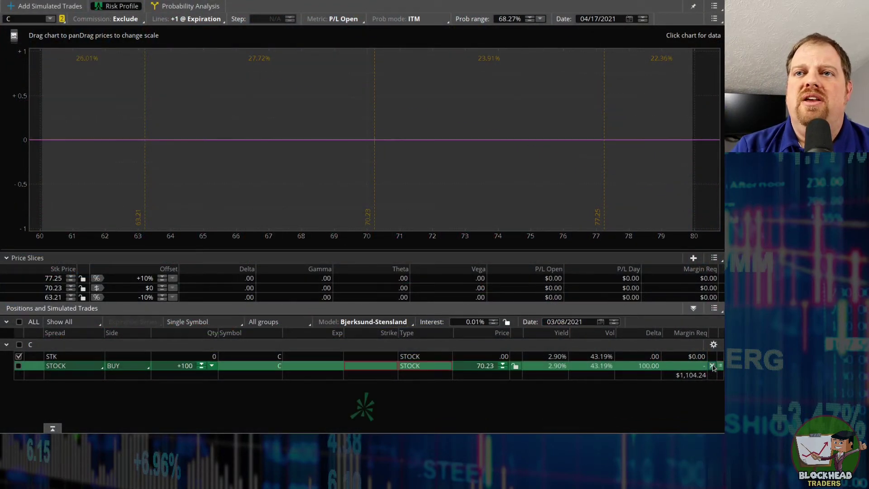
pyautogui.click(712, 365)
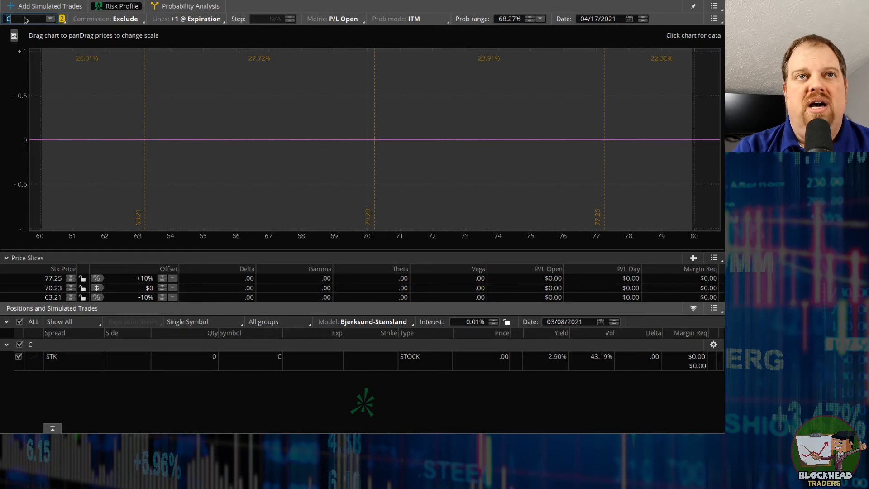
# - Load GM as the symbol and bring up its option chain
pyautogui.write('GM')
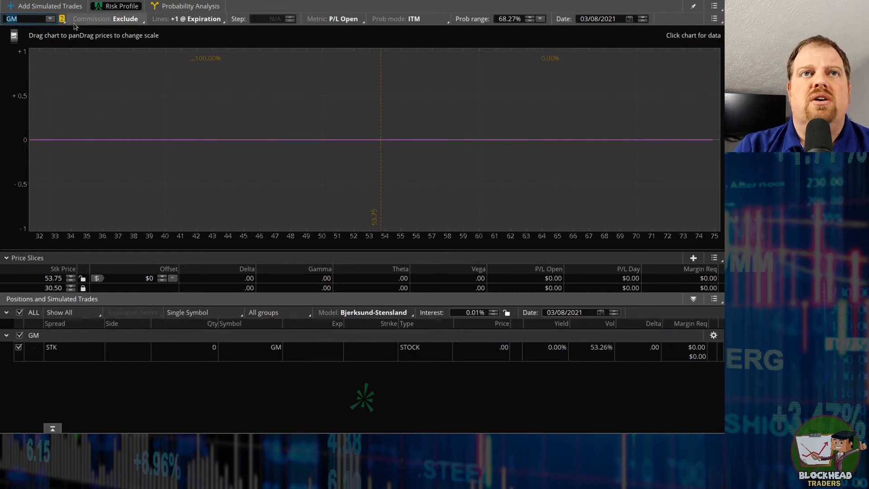
pyautogui.click(48, 6)
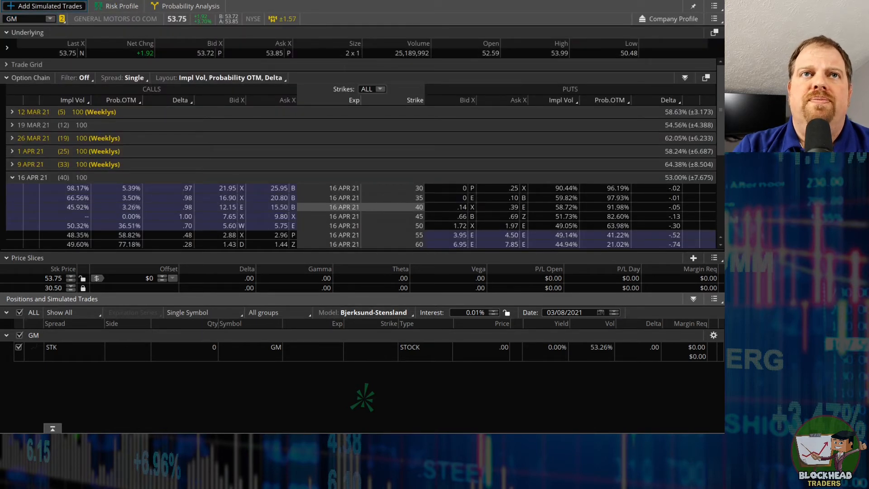
pyautogui.moveTo(116, 32)
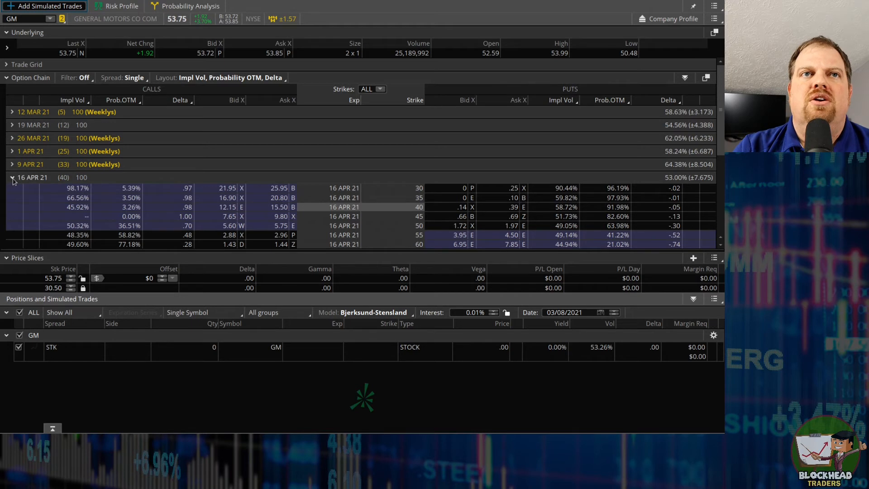
# - Collapse the 16 APR 21 series and add a simulated 200-share GM buy at $45.00
pyautogui.click(12, 177)
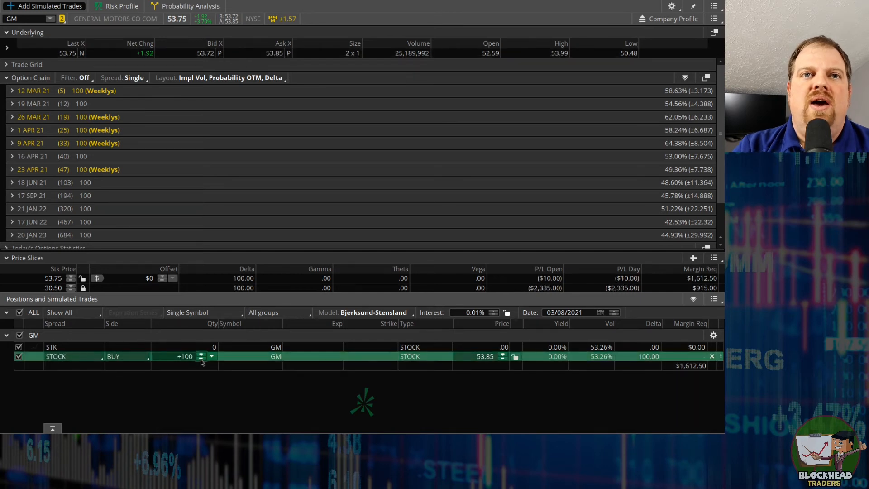
pyautogui.click(200, 353)
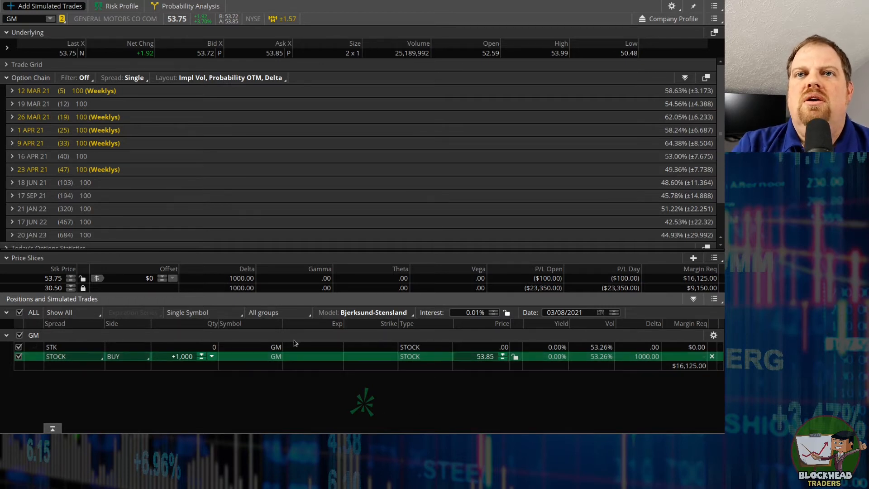
pyautogui.moveTo(201, 356)
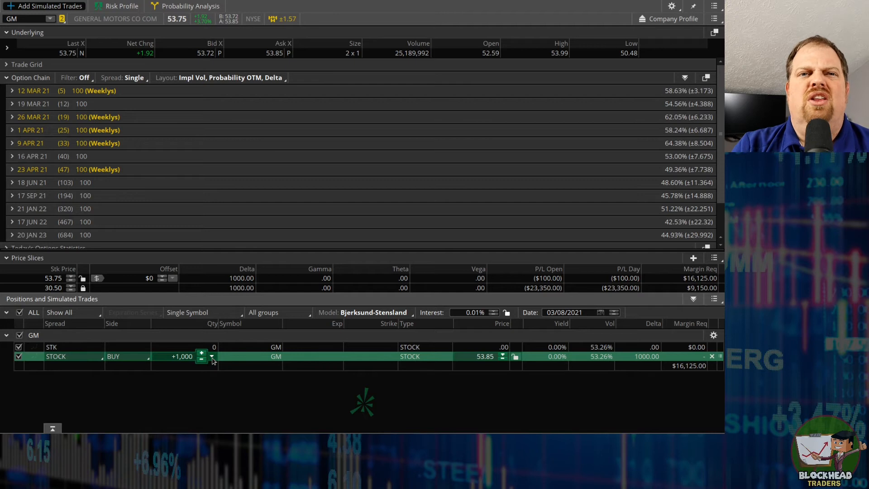
pyautogui.click(201, 359)
pyautogui.write('+200')
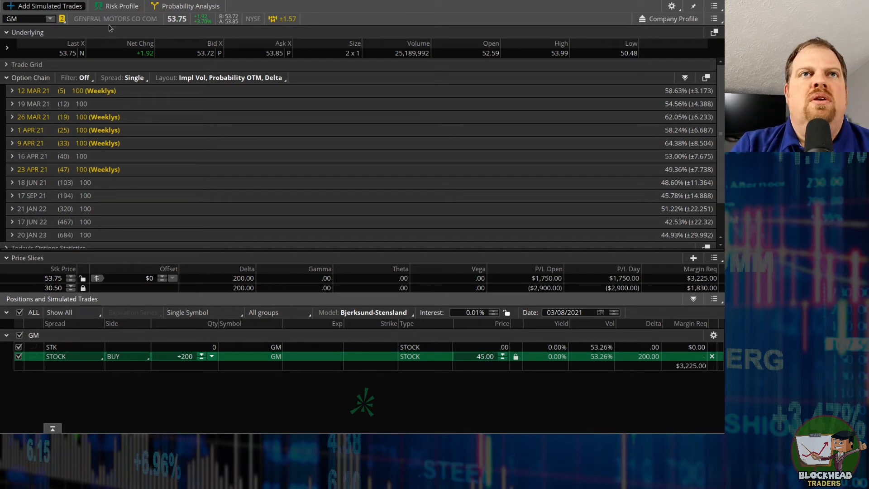
# - Chart the 200-share GM stock purchase as a rising P/L line
pyautogui.click(120, 6)
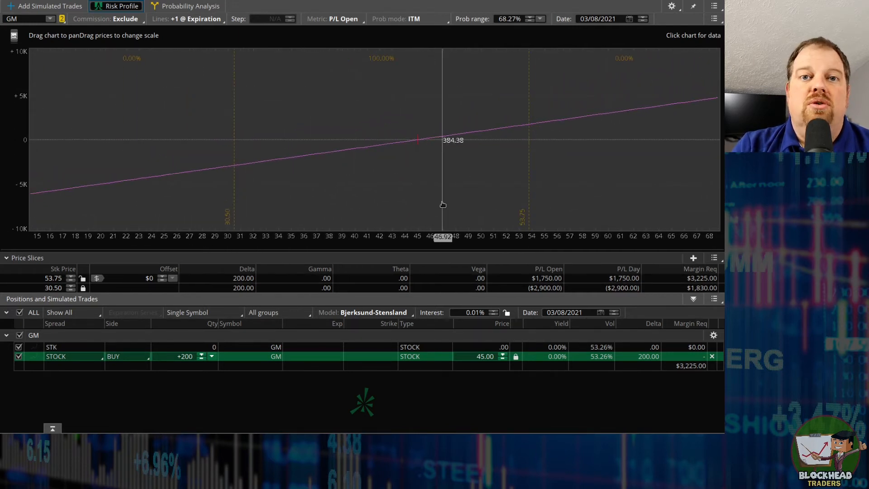
pyautogui.moveTo(487, 368)
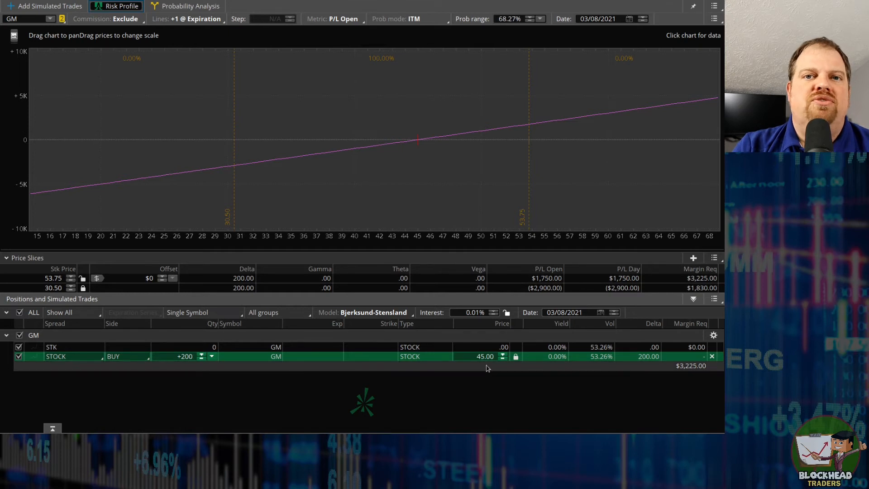
pyautogui.moveTo(416, 144)
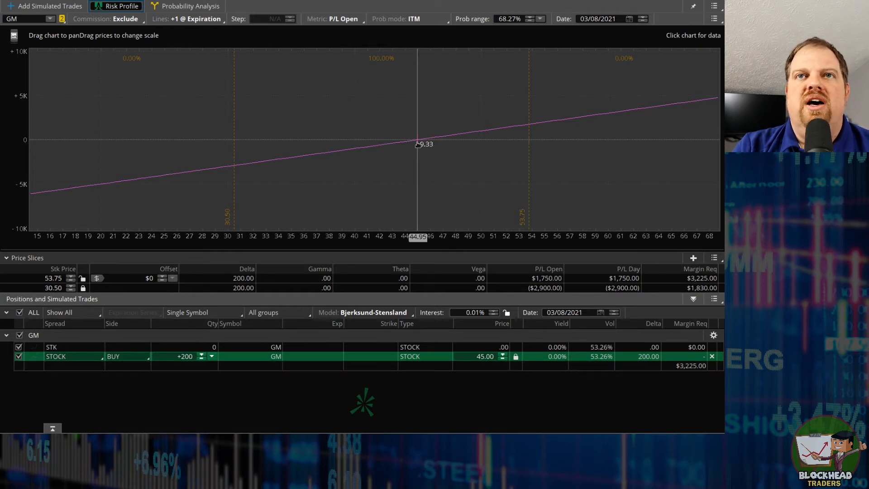
pyautogui.moveTo(421, 134)
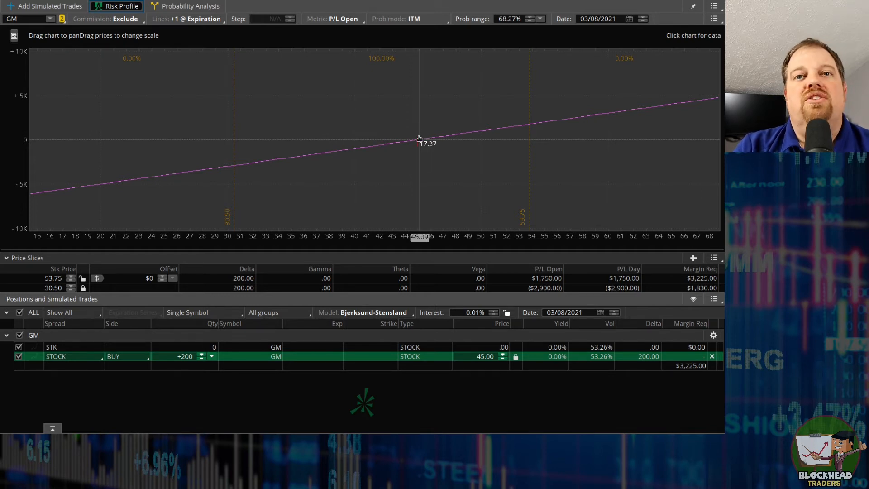
pyautogui.moveTo(539, 138)
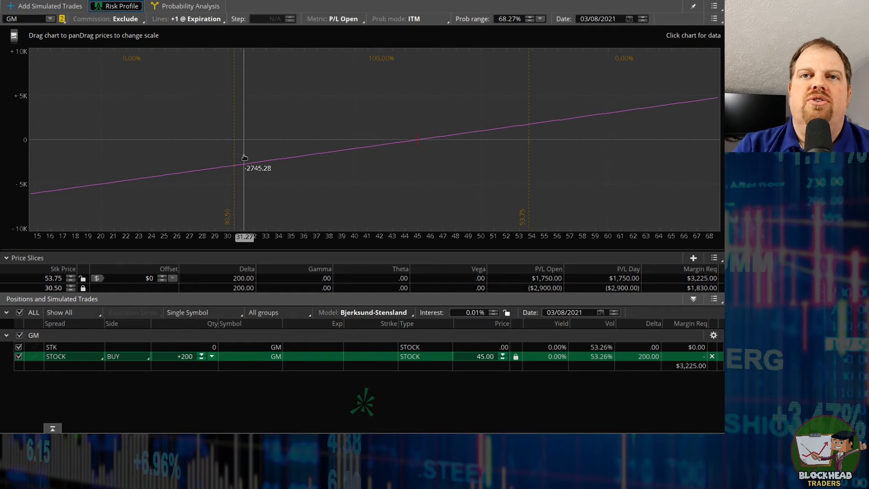
pyautogui.moveTo(412, 155)
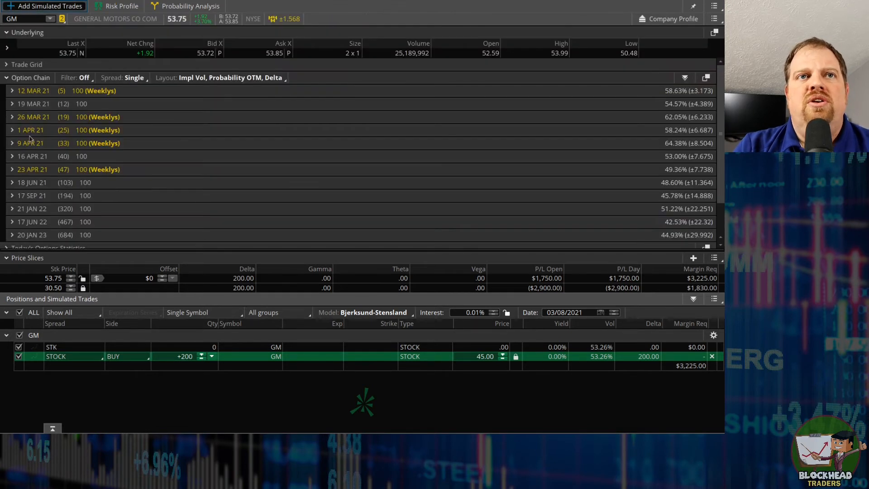
pyautogui.moveTo(55, 149)
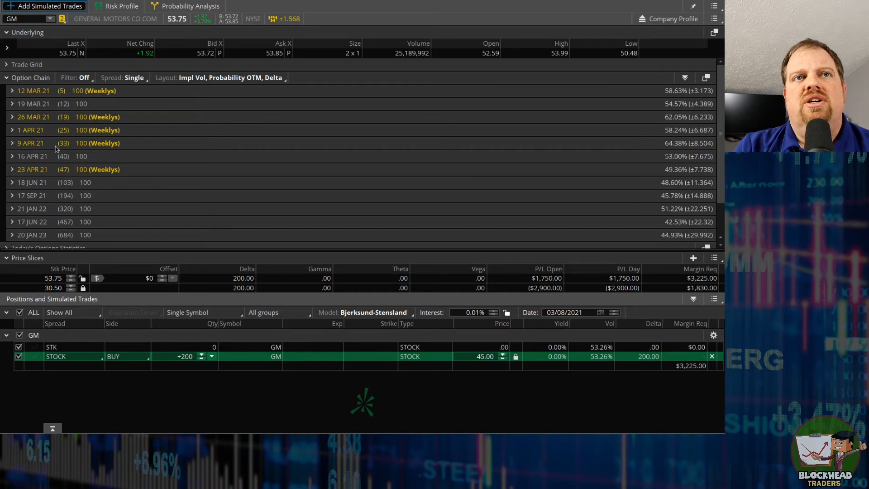
pyautogui.moveTo(64, 169)
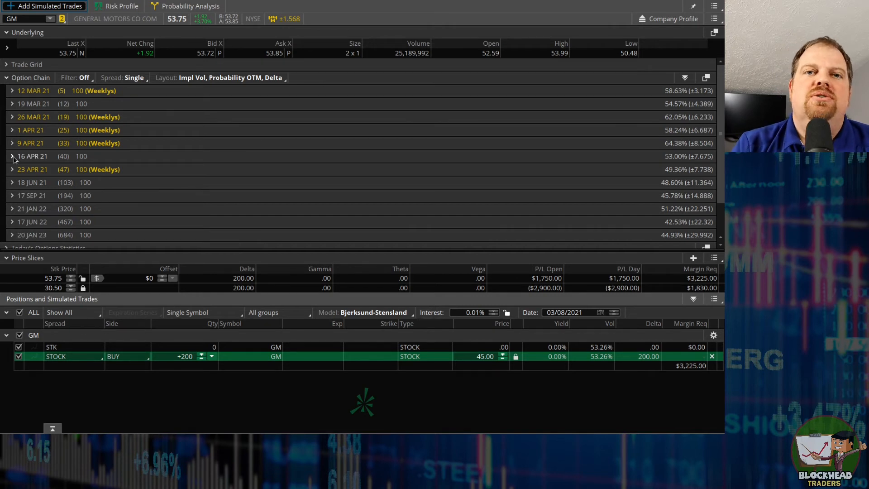
pyautogui.moveTo(33, 168)
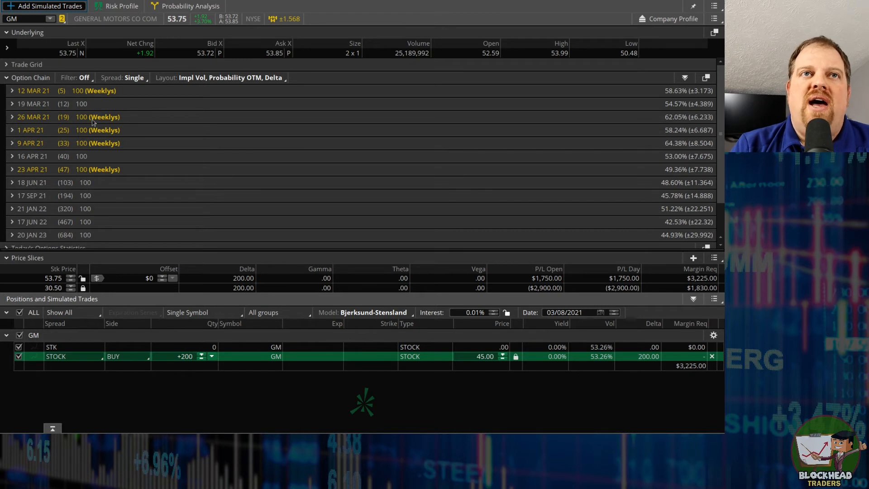
pyautogui.moveTo(104, 152)
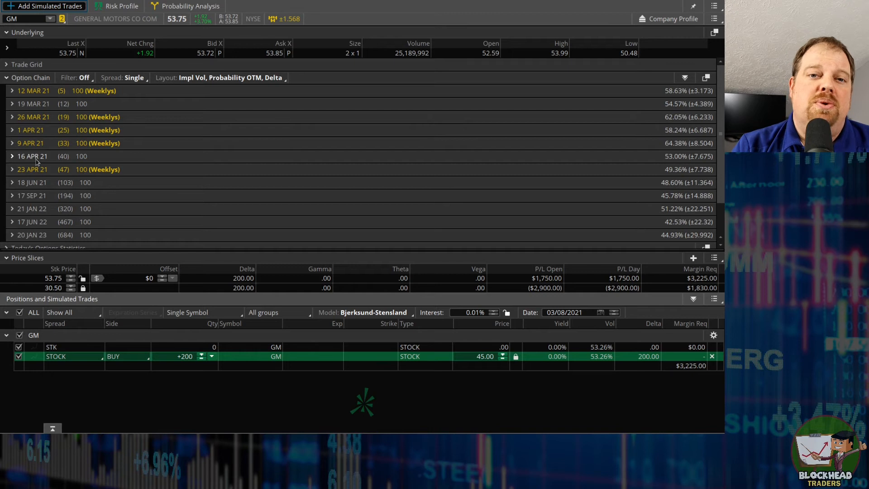
pyautogui.moveTo(107, 201)
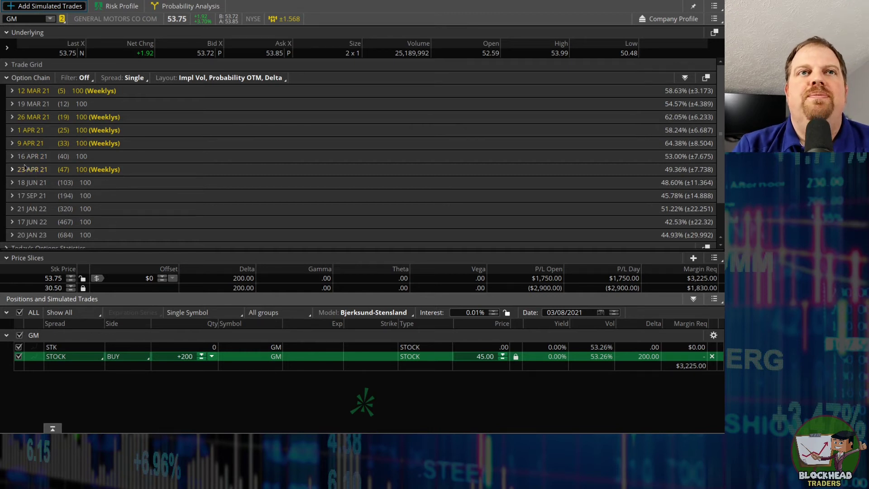
# - Expand the GM 16 APR 21 series to show strikes 30–60
pyautogui.click(12, 155)
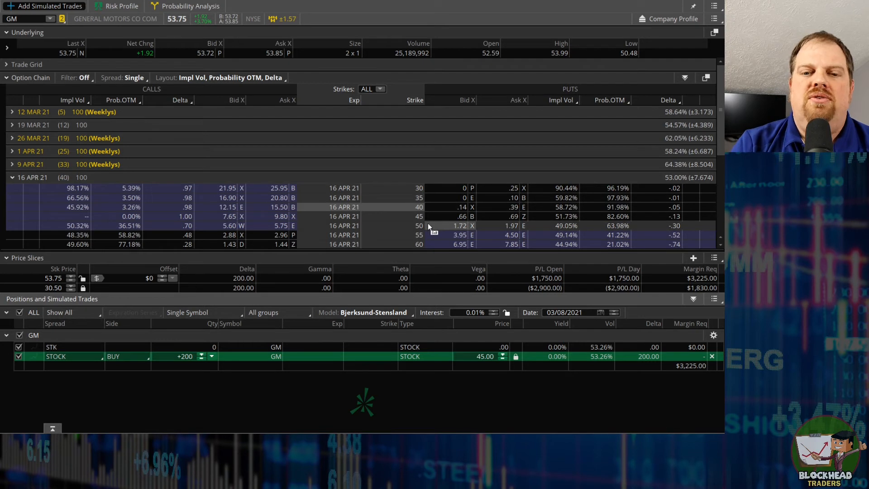
pyautogui.moveTo(406, 216)
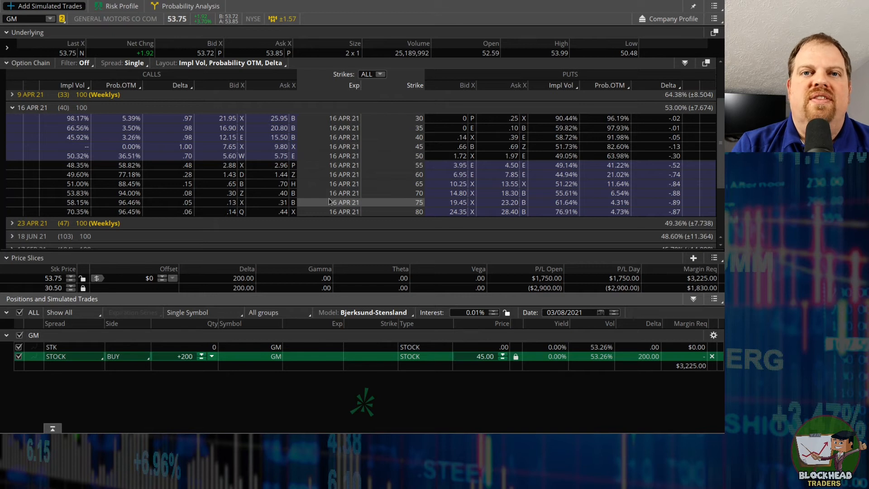
pyautogui.moveTo(255, 176)
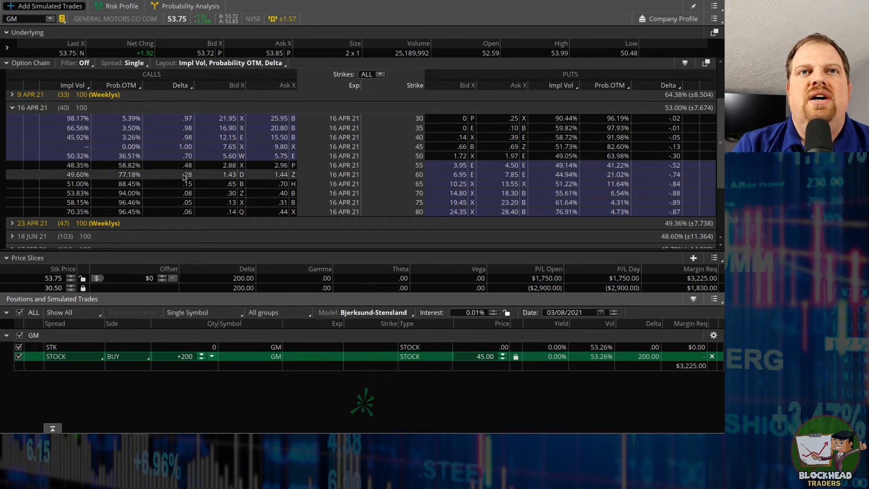
pyautogui.moveTo(176, 180)
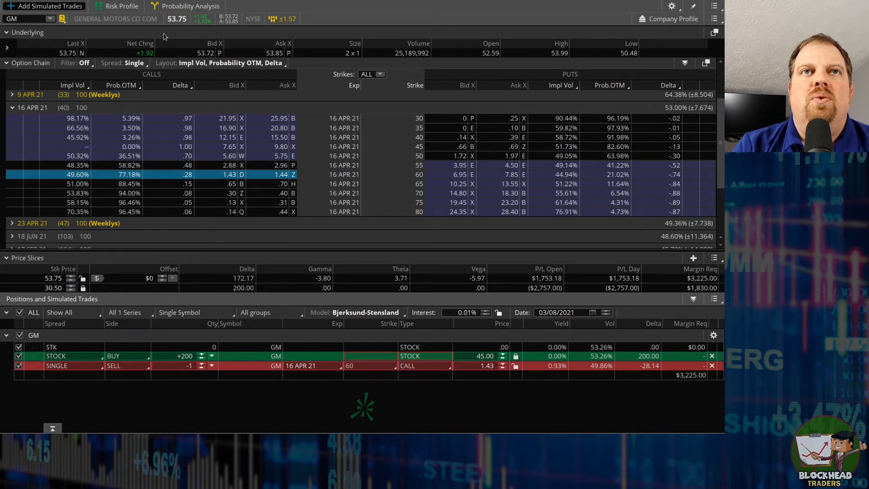
# - Show the risk profile for 200 GM shares plus the short 60 call
pyautogui.click(116, 6)
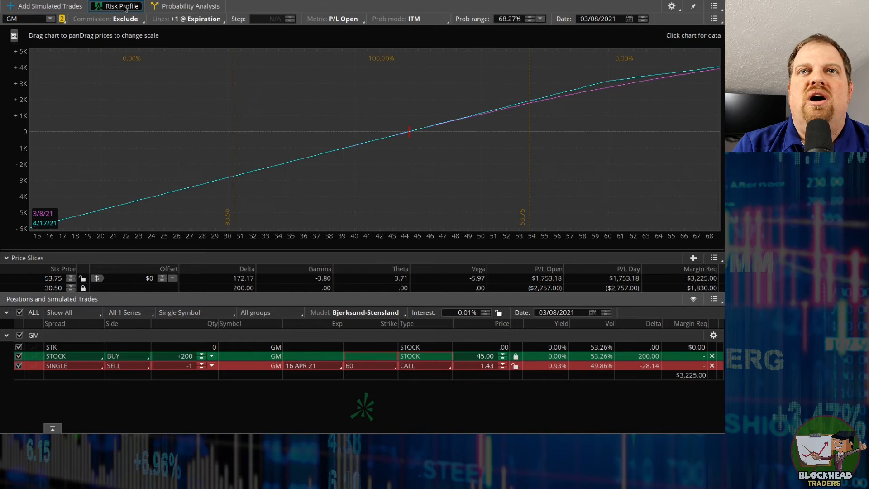
pyautogui.moveTo(560, 250)
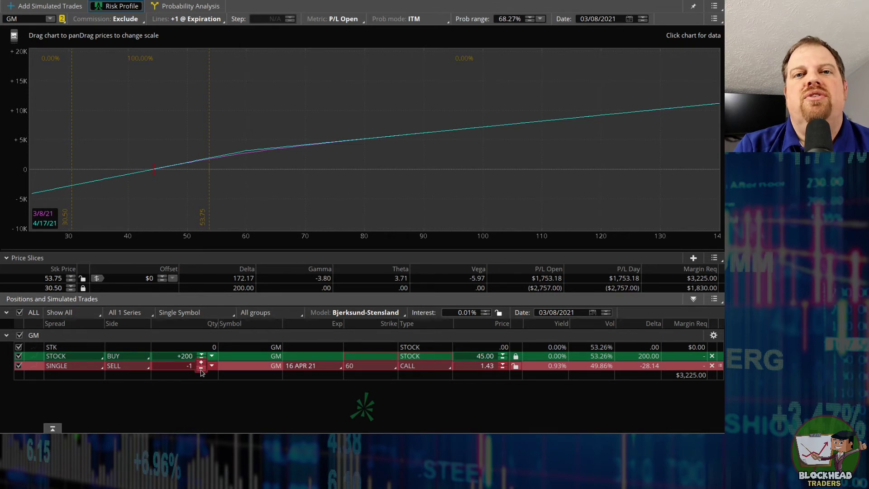
# - Raise the short call quantity to two contracts and re-include it in the analysis
pyautogui.click(200, 368)
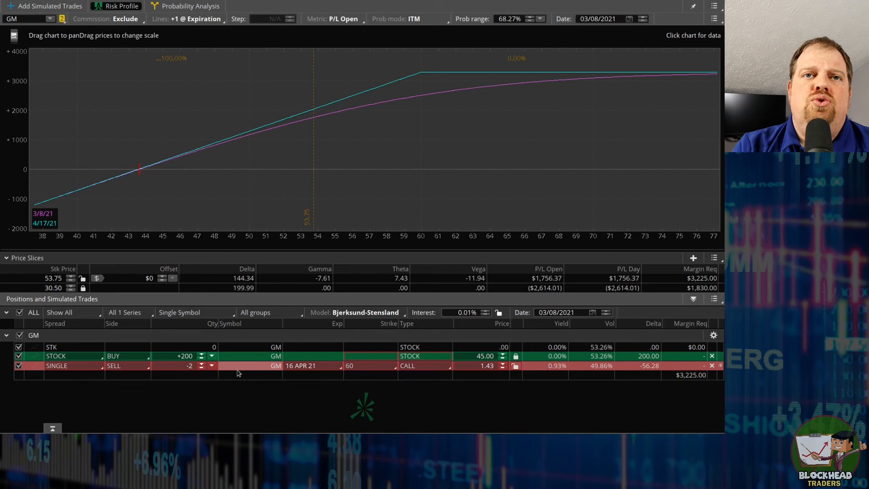
pyautogui.moveTo(244, 373)
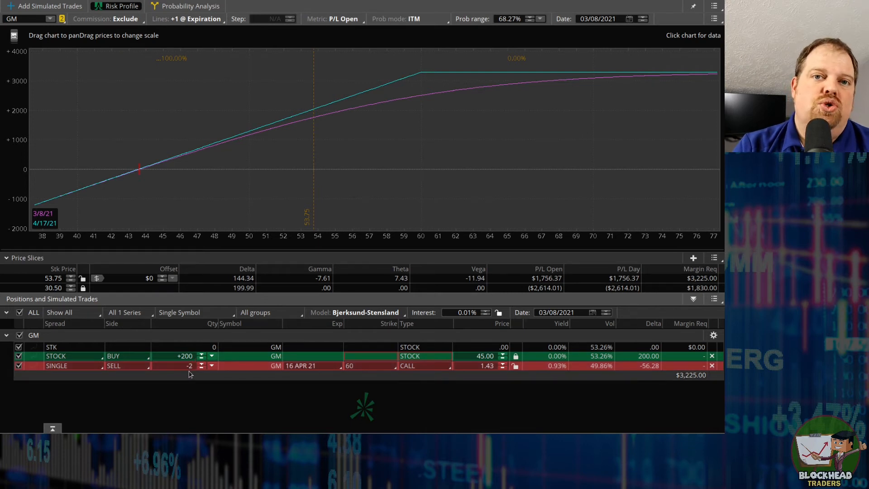
pyautogui.moveTo(293, 355)
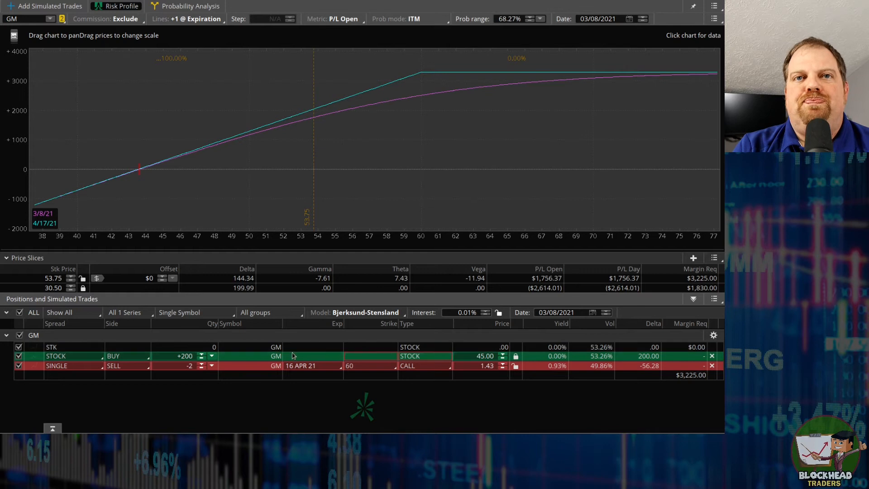
pyautogui.moveTo(410, 151)
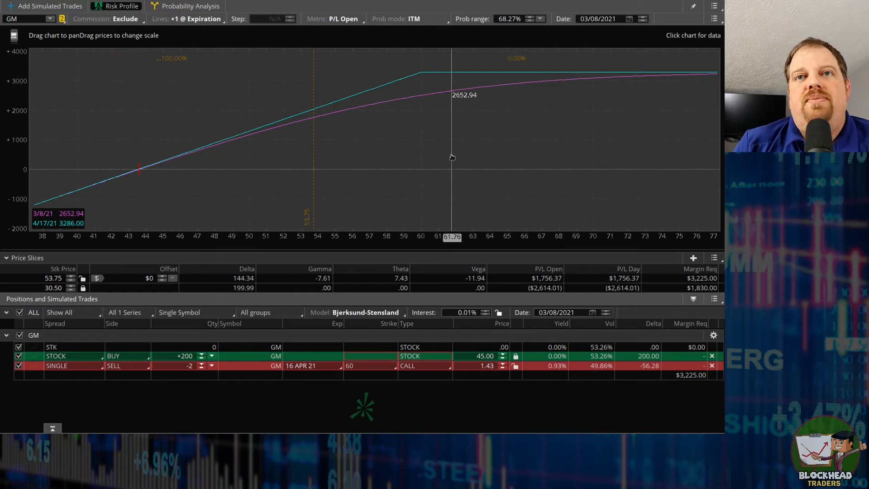
pyautogui.moveTo(413, 160)
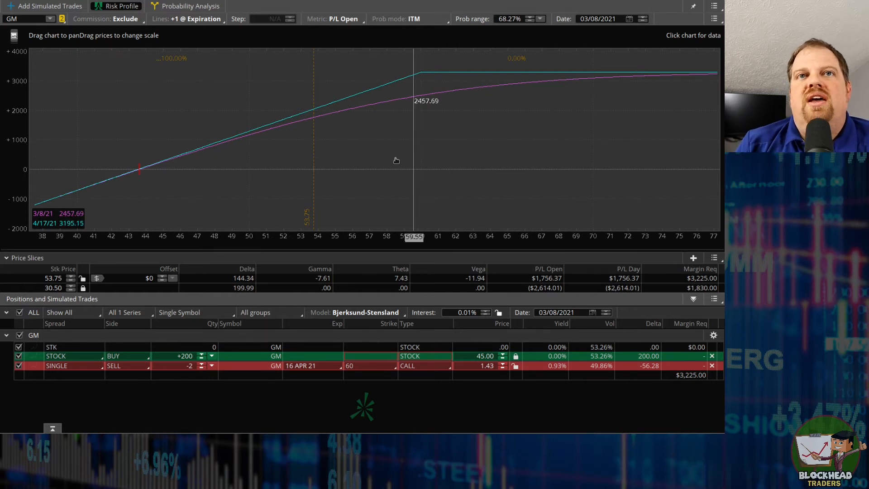
pyautogui.moveTo(138, 196)
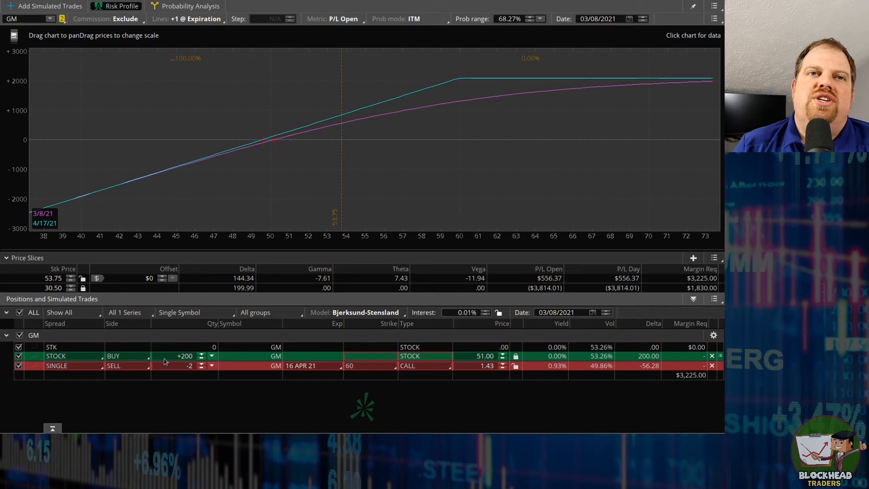
pyautogui.moveTo(294, 181)
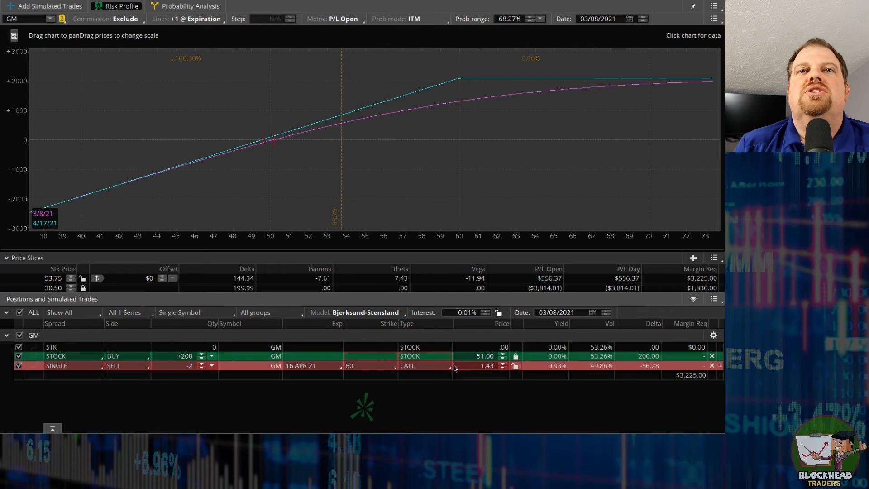
pyautogui.moveTo(221, 226)
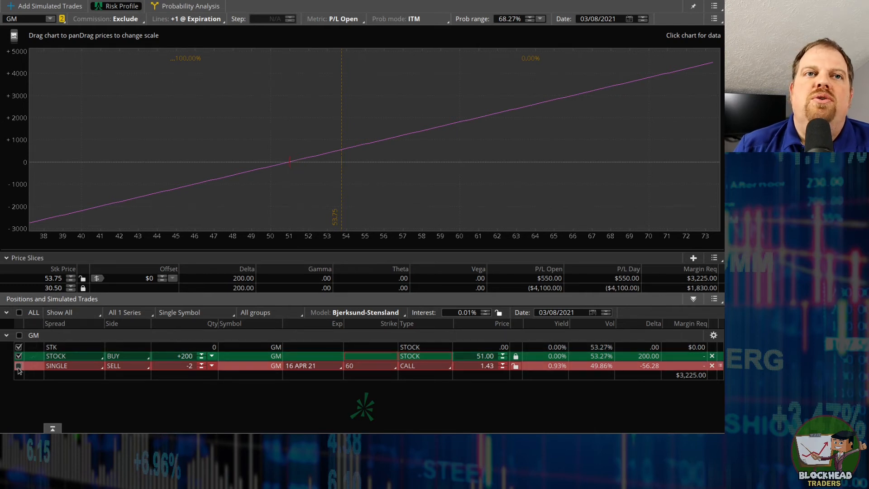
pyautogui.click(19, 366)
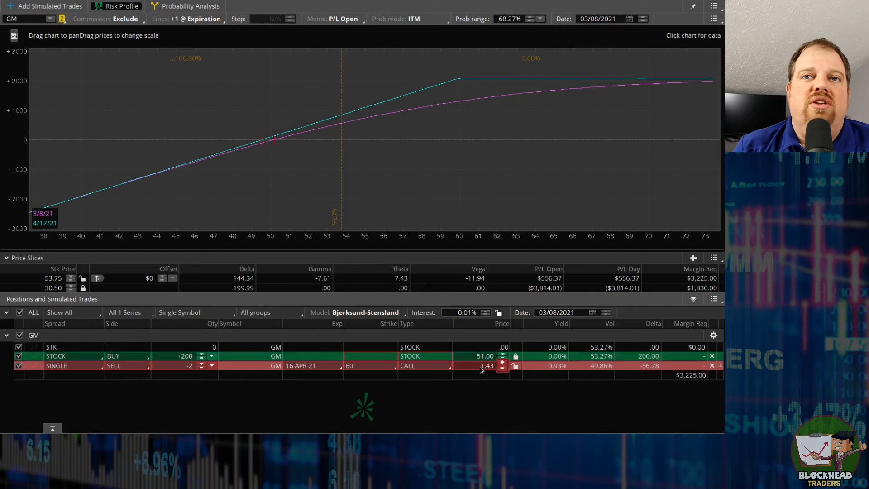
pyautogui.moveTo(487, 371)
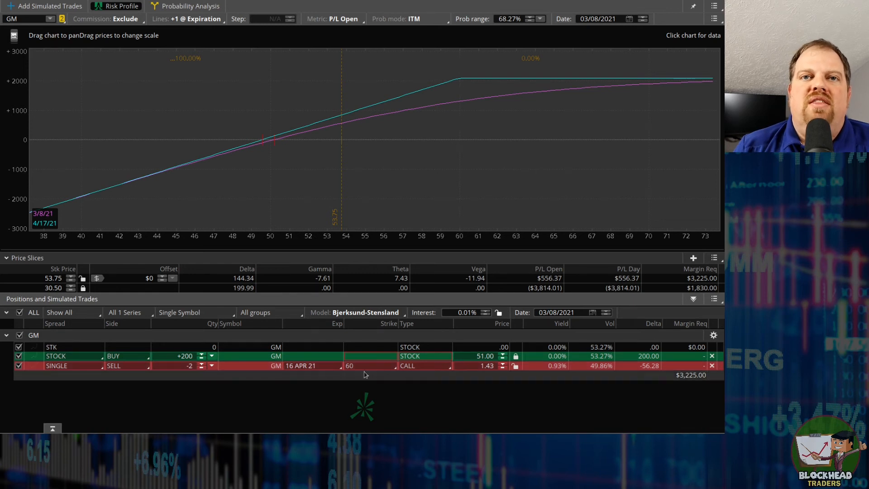
pyautogui.moveTo(452, 81)
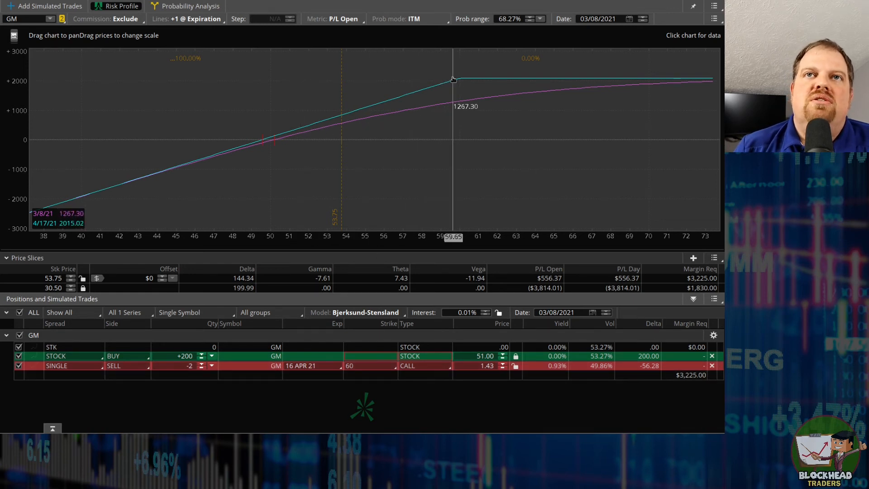
pyautogui.moveTo(645, 89)
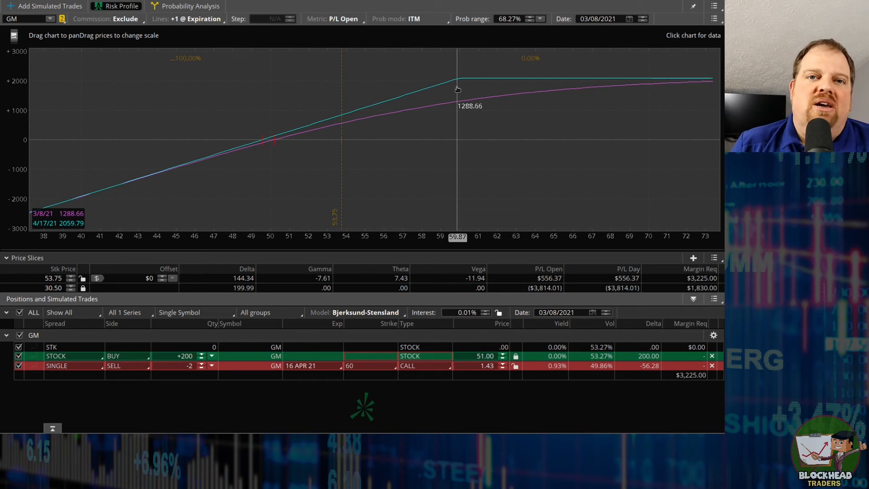
pyautogui.moveTo(518, 88)
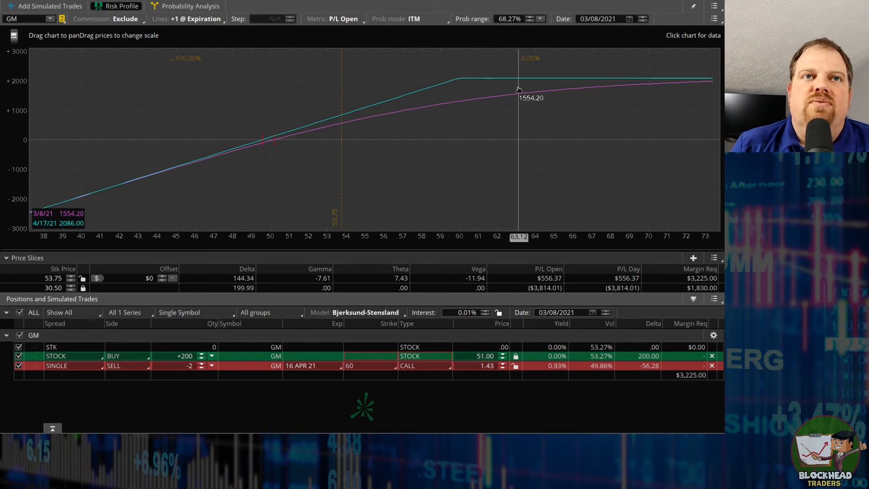
pyautogui.moveTo(226, 212)
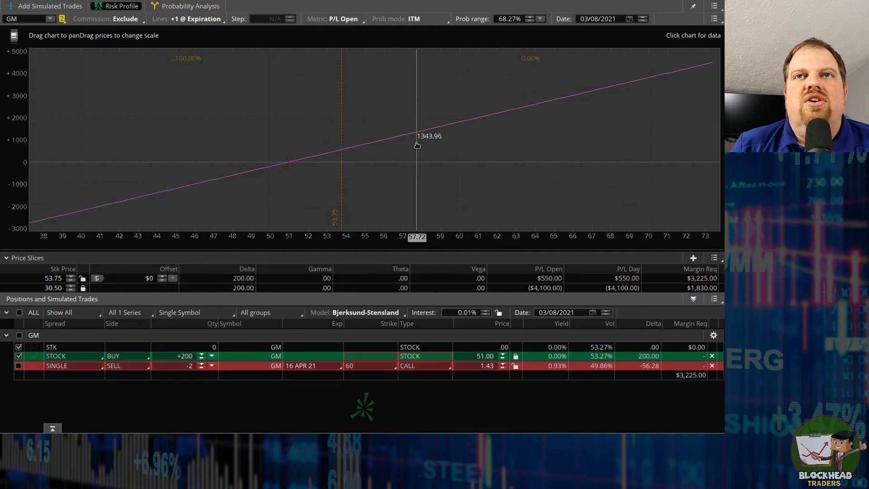
pyautogui.moveTo(635, 118)
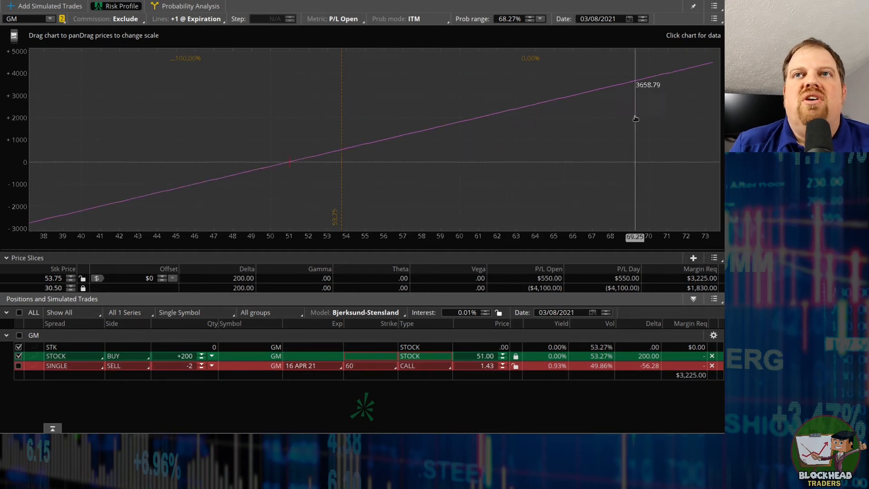
pyautogui.moveTo(652, 108)
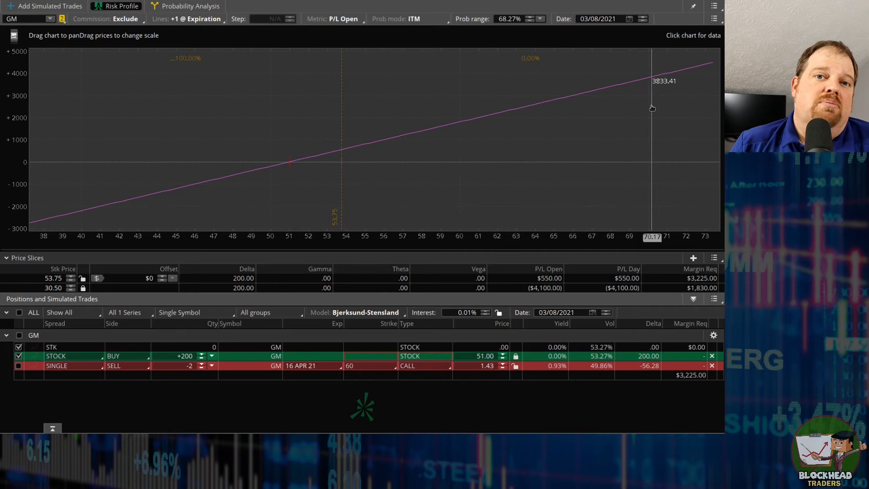
pyautogui.moveTo(633, 107)
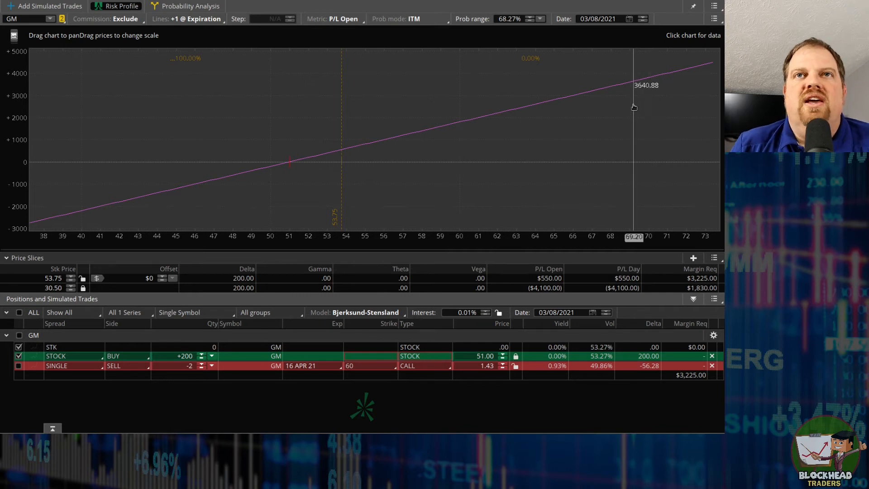
# - Set the analysis date to 04/17/2021 and re-include the GM short call
pyautogui.click(642, 18)
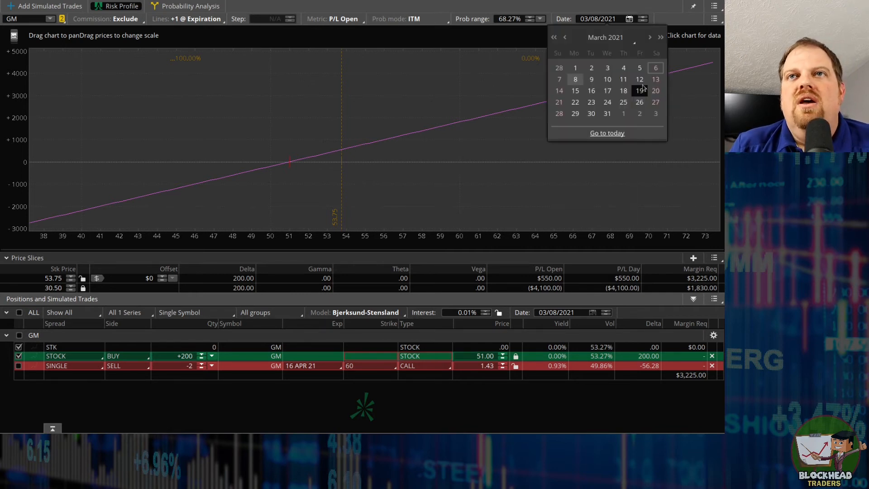
pyautogui.click(650, 37)
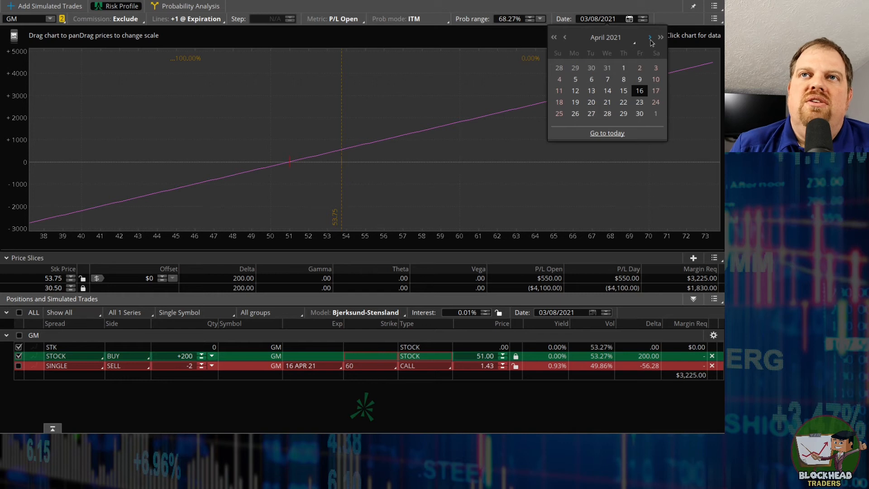
pyautogui.click(656, 90)
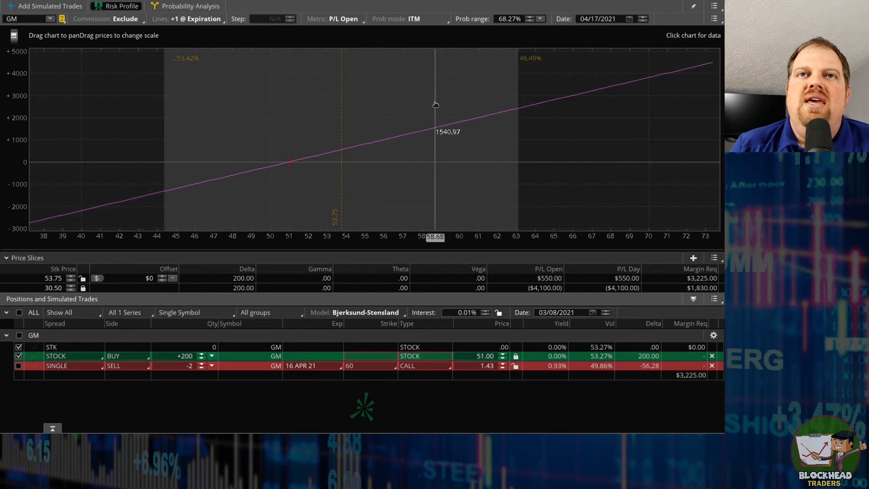
pyautogui.moveTo(580, 27)
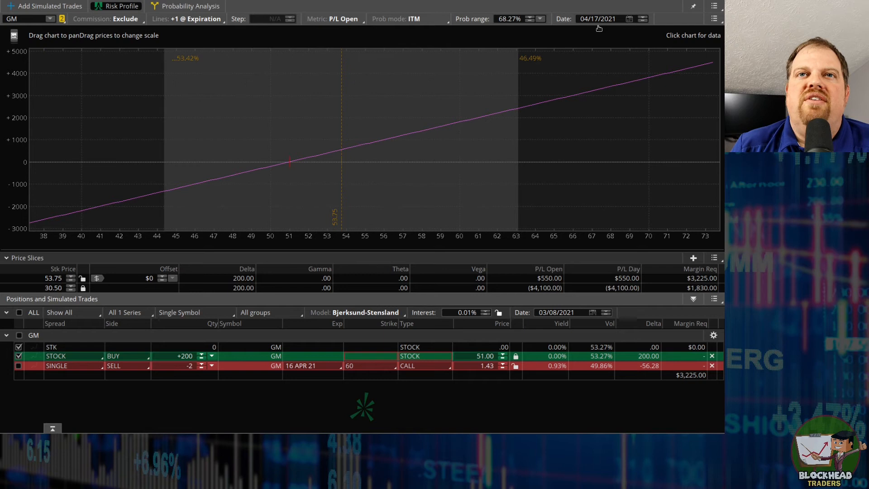
pyautogui.moveTo(257, 99)
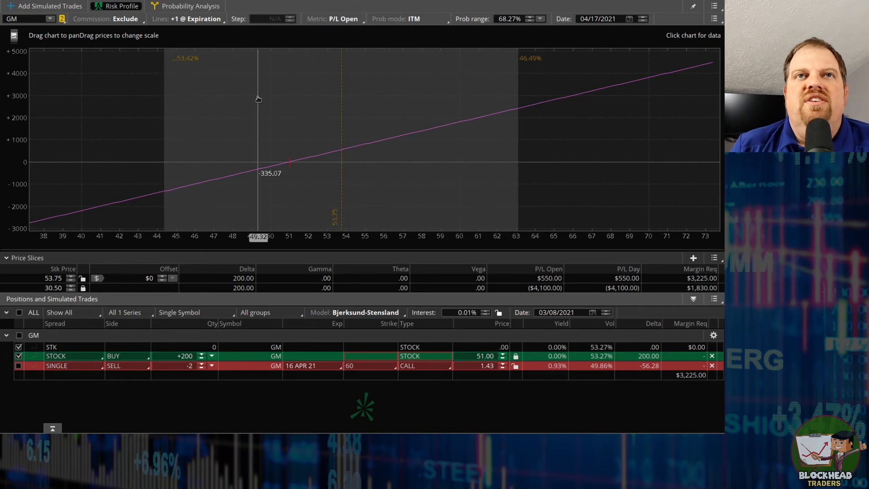
pyautogui.moveTo(220, 98)
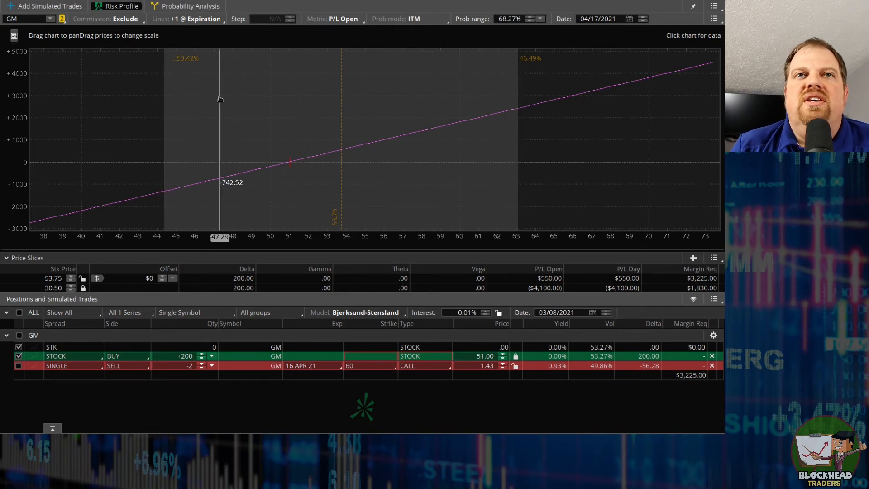
pyautogui.moveTo(163, 102)
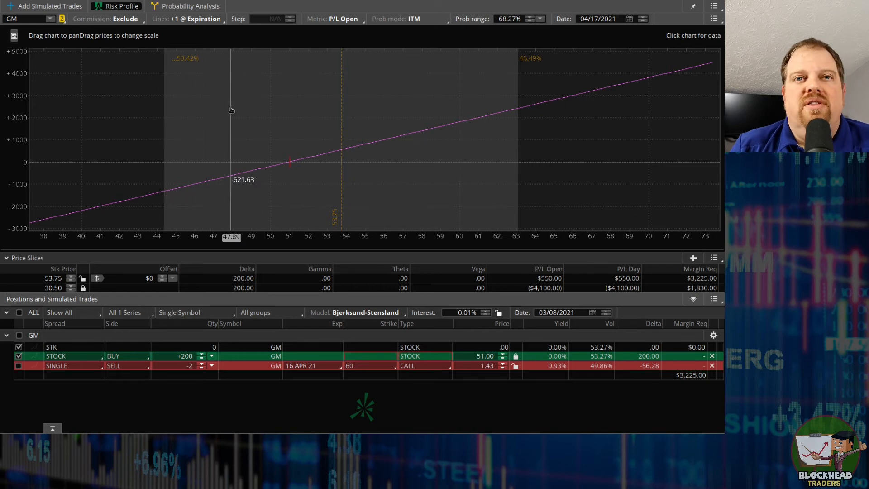
pyautogui.click(19, 365)
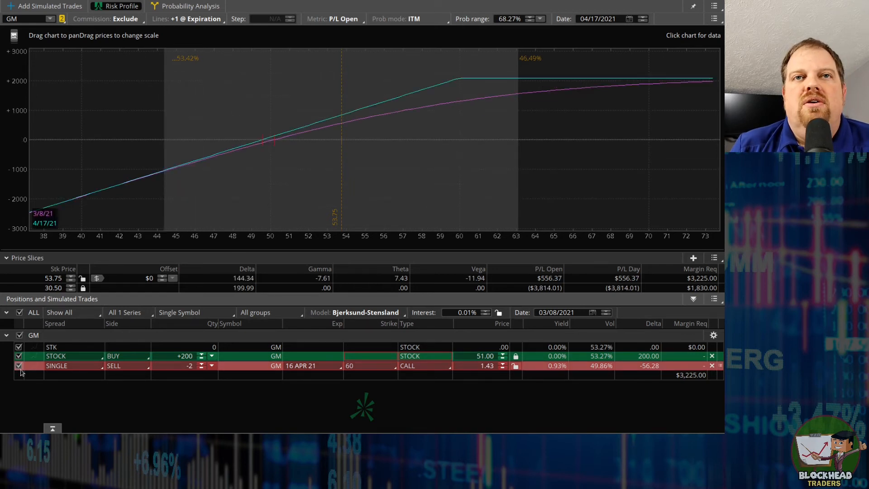
pyautogui.moveTo(459, 82)
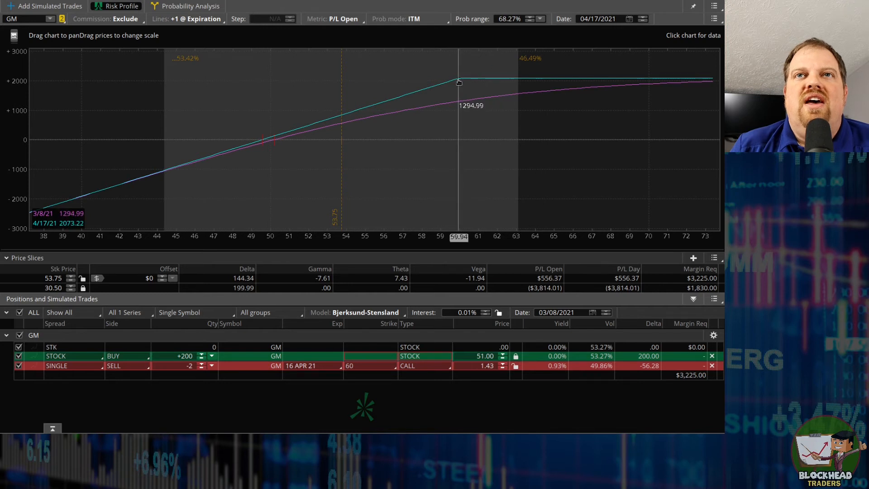
pyautogui.moveTo(523, 166)
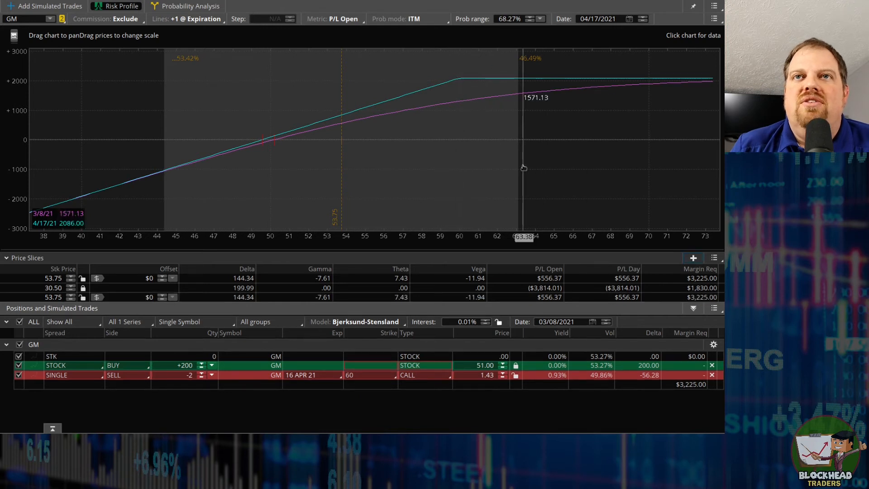
pyautogui.moveTo(80, 299)
pyautogui.write('60')
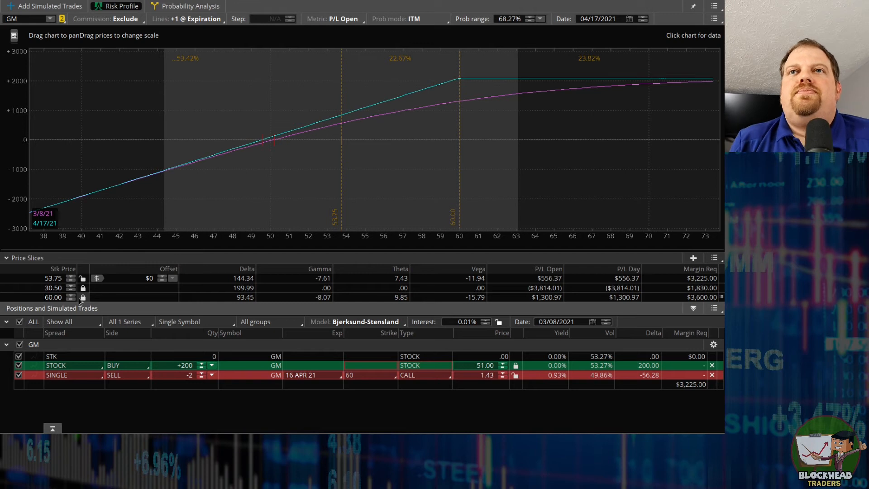
pyautogui.moveTo(304, 185)
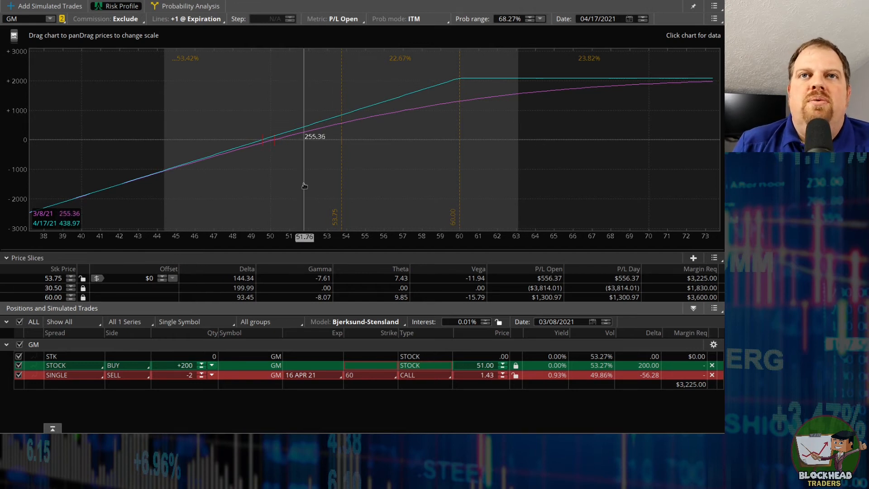
pyautogui.moveTo(582, 77)
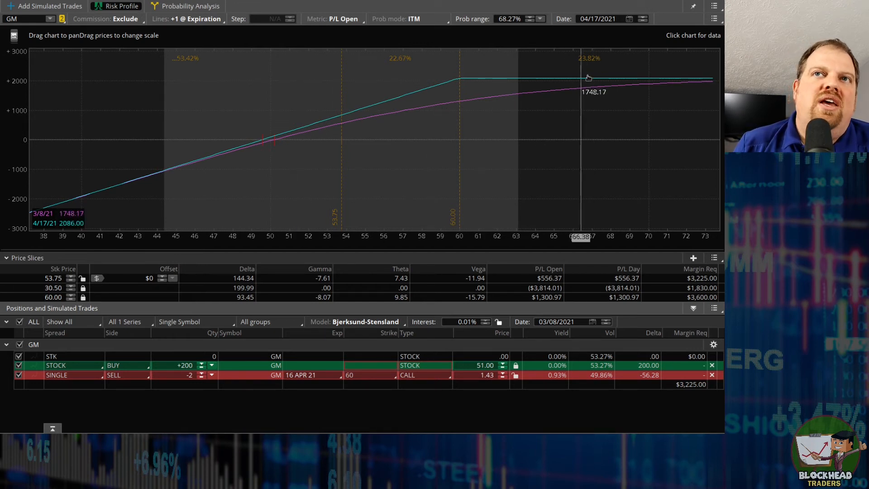
pyautogui.moveTo(576, 92)
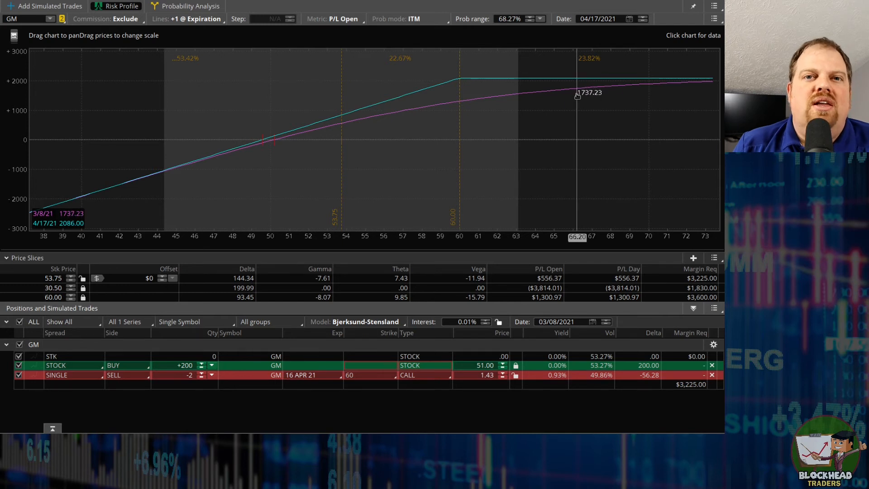
pyautogui.moveTo(639, 72)
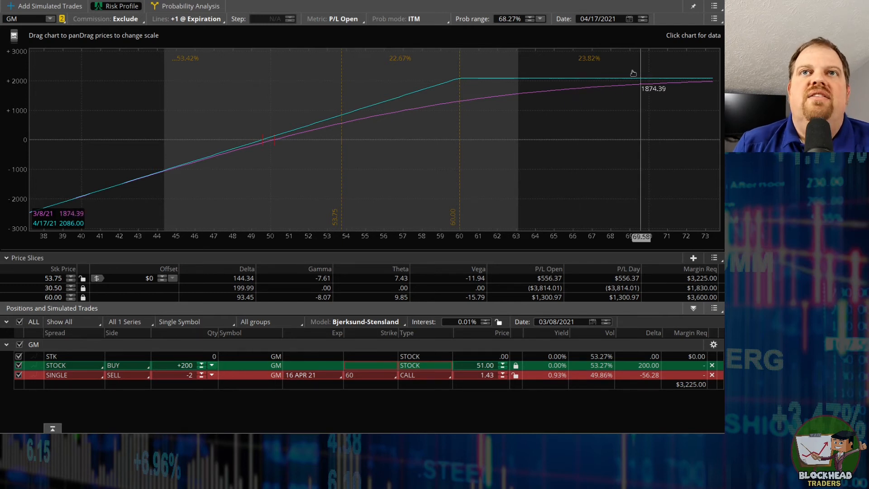
pyautogui.moveTo(460, 99)
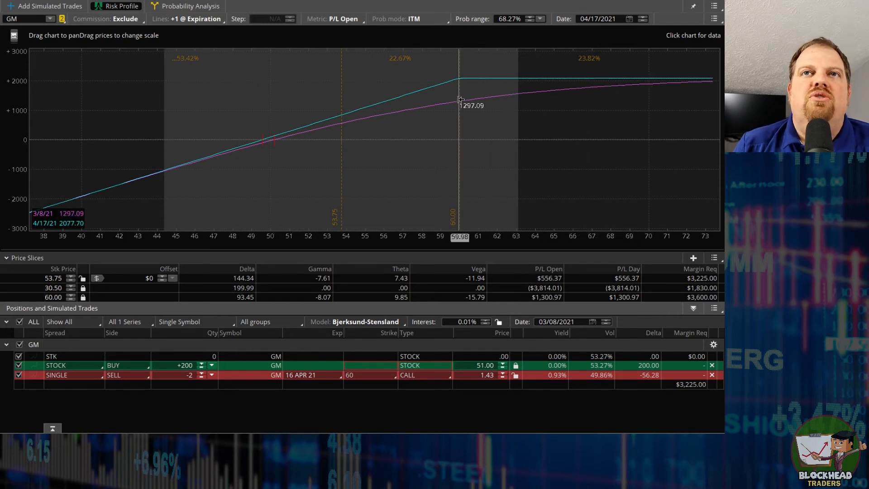
pyautogui.moveTo(521, 92)
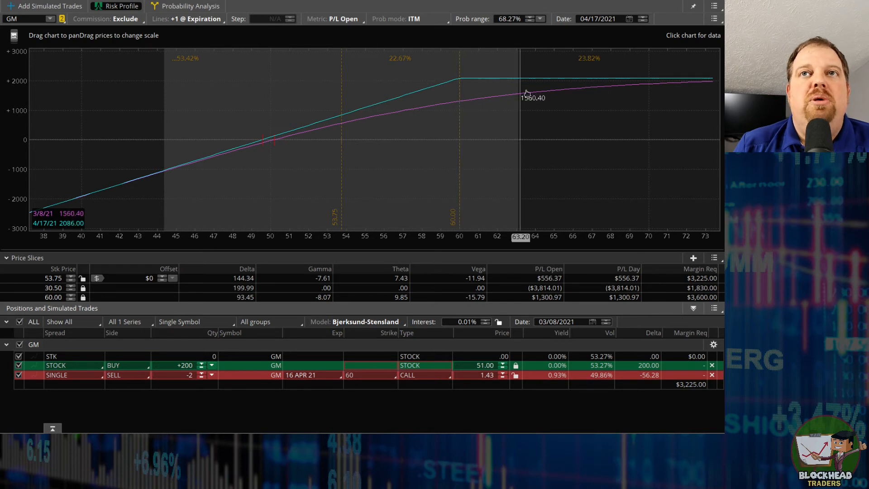
pyautogui.moveTo(557, 114)
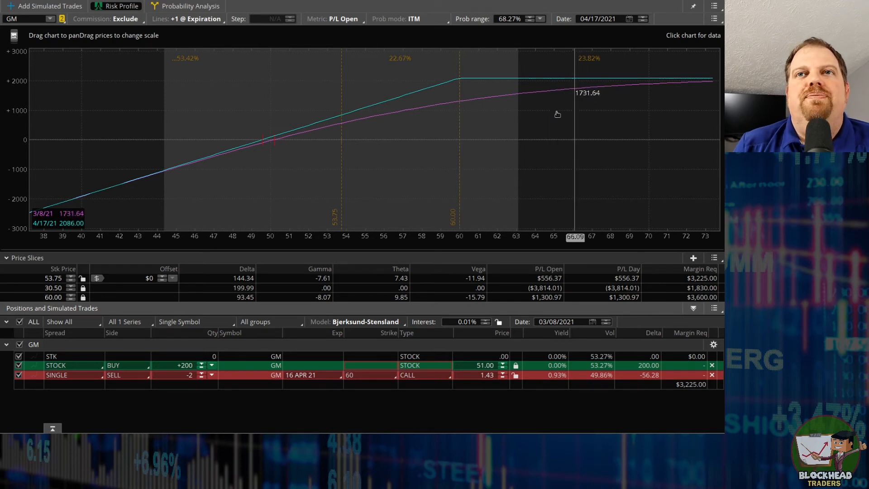
pyautogui.moveTo(459, 156)
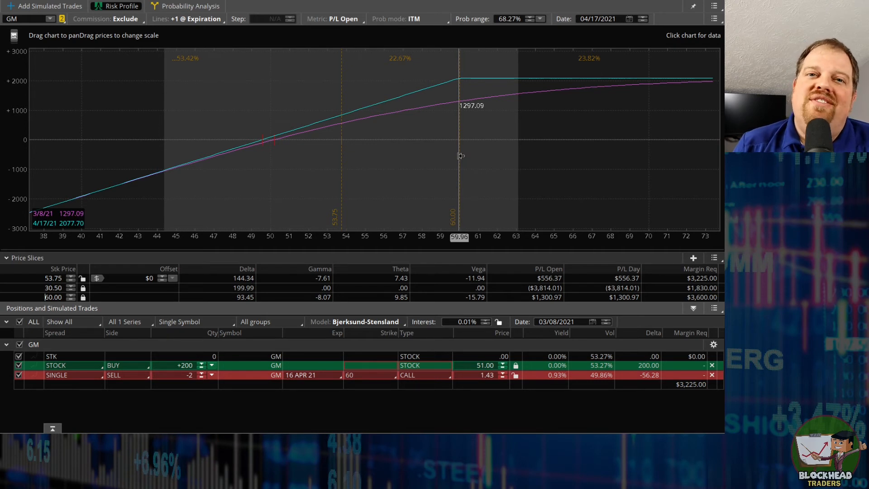
pyautogui.moveTo(448, 330)
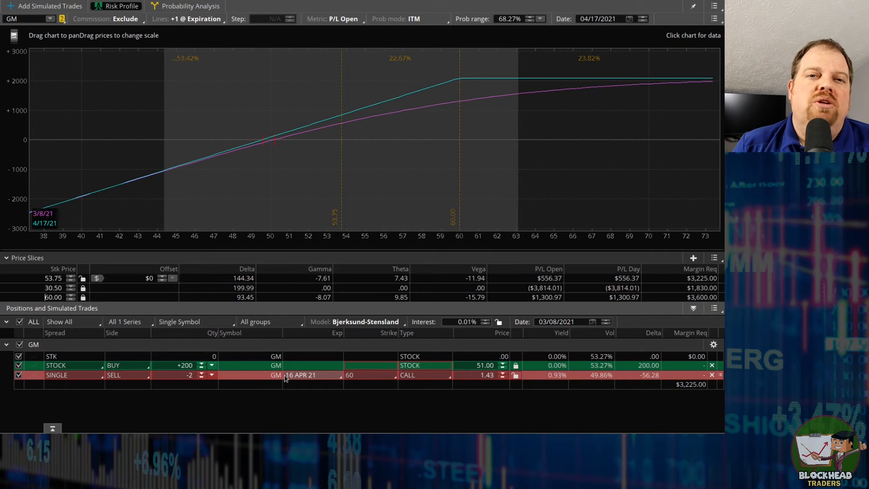
pyautogui.moveTo(481, 86)
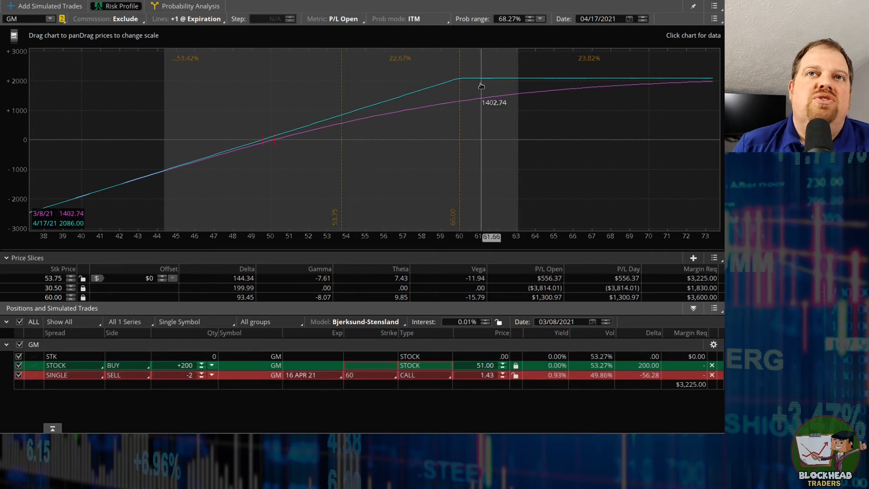
pyautogui.moveTo(402, 279)
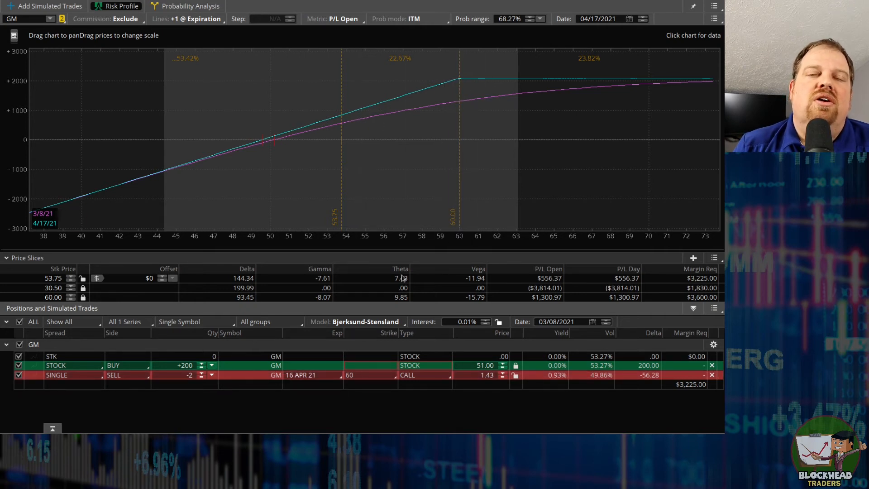
pyautogui.moveTo(438, 282)
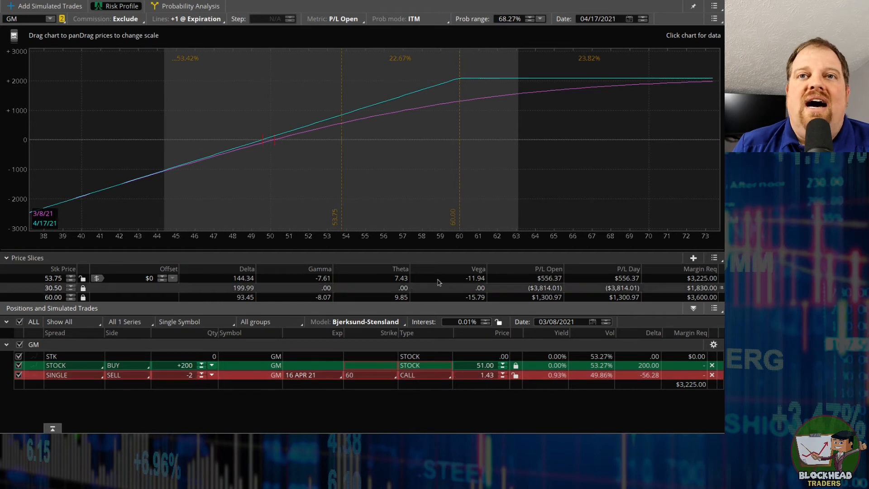
pyautogui.moveTo(463, 93)
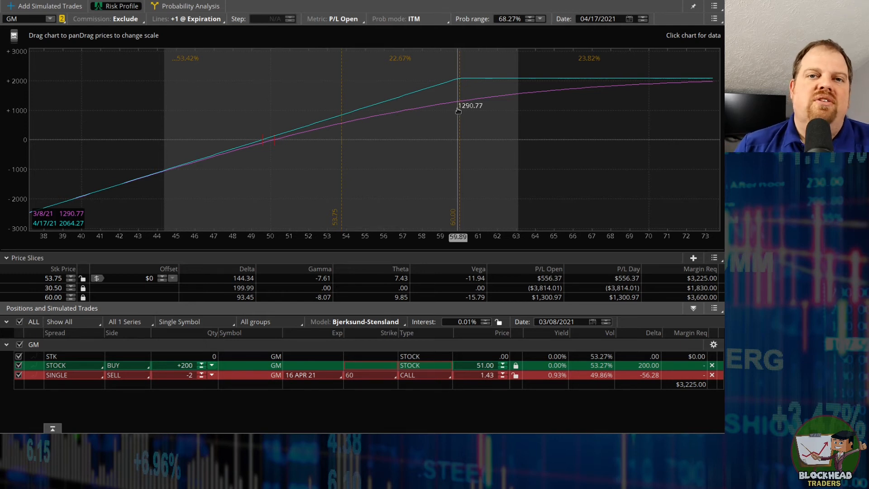
pyautogui.moveTo(271, 377)
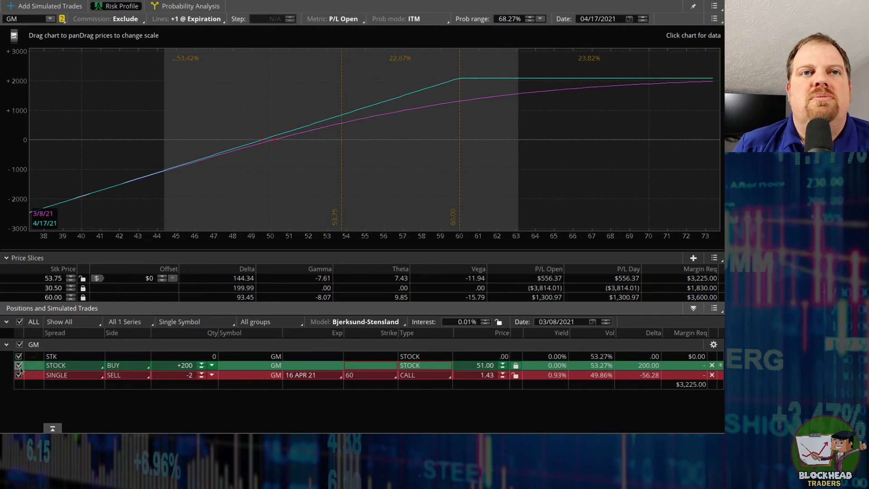
# - Exclude the GM stock and narrow the chart's price range to about 43–65
pyautogui.click(19, 365)
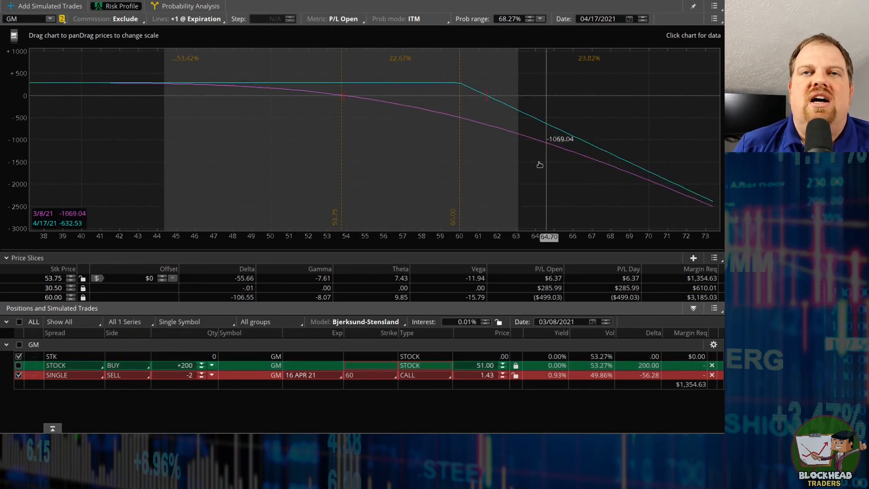
pyautogui.moveTo(435, 68)
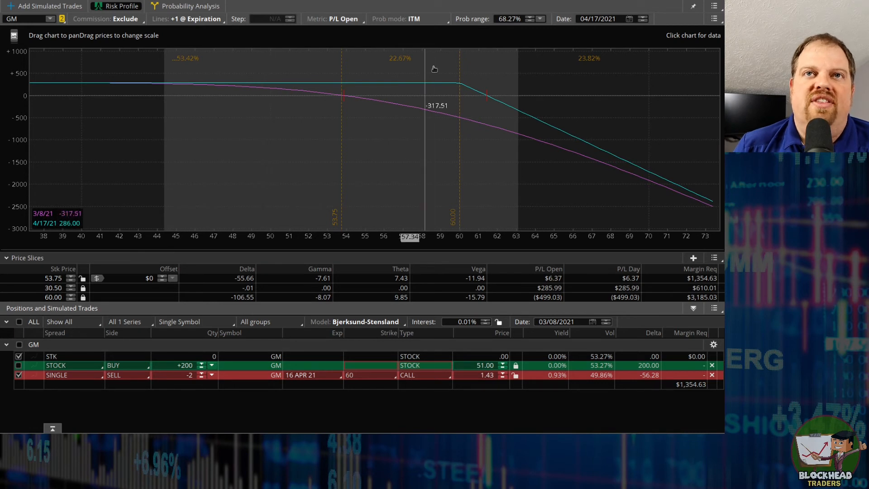
pyautogui.moveTo(412, 247)
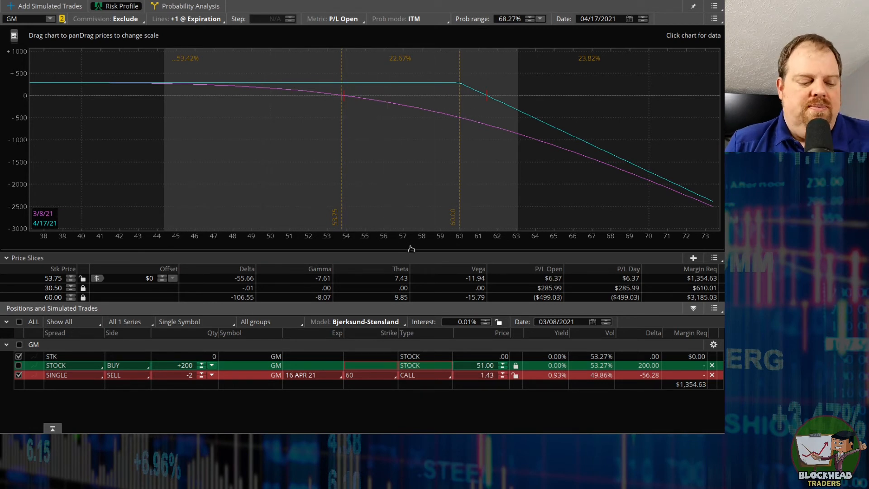
pyautogui.moveTo(411, 139); pyautogui.dragTo(266, 138)
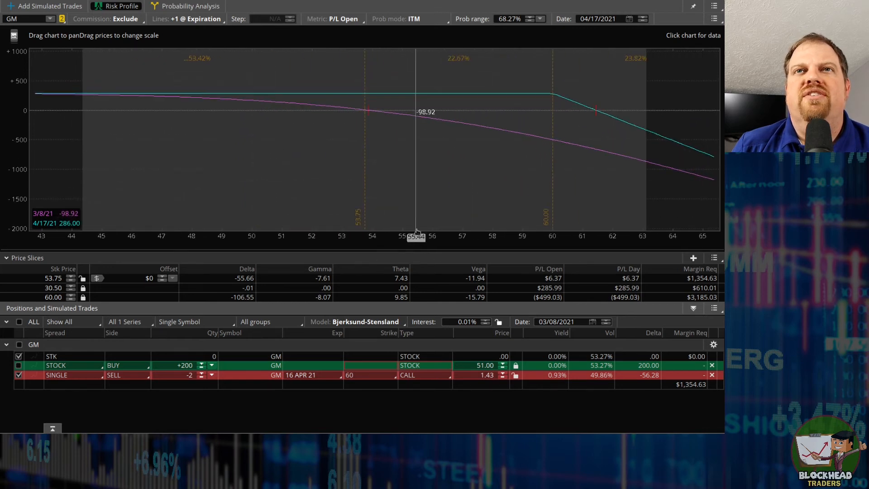
pyautogui.moveTo(272, 109)
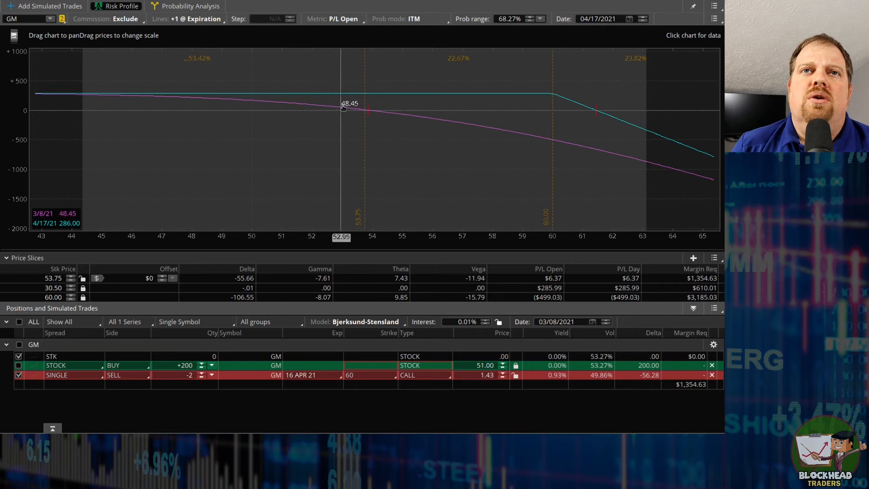
pyautogui.moveTo(384, 116)
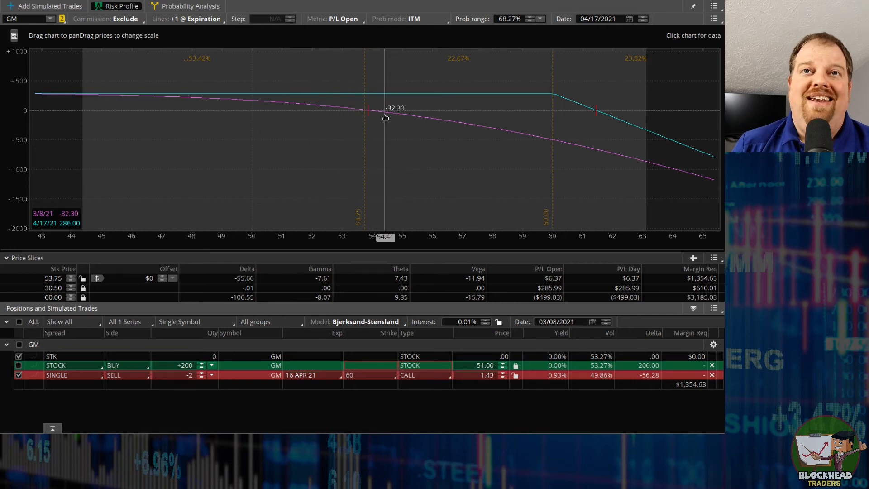
pyautogui.moveTo(490, 143)
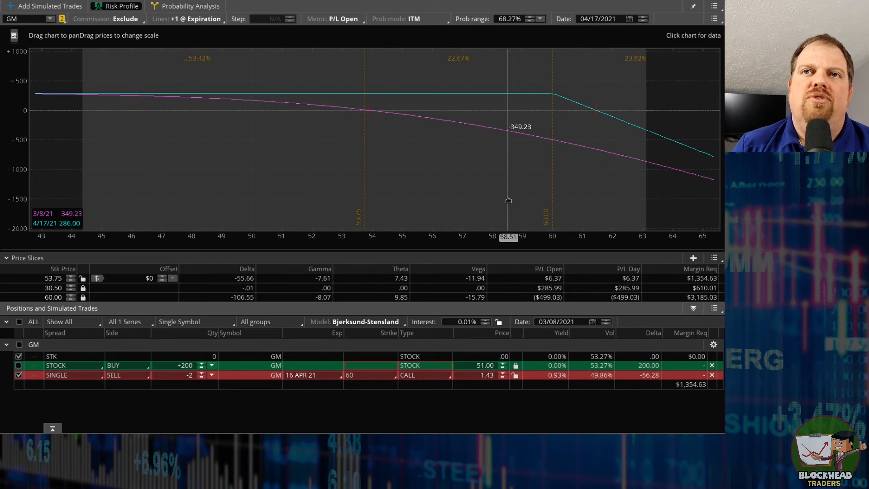
pyautogui.moveTo(392, 91)
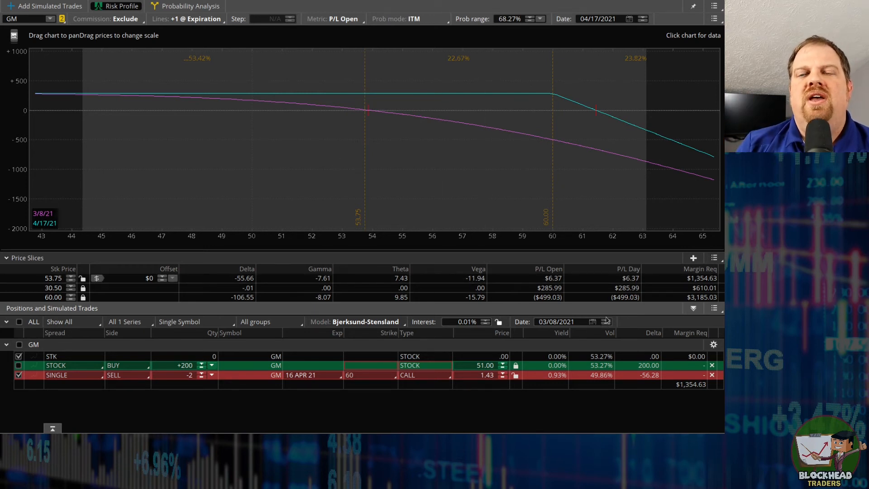
# - Step the analysis date forward toward early April, settling on 3/30/21
pyautogui.click(606, 319)
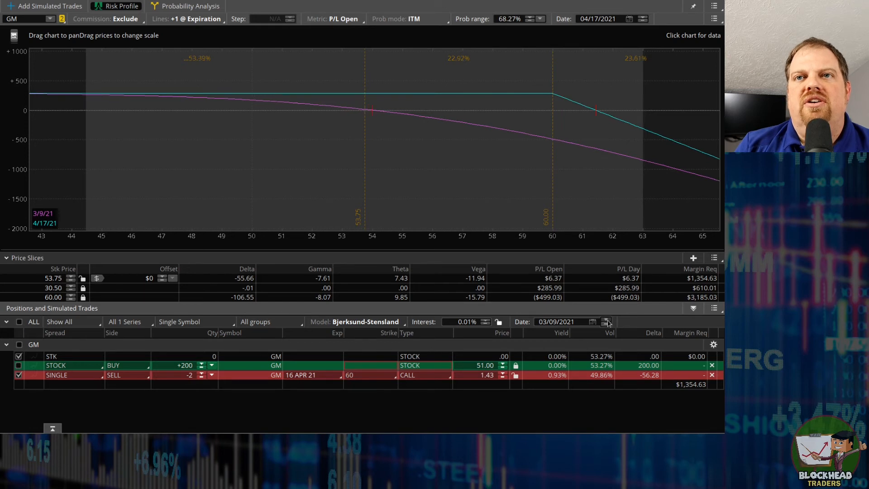
pyautogui.click(607, 321)
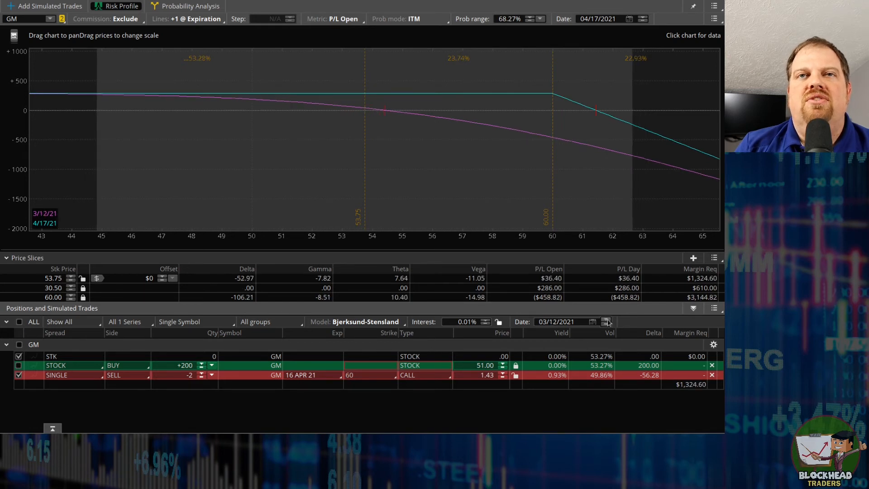
pyautogui.click(605, 321)
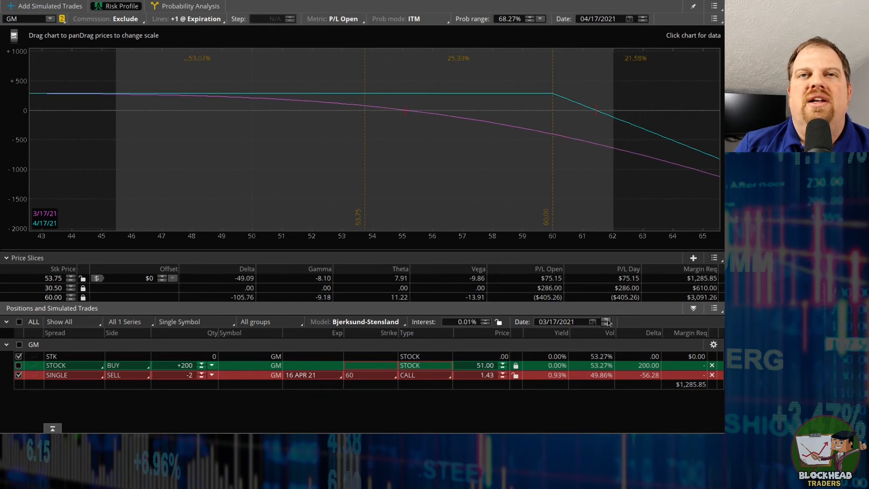
pyautogui.click(605, 321)
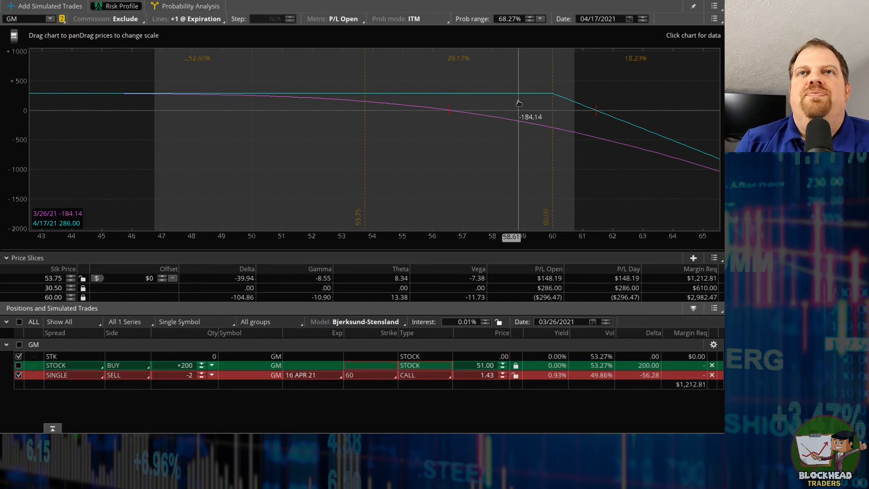
pyautogui.moveTo(557, 315)
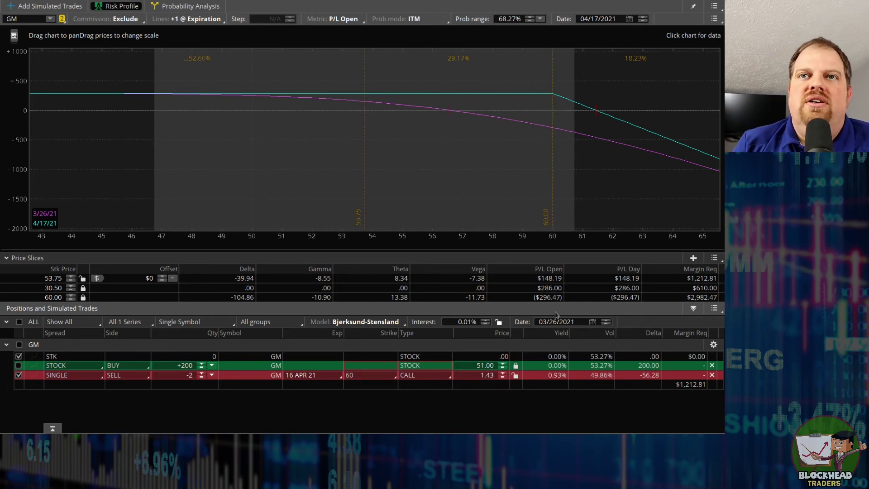
pyautogui.moveTo(619, 94)
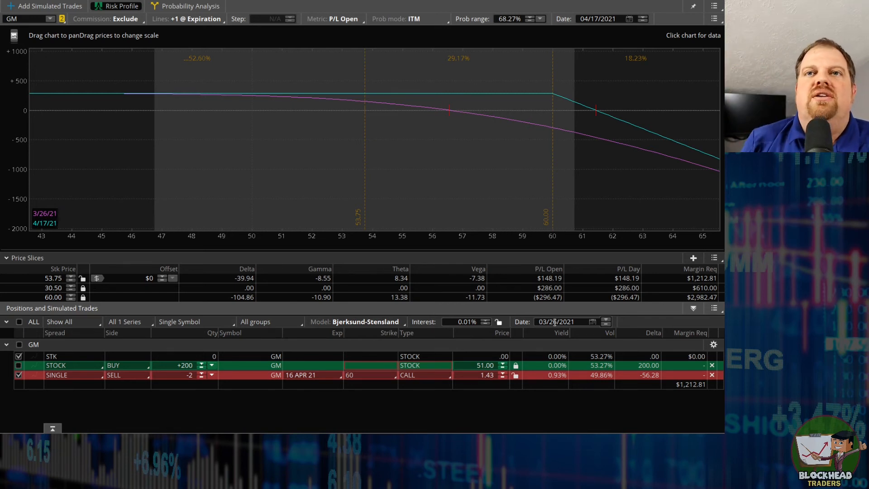
pyautogui.click(604, 320)
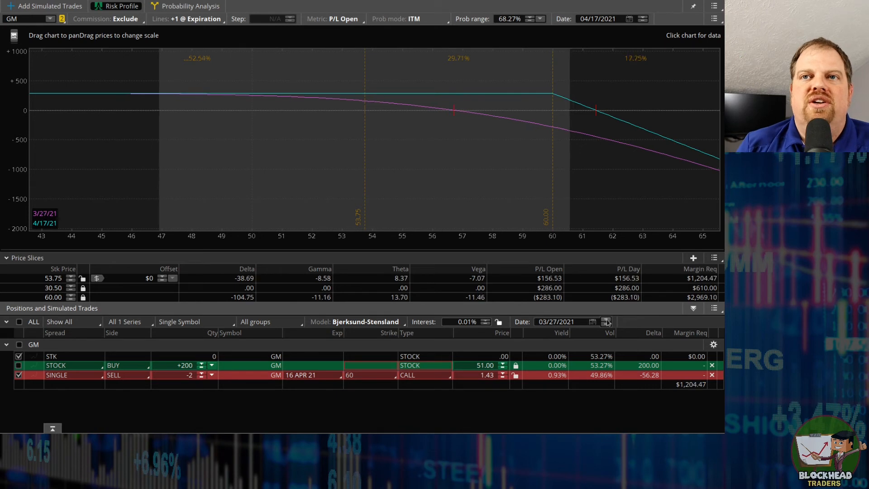
pyautogui.click(606, 318)
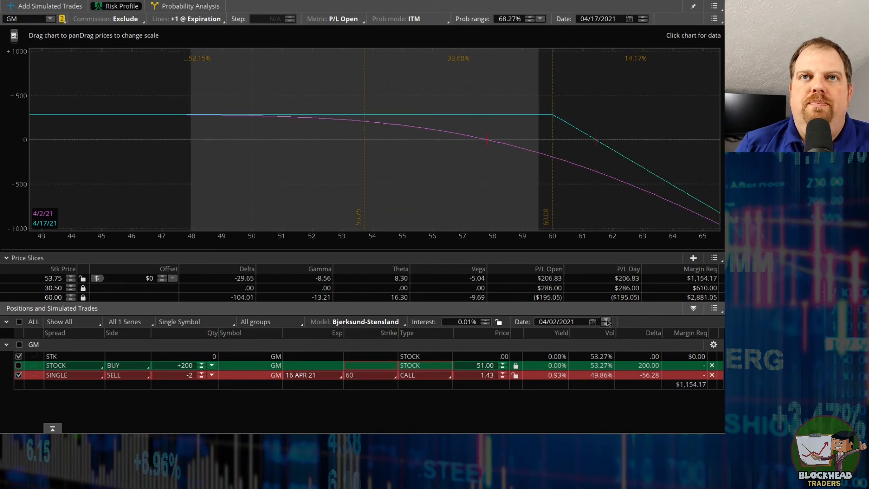
pyautogui.click(606, 323)
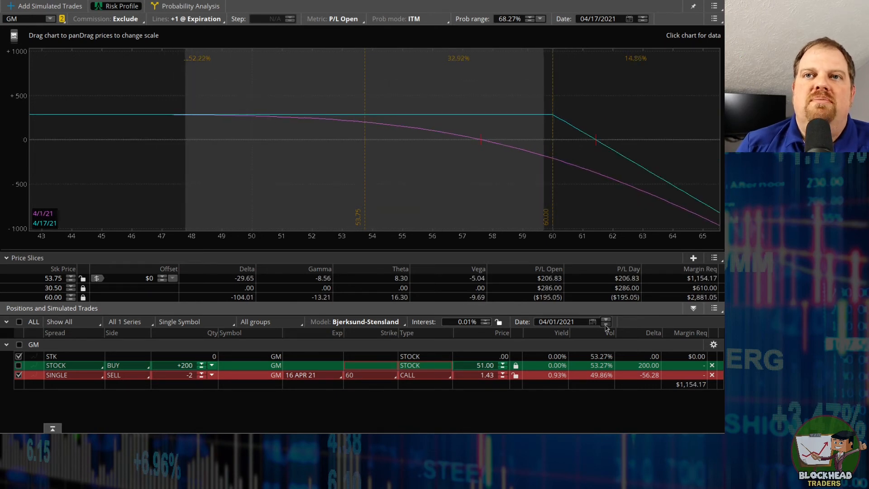
pyautogui.click(606, 323)
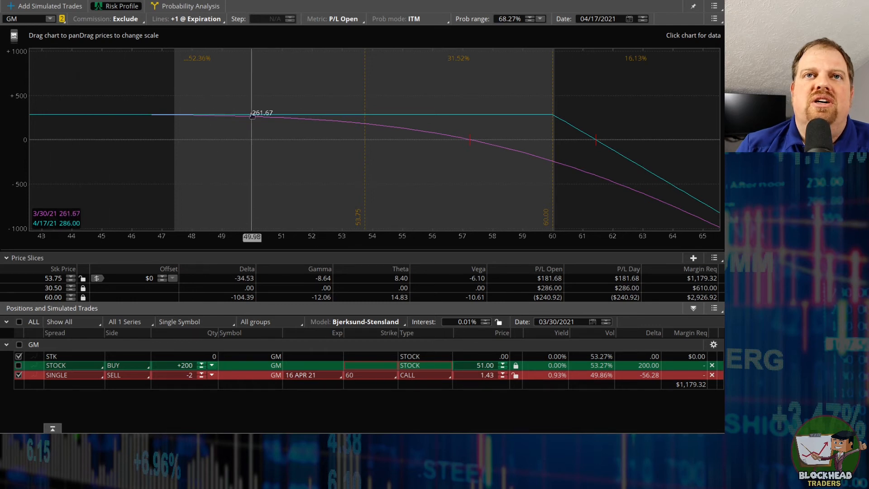
pyautogui.moveTo(348, 139)
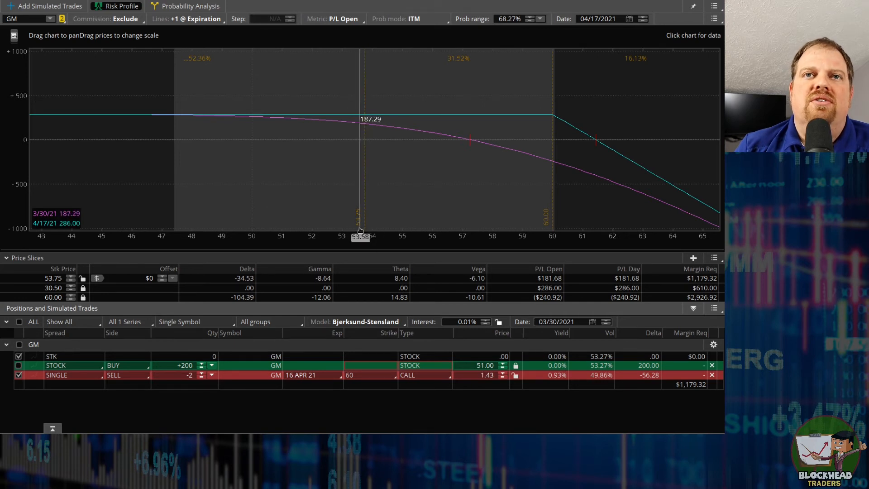
pyautogui.moveTo(485, 268)
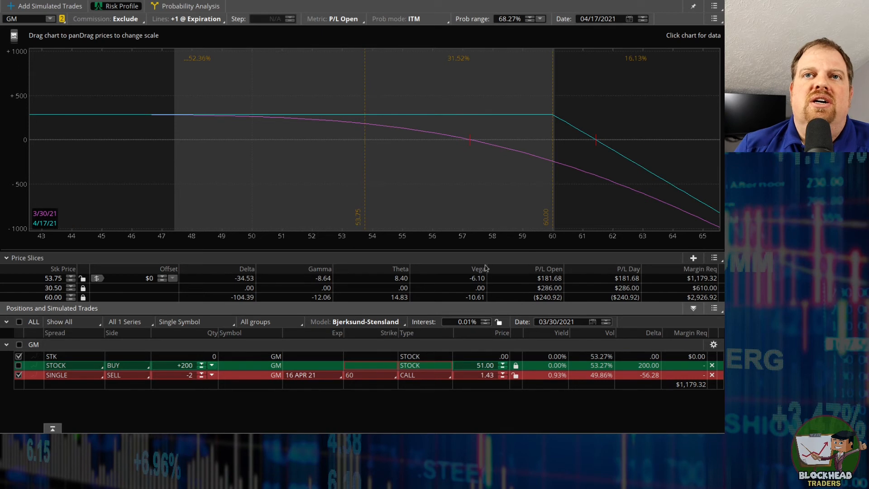
pyautogui.moveTo(366, 120)
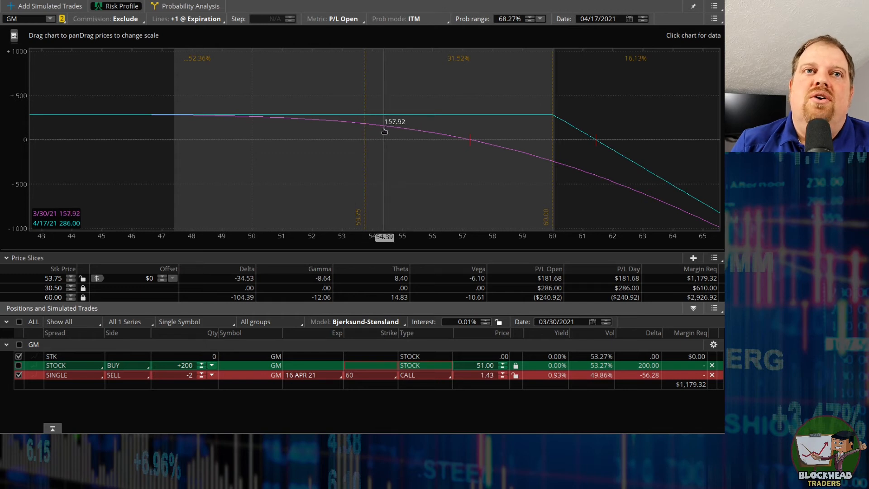
pyautogui.moveTo(498, 343)
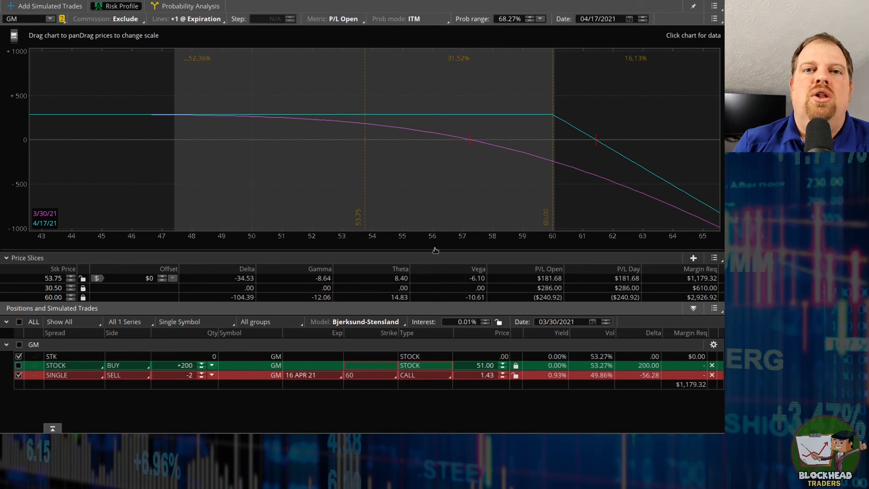
pyautogui.moveTo(397, 222)
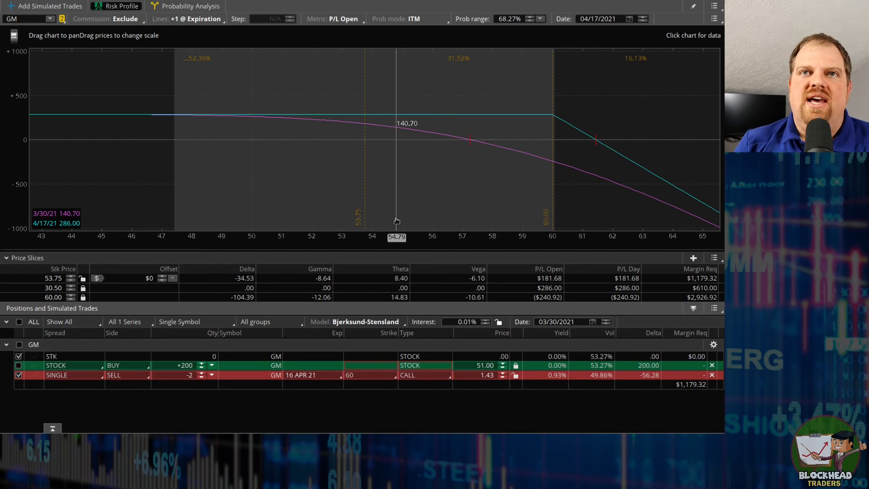
pyautogui.moveTo(365, 206)
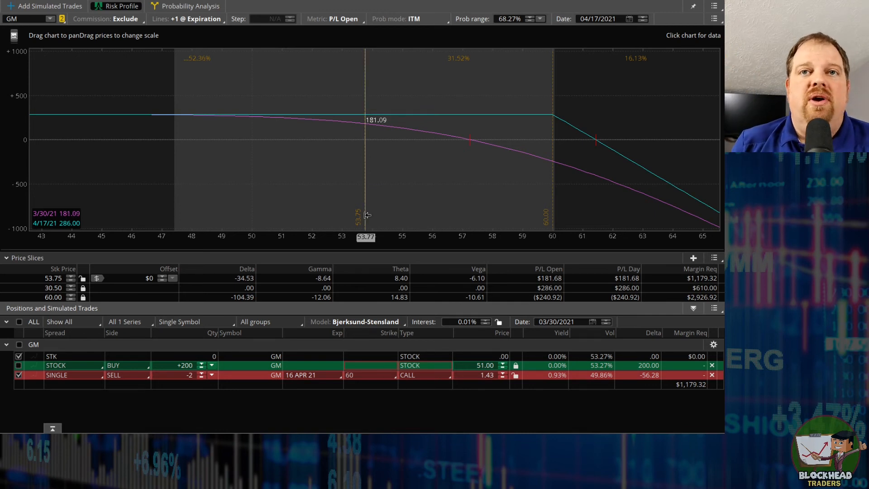
pyautogui.moveTo(551, 156)
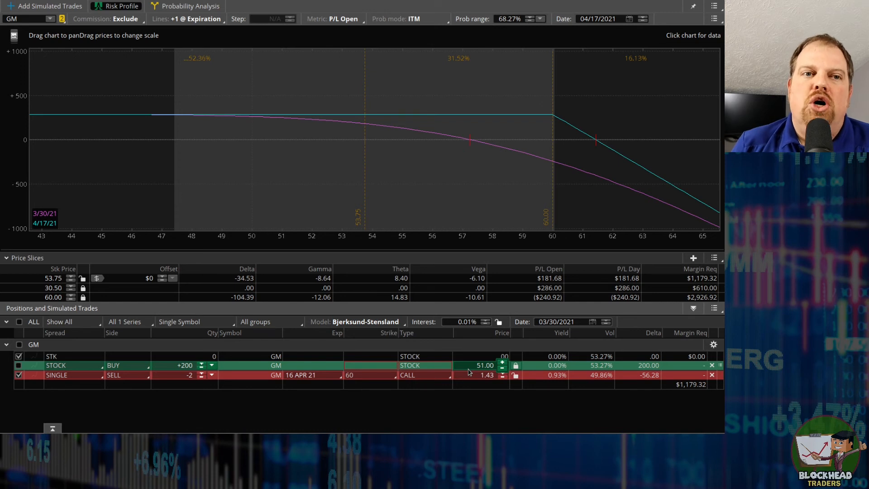
# - Add the 200 GM shares to the risk profile, lifting open P/L to $731.68 at $53.75
pyautogui.click(19, 366)
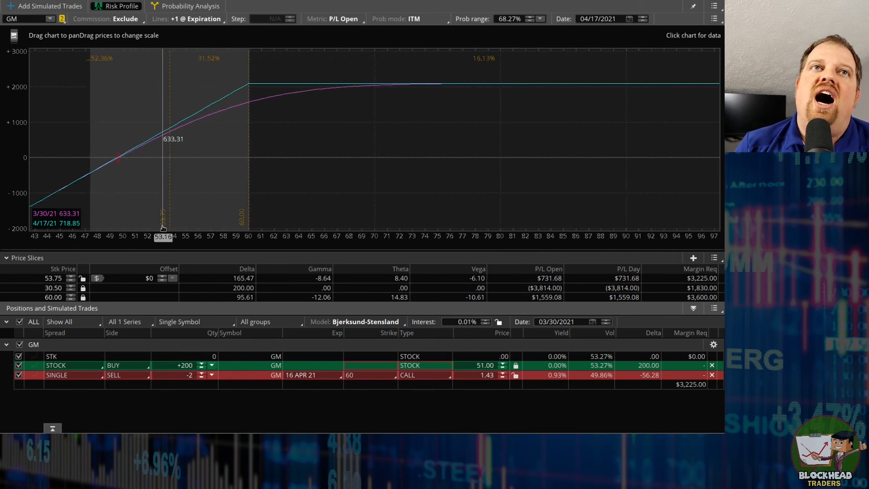
pyautogui.moveTo(383, 201)
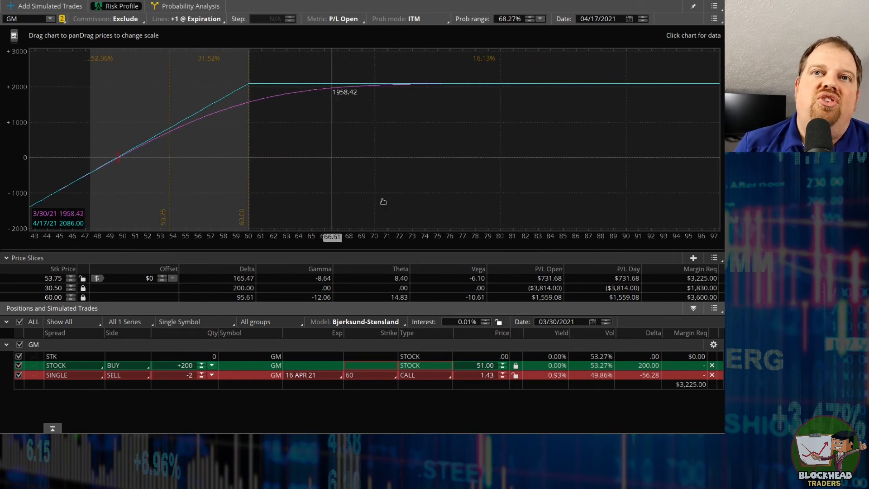
pyautogui.moveTo(467, 189)
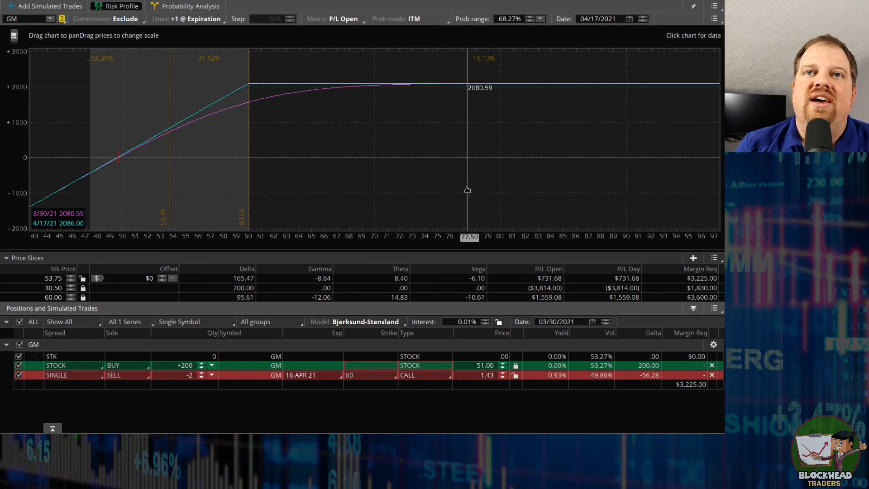
pyautogui.moveTo(475, 188)
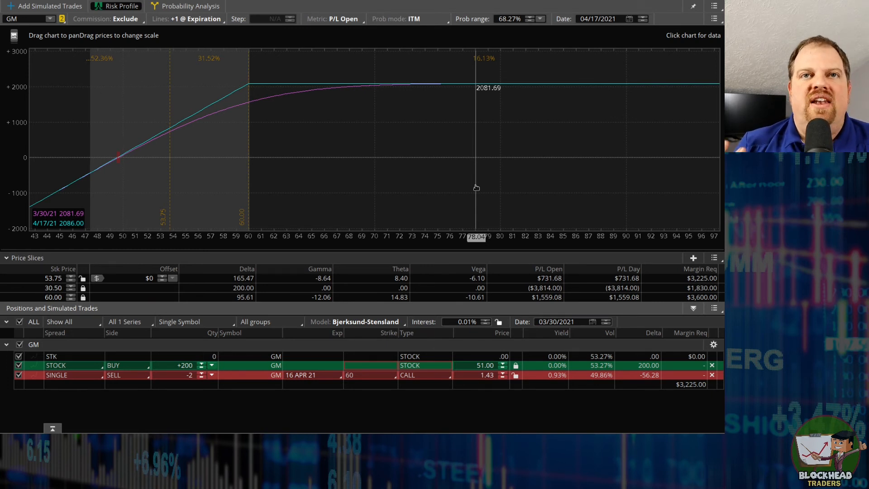
pyautogui.moveTo(400, 275)
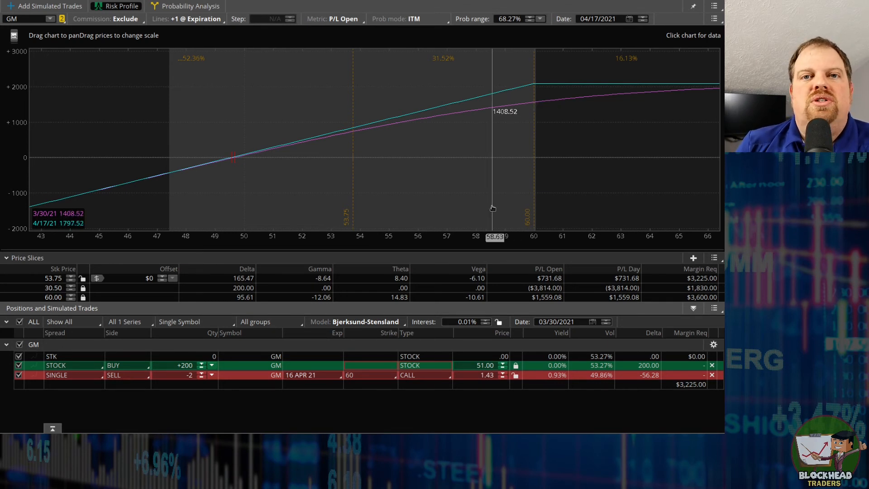
pyautogui.moveTo(365, 162)
pyautogui.write('65')
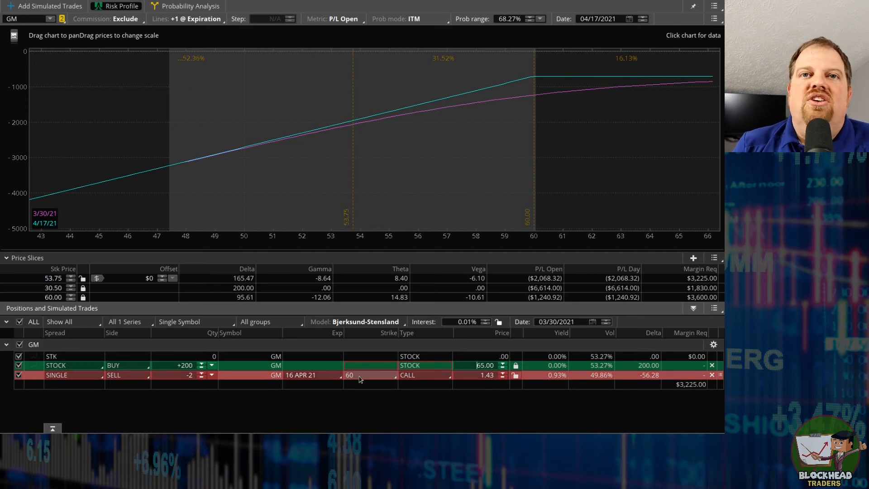
pyautogui.moveTo(356, 381)
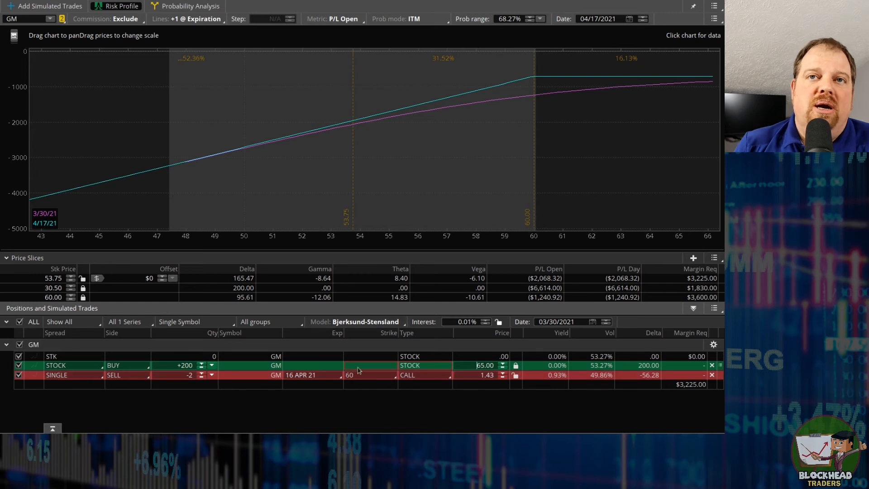
pyautogui.moveTo(533, 92)
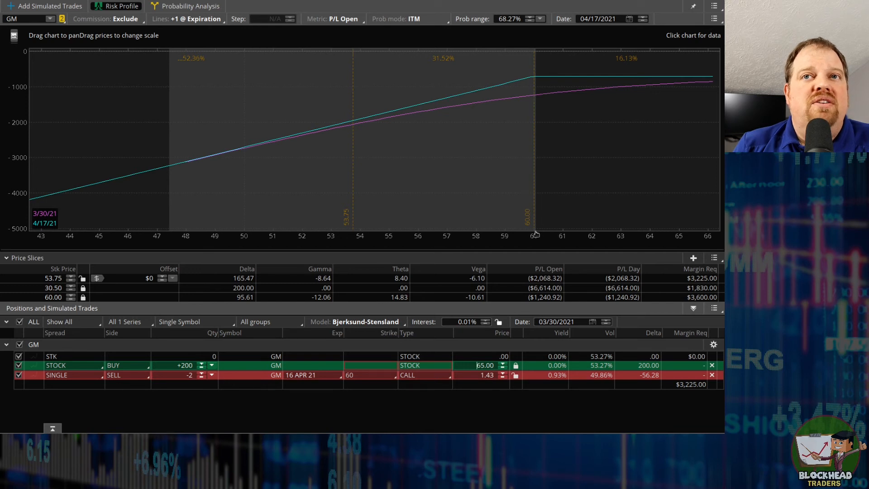
pyautogui.moveTo(627, 157)
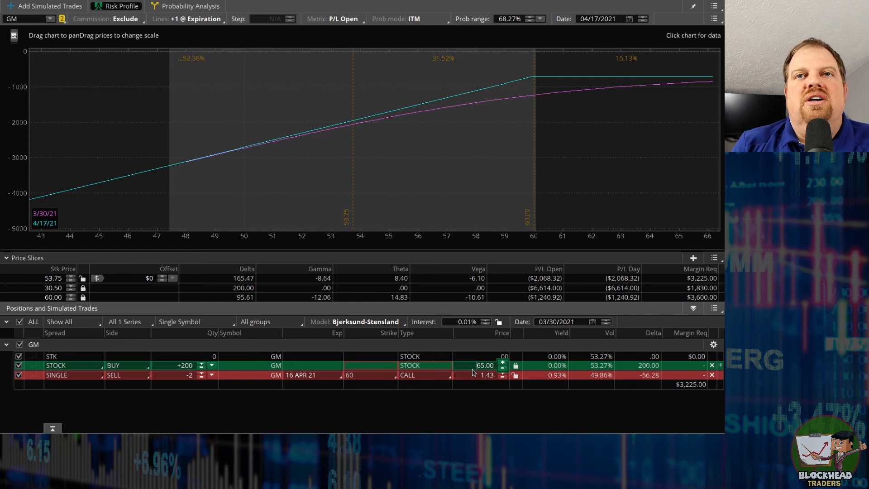
pyautogui.moveTo(526, 384)
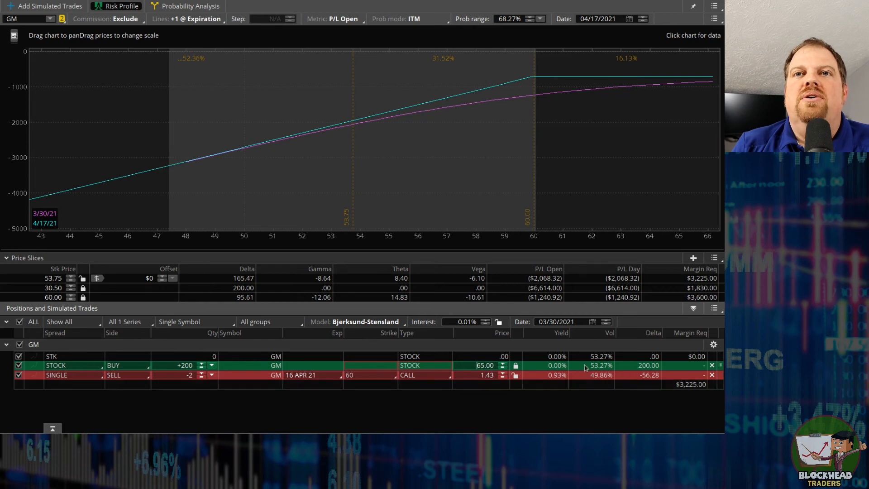
# - Delete the simulated GM stock purchase and the short call from the analysis
pyautogui.click(712, 365)
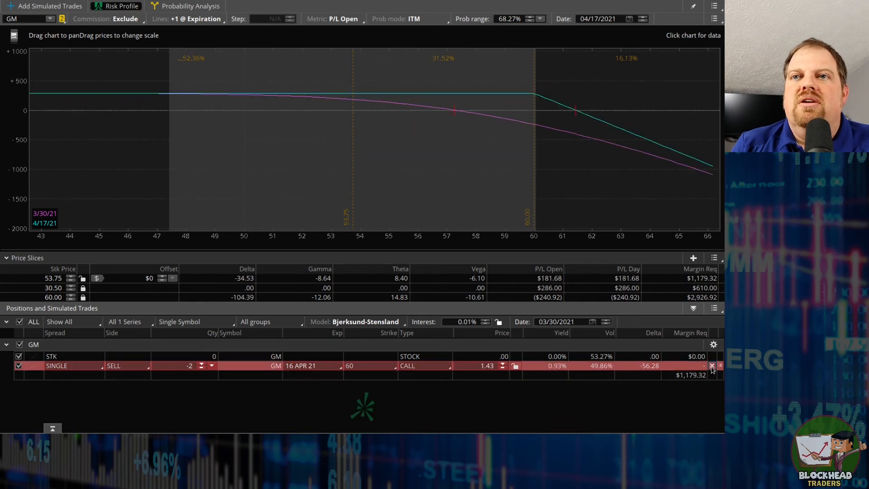
pyautogui.click(712, 365)
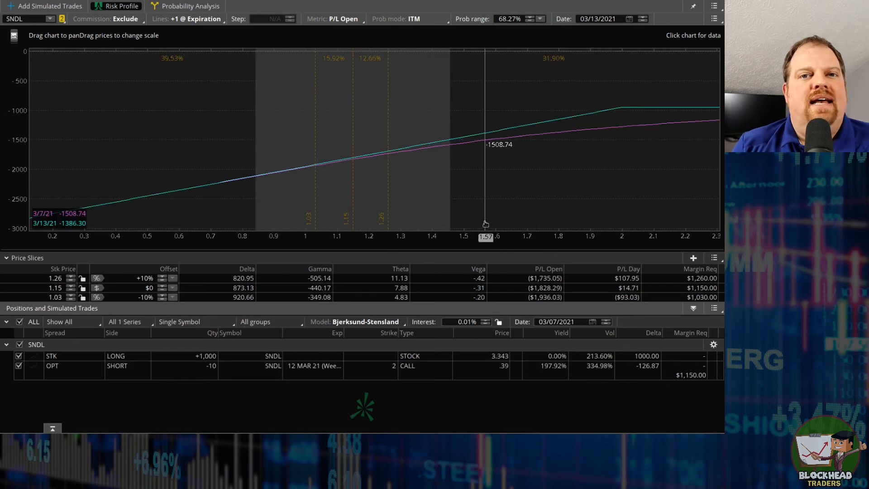
pyautogui.moveTo(484, 224)
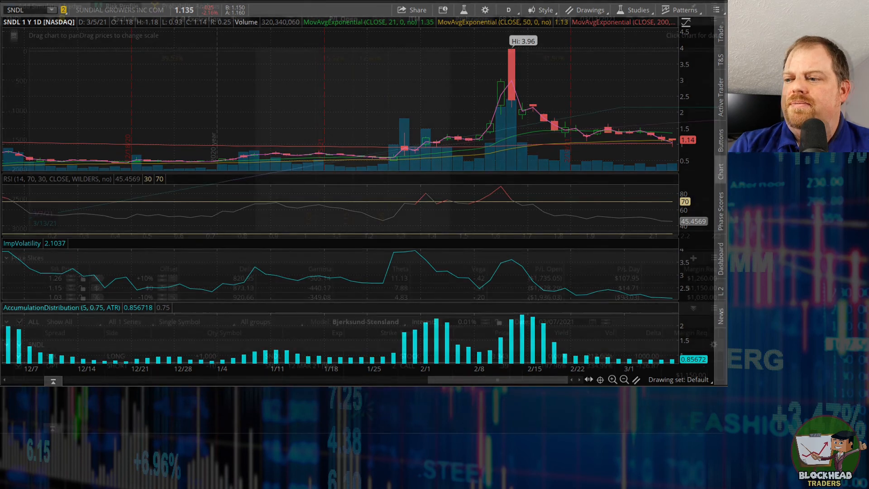
# - Go to Analyze > Risk Profile for SNDL, showing -$1,828.29 open P/L at $1.15
pyautogui.click(120, 6)
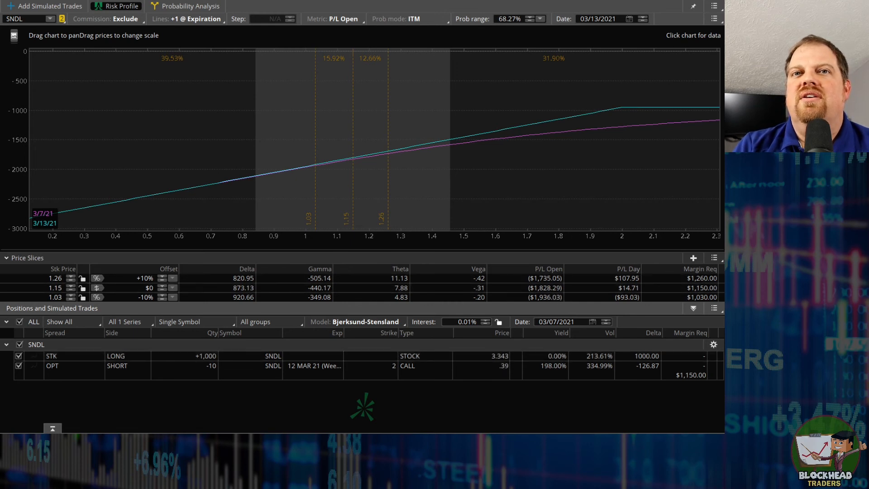
pyautogui.moveTo(505, 415)
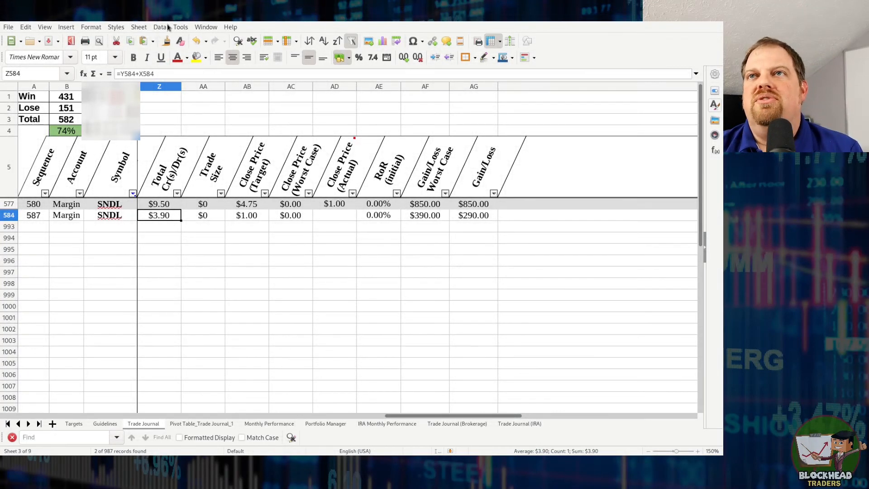
pyautogui.click(159, 204)
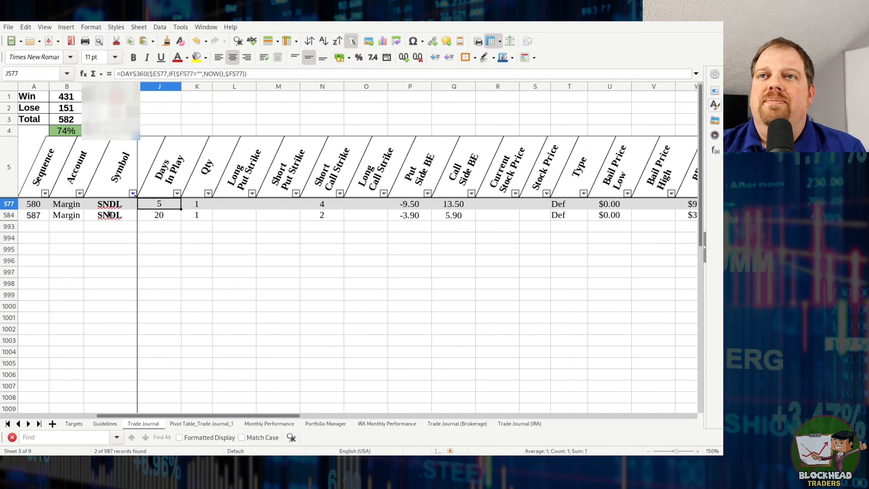
pyautogui.click(109, 204)
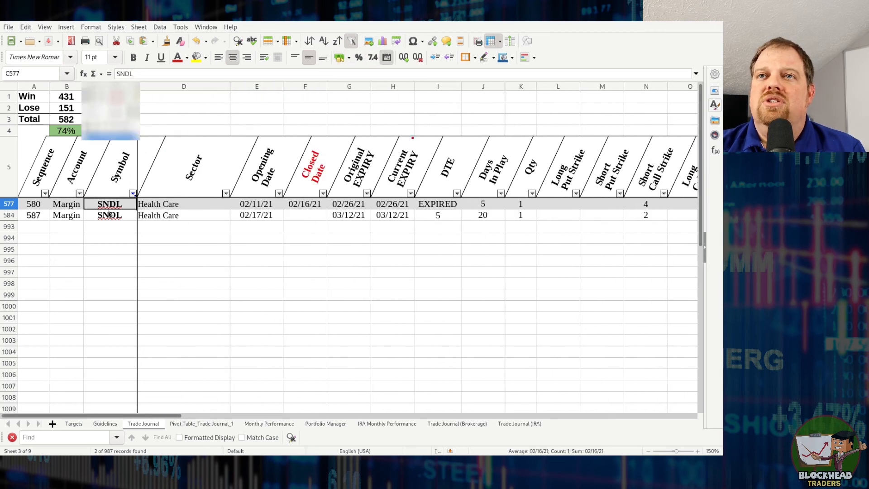
pyautogui.click(393, 203)
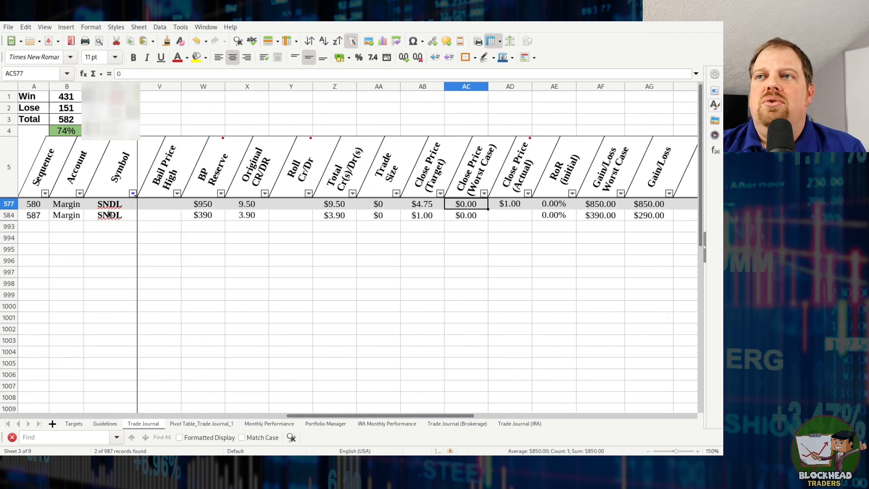
pyautogui.click(246, 203)
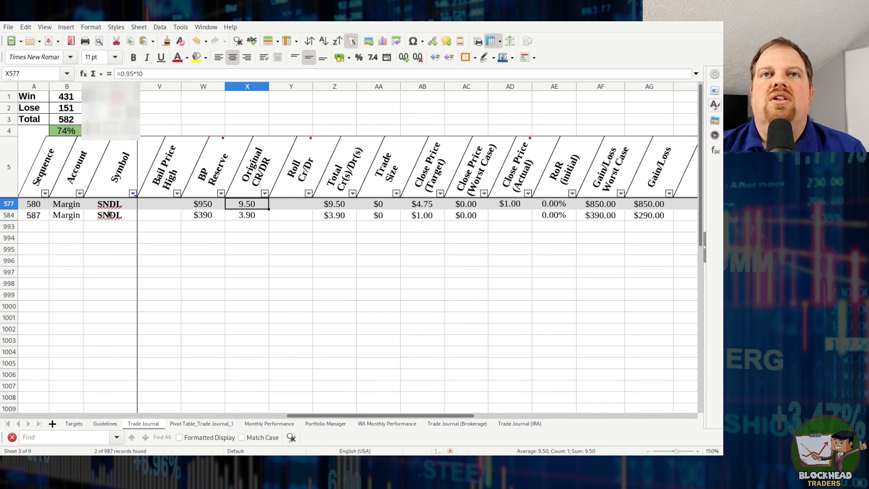
pyautogui.click(334, 203)
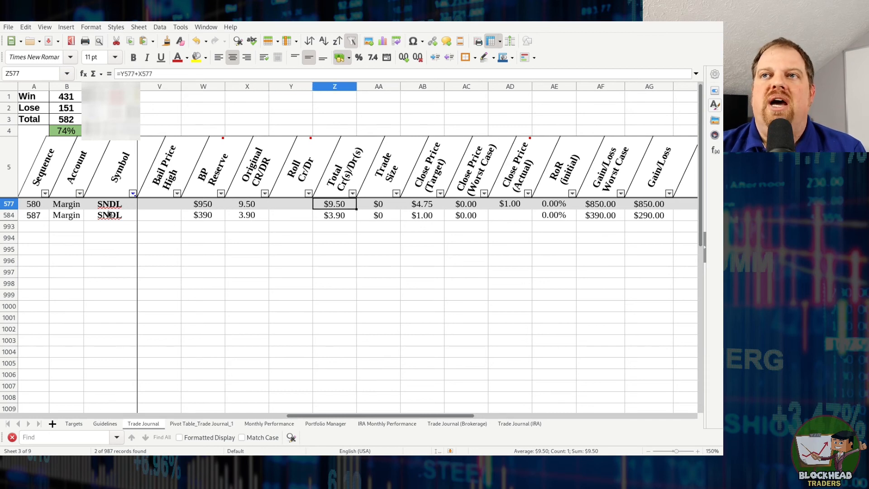
pyautogui.click(600, 204)
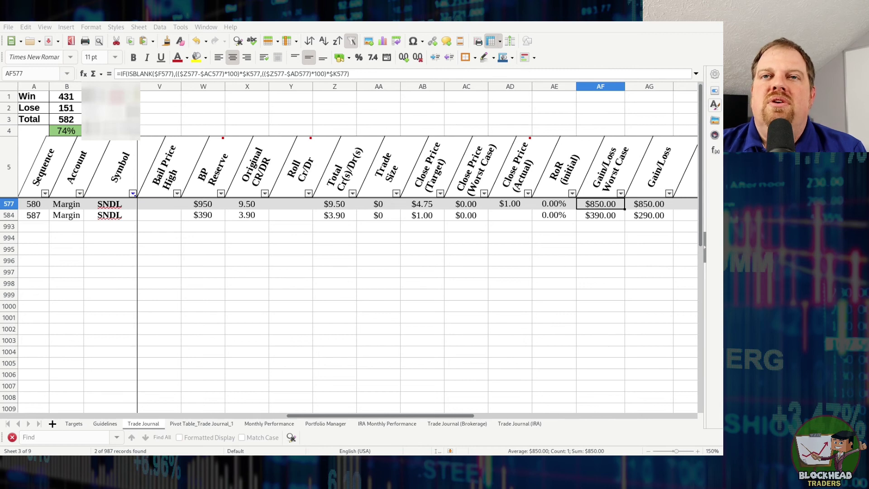
pyautogui.moveTo(581, 106)
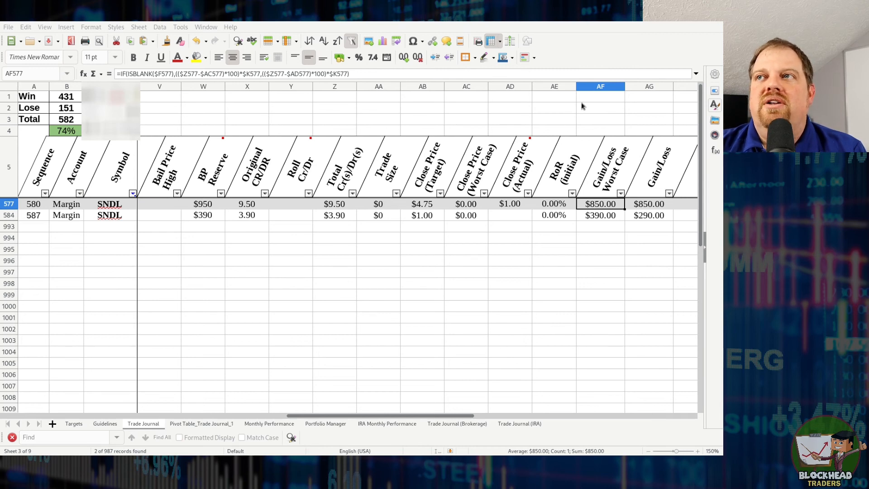
pyautogui.moveTo(668, 98)
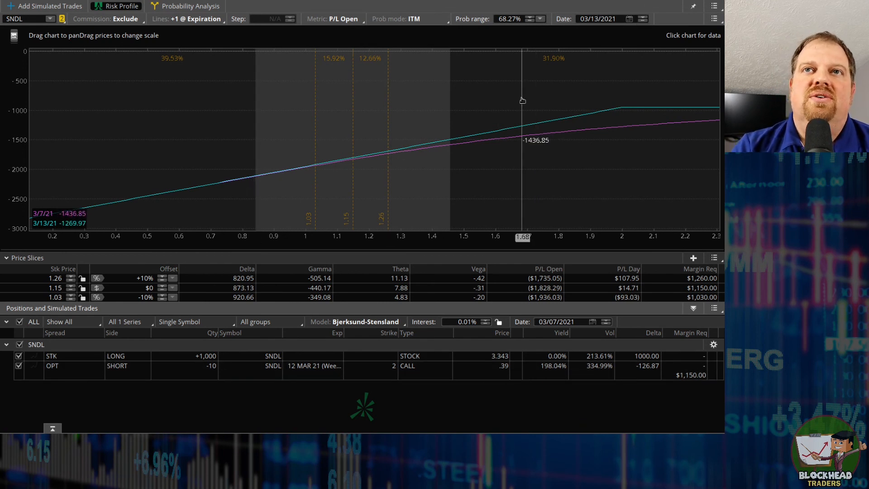
pyautogui.moveTo(277, 111)
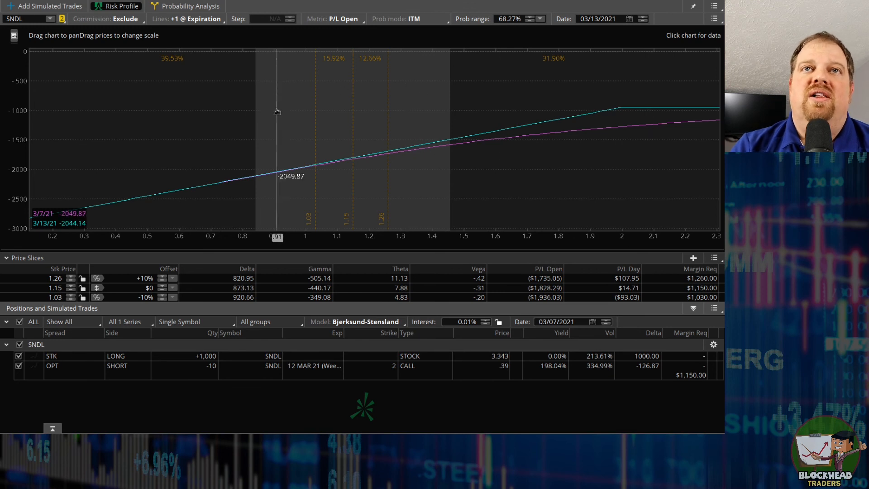
pyautogui.moveTo(477, 172)
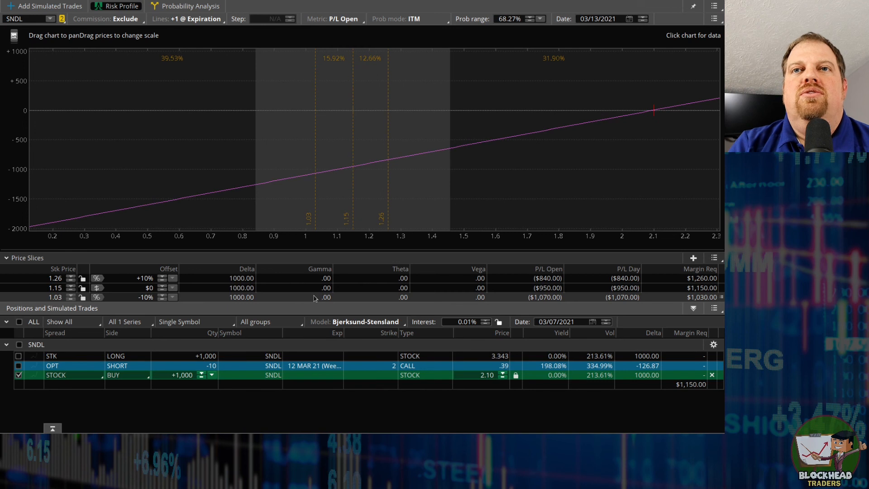
pyautogui.moveTo(301, 351)
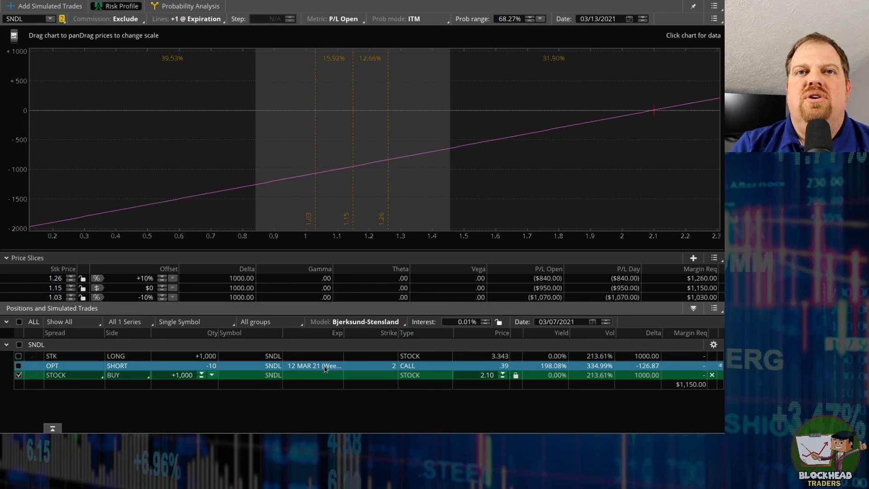
pyautogui.moveTo(314, 366)
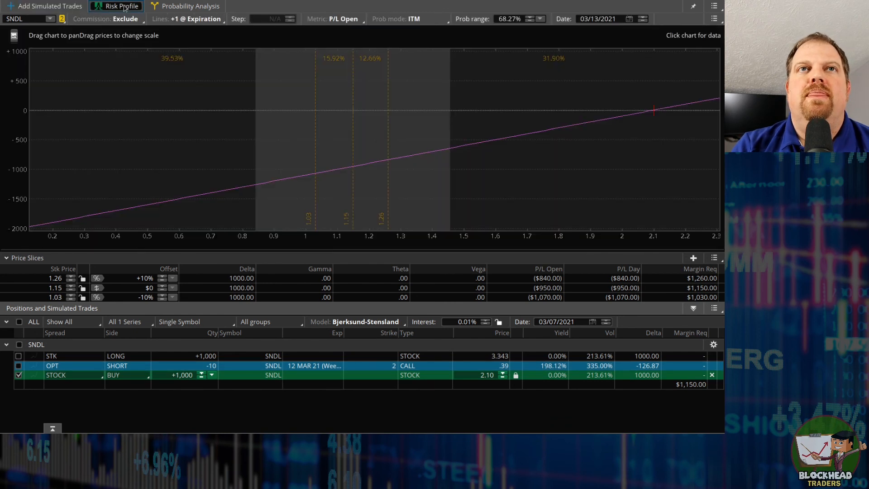
pyautogui.moveTo(535, 127)
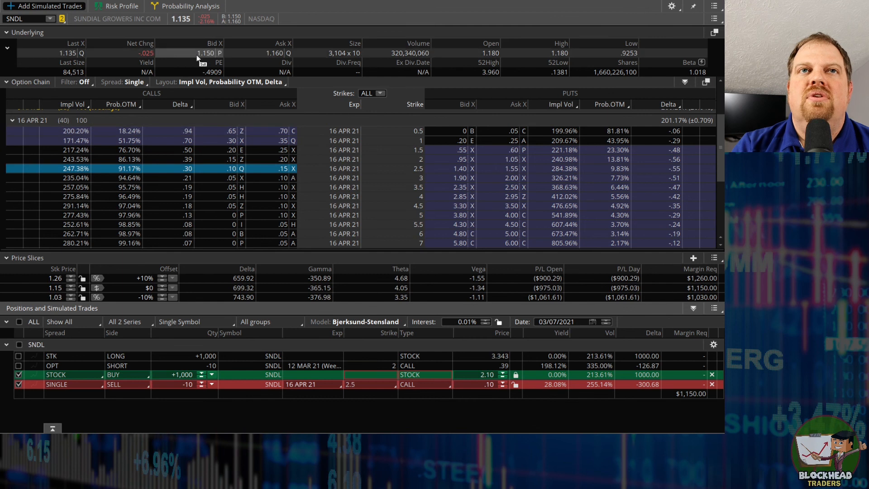
# - View the risk profile with April profit capped near $500 above $2.50
pyautogui.click(116, 6)
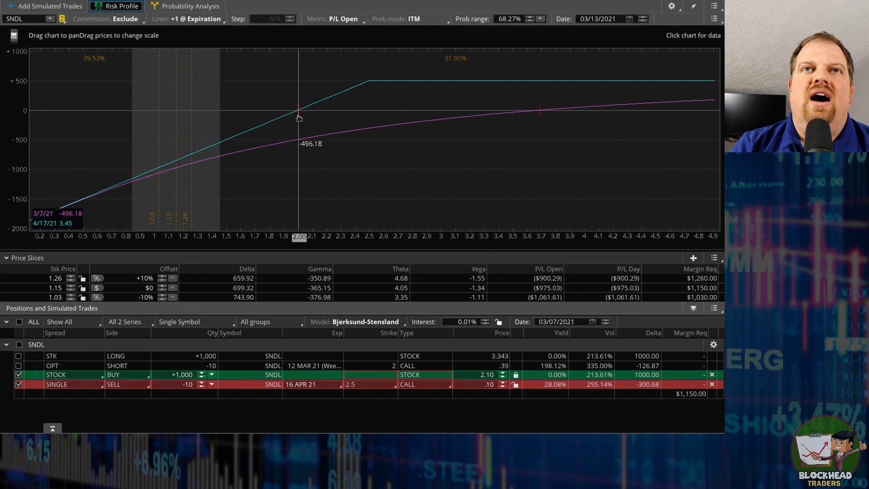
pyautogui.moveTo(321, 155)
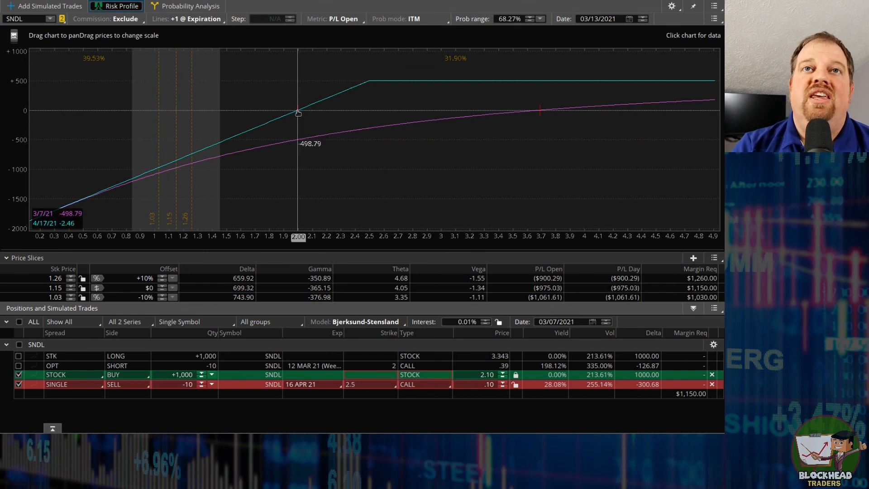
pyautogui.moveTo(463, 395)
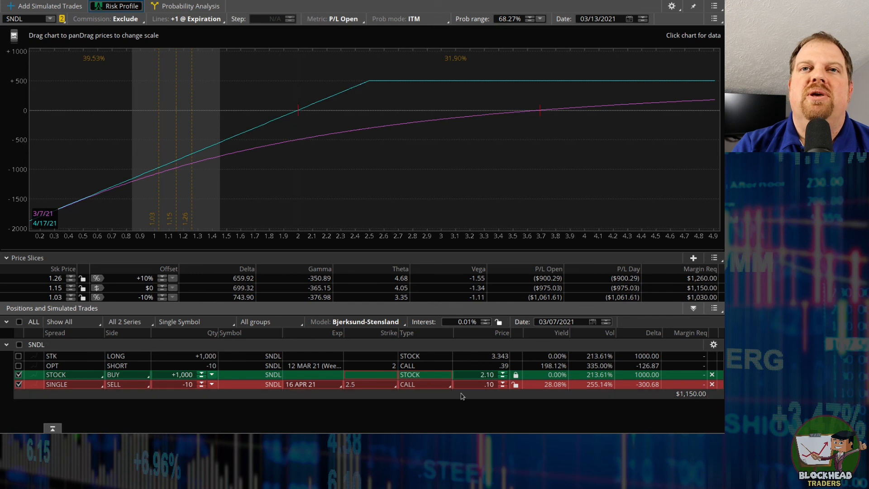
pyautogui.moveTo(415, 301)
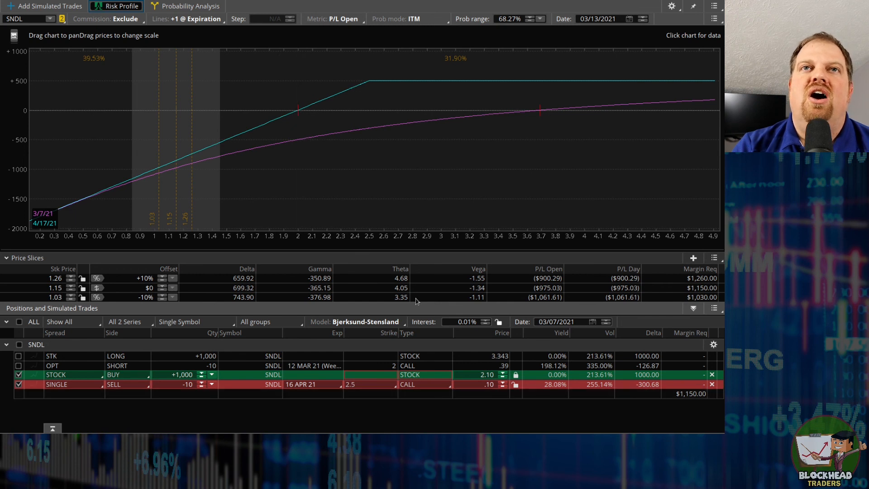
pyautogui.moveTo(396, 394)
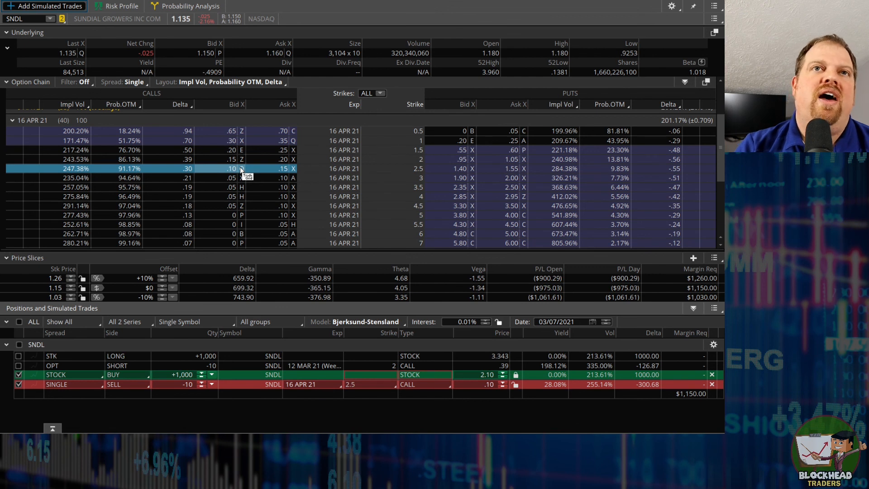
pyautogui.moveTo(232, 159)
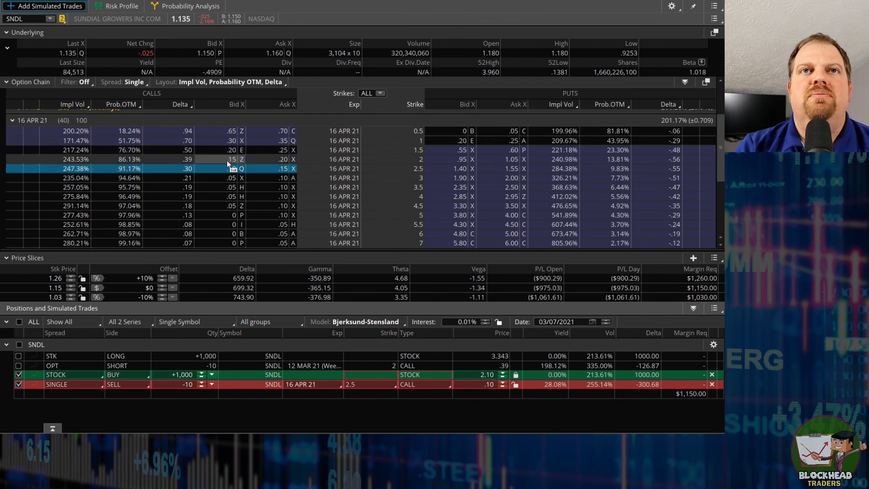
pyautogui.click(116, 6)
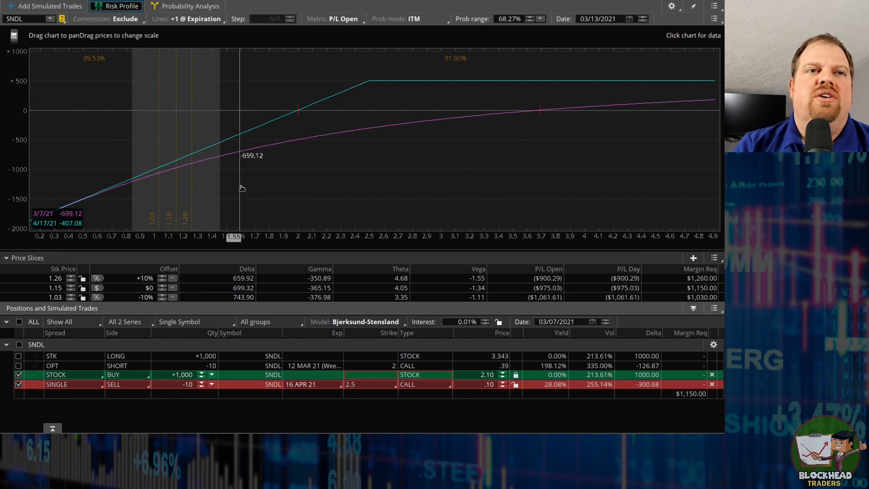
pyautogui.moveTo(174, 142)
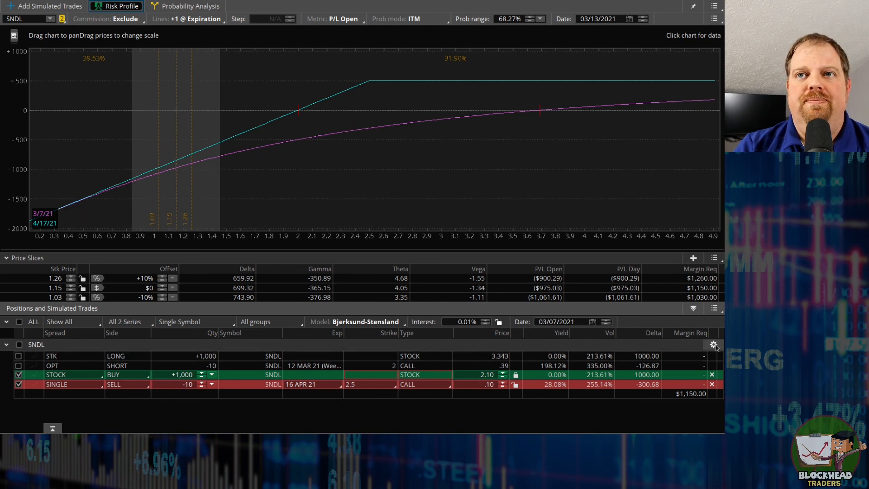
# - Set SNDL's simulated stock price to 1.80 and view the updated risk profile
pyautogui.click(714, 344)
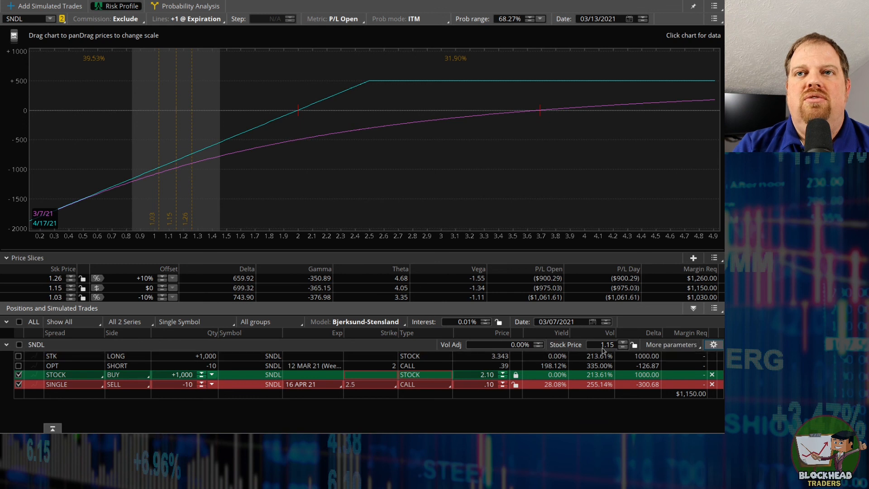
pyautogui.tripleClick(605, 344)
pyautogui.write('1.8')
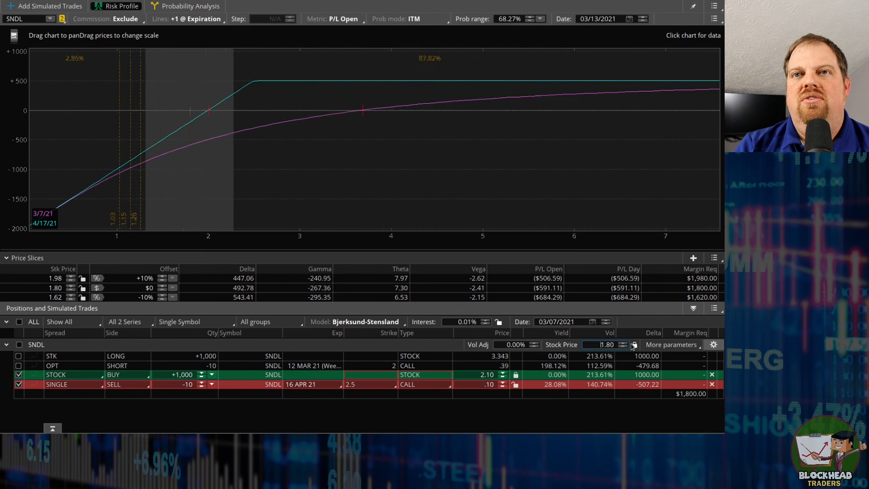
pyautogui.moveTo(199, 116)
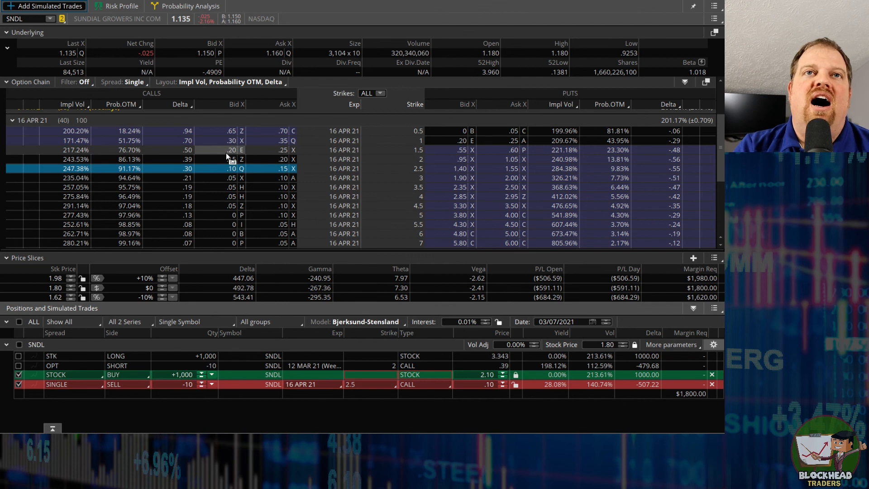
pyautogui.click(120, 6)
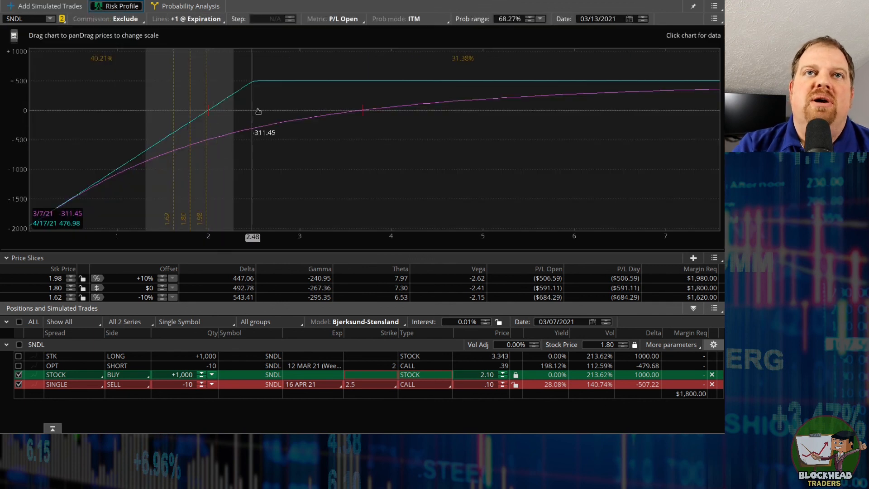